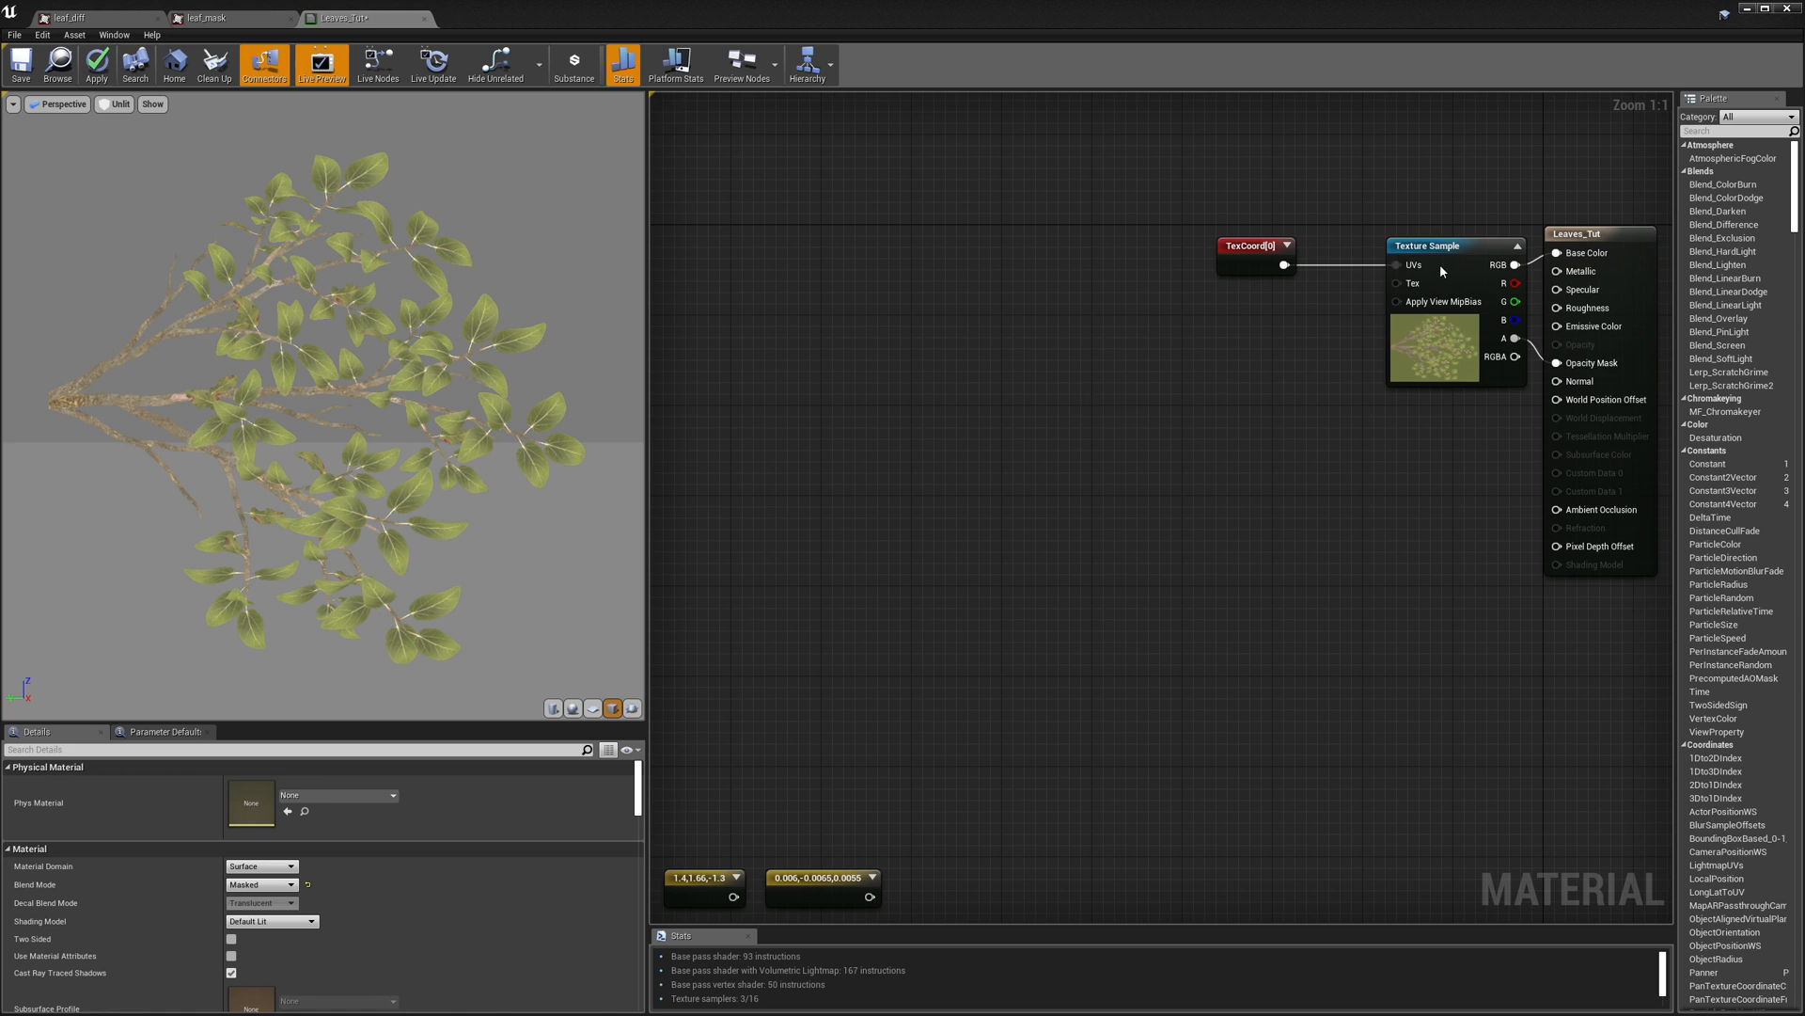
Step: Inspect the leaf diffuse texture used by the Texture Sample, then return to the material graph
click(1433, 245)
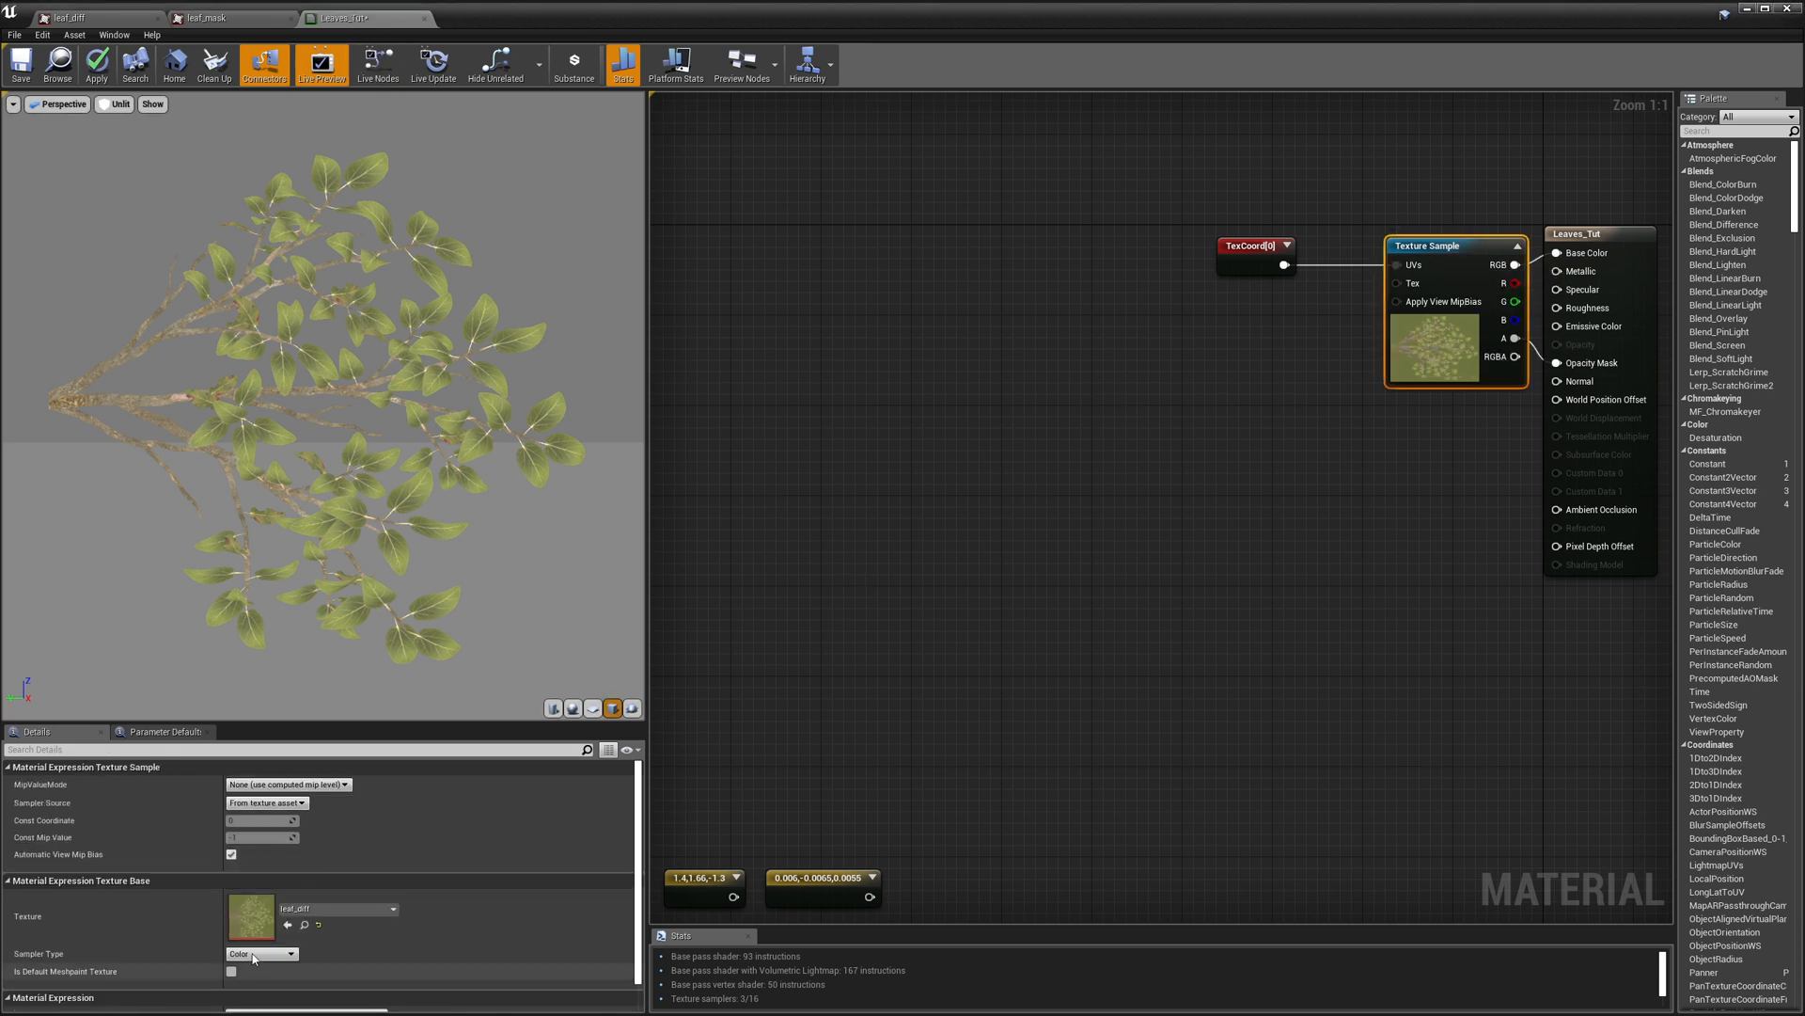
click(70, 17)
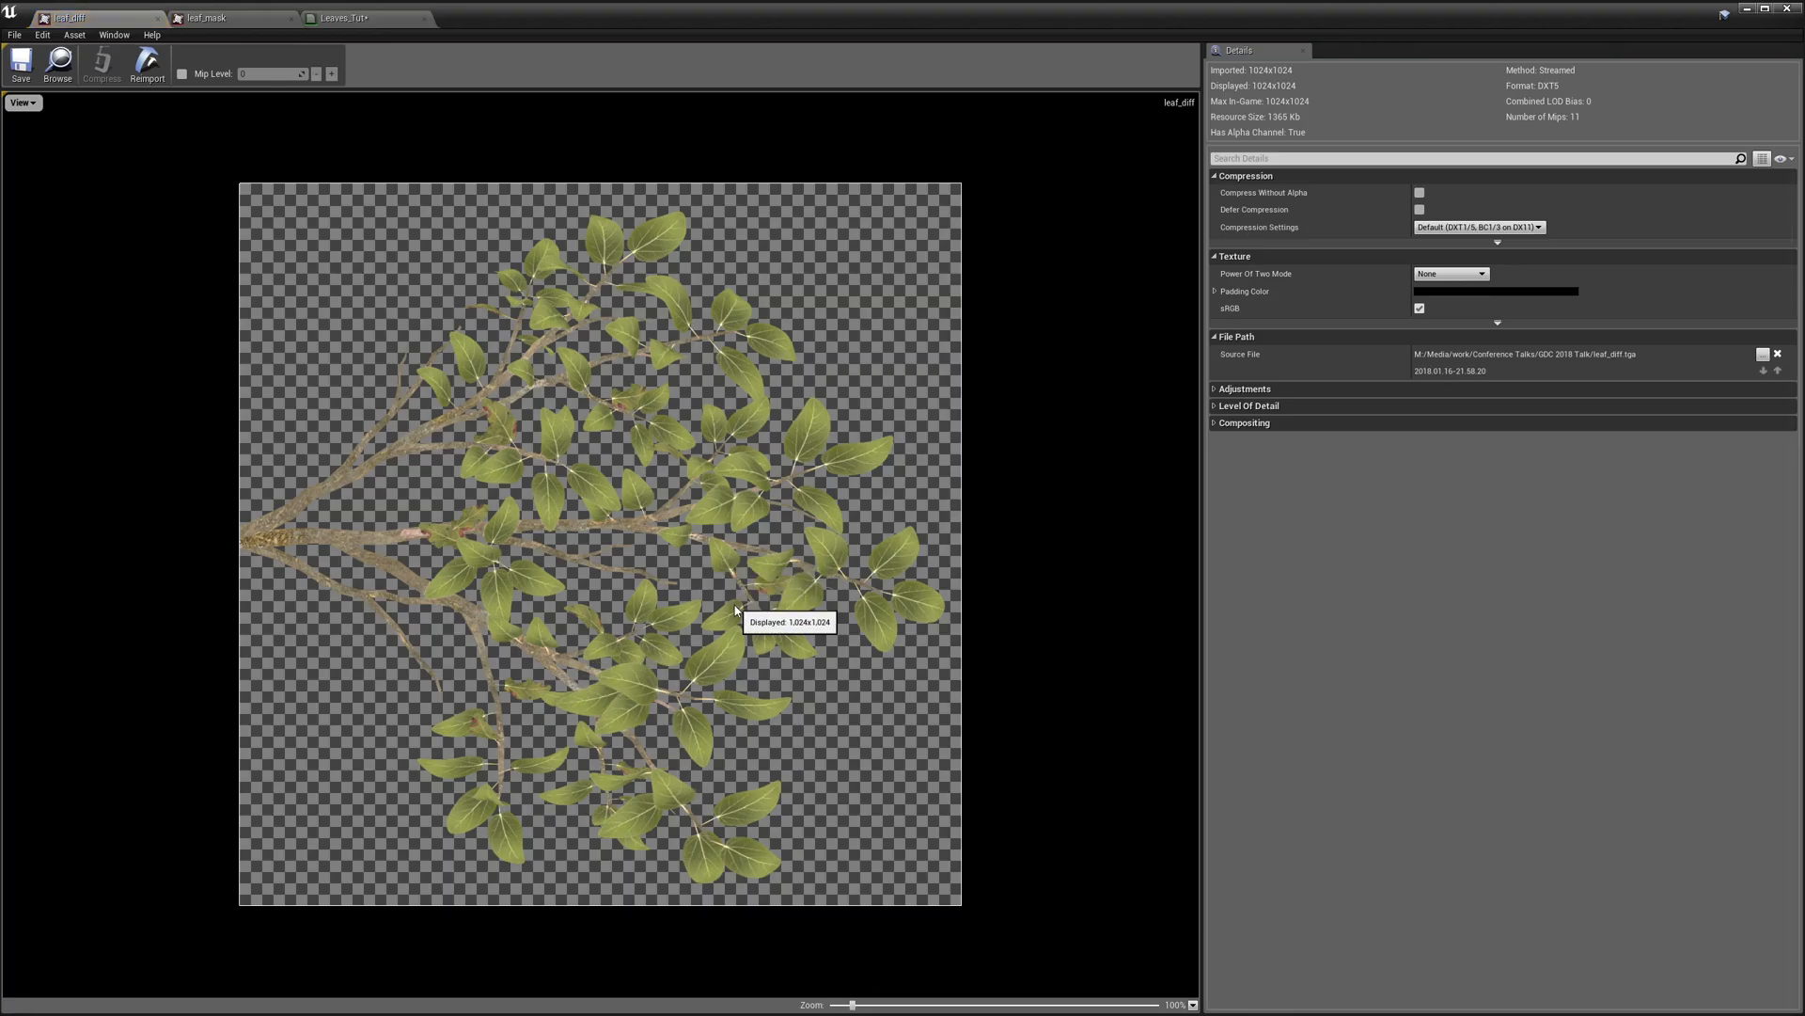
mouse_move(725, 617)
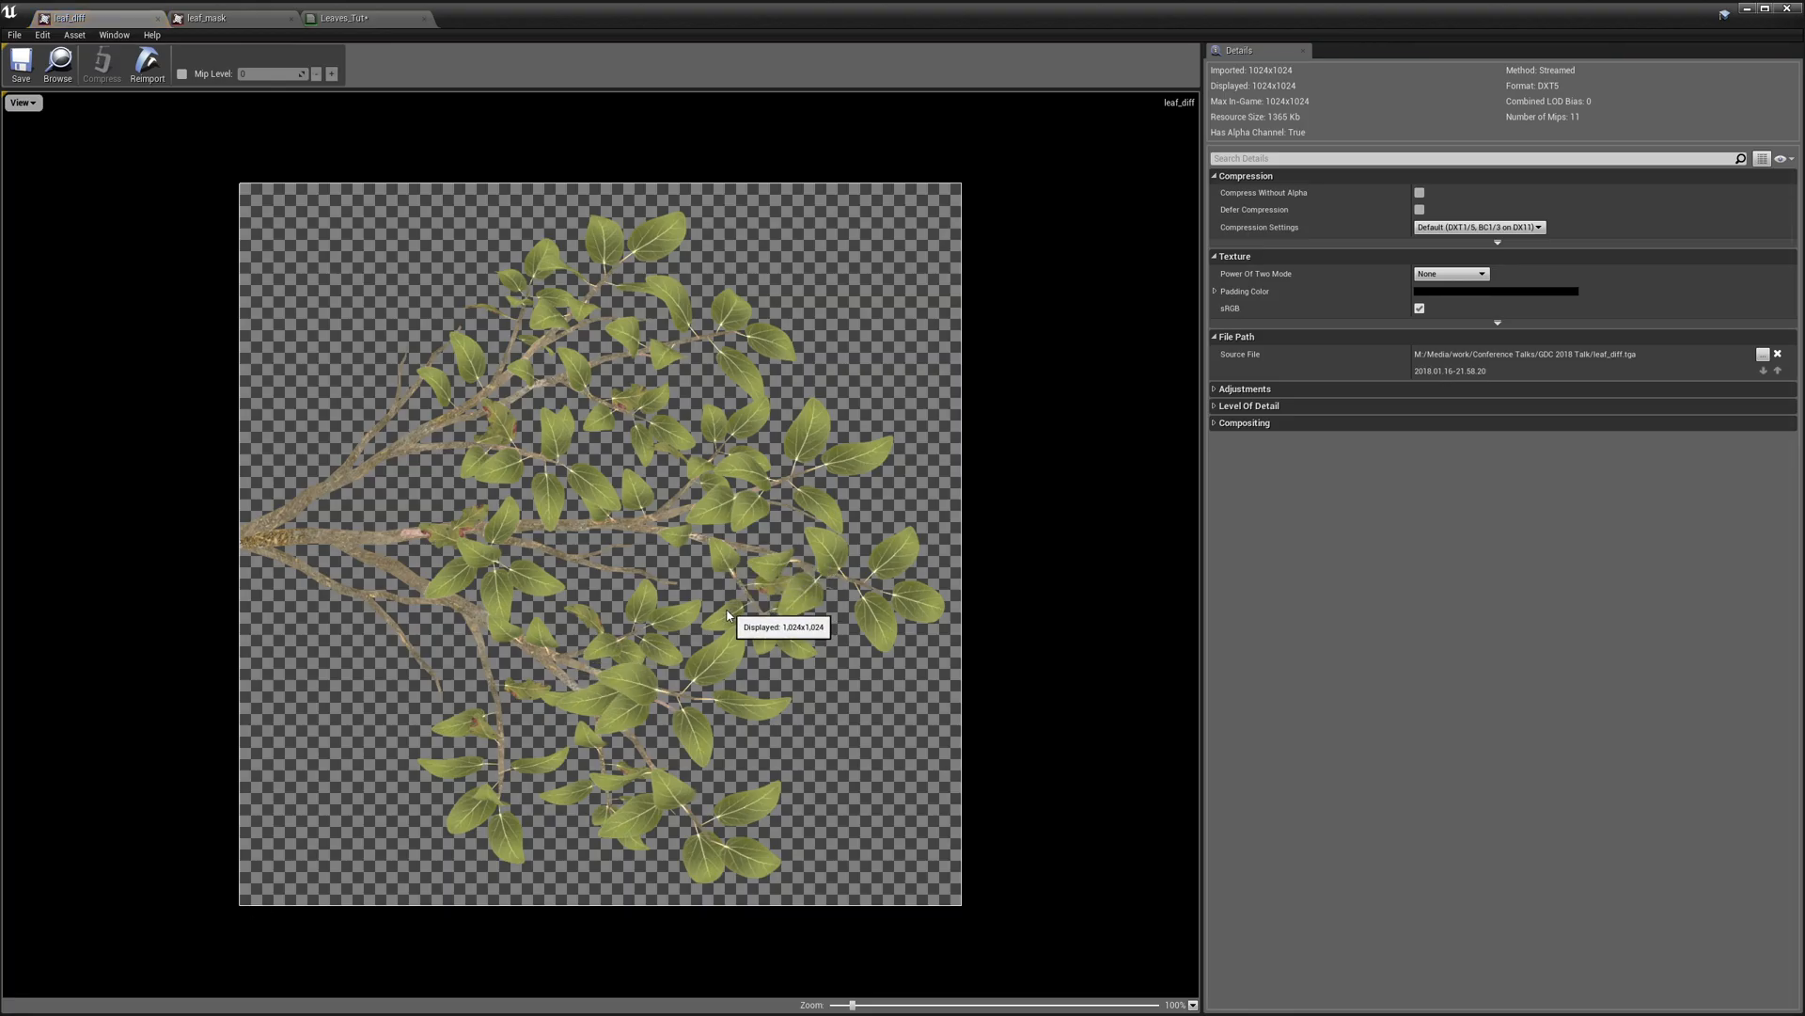
mouse_move(636, 675)
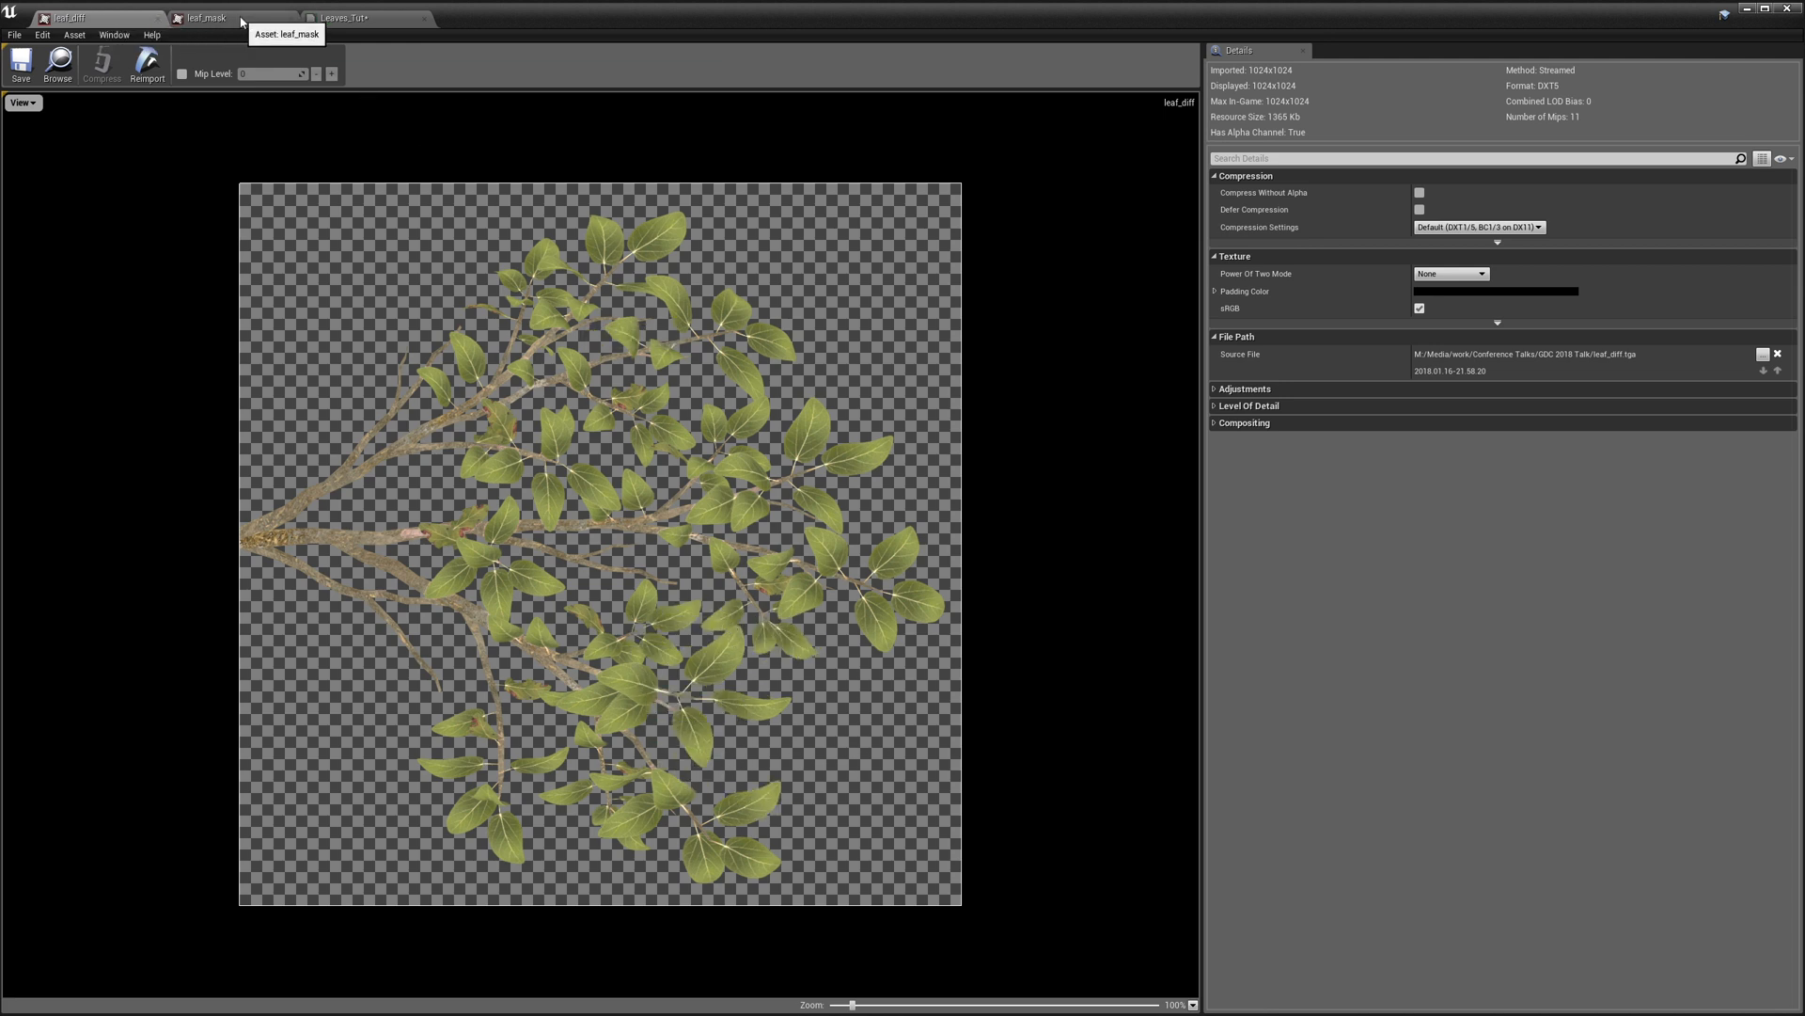
click(340, 17)
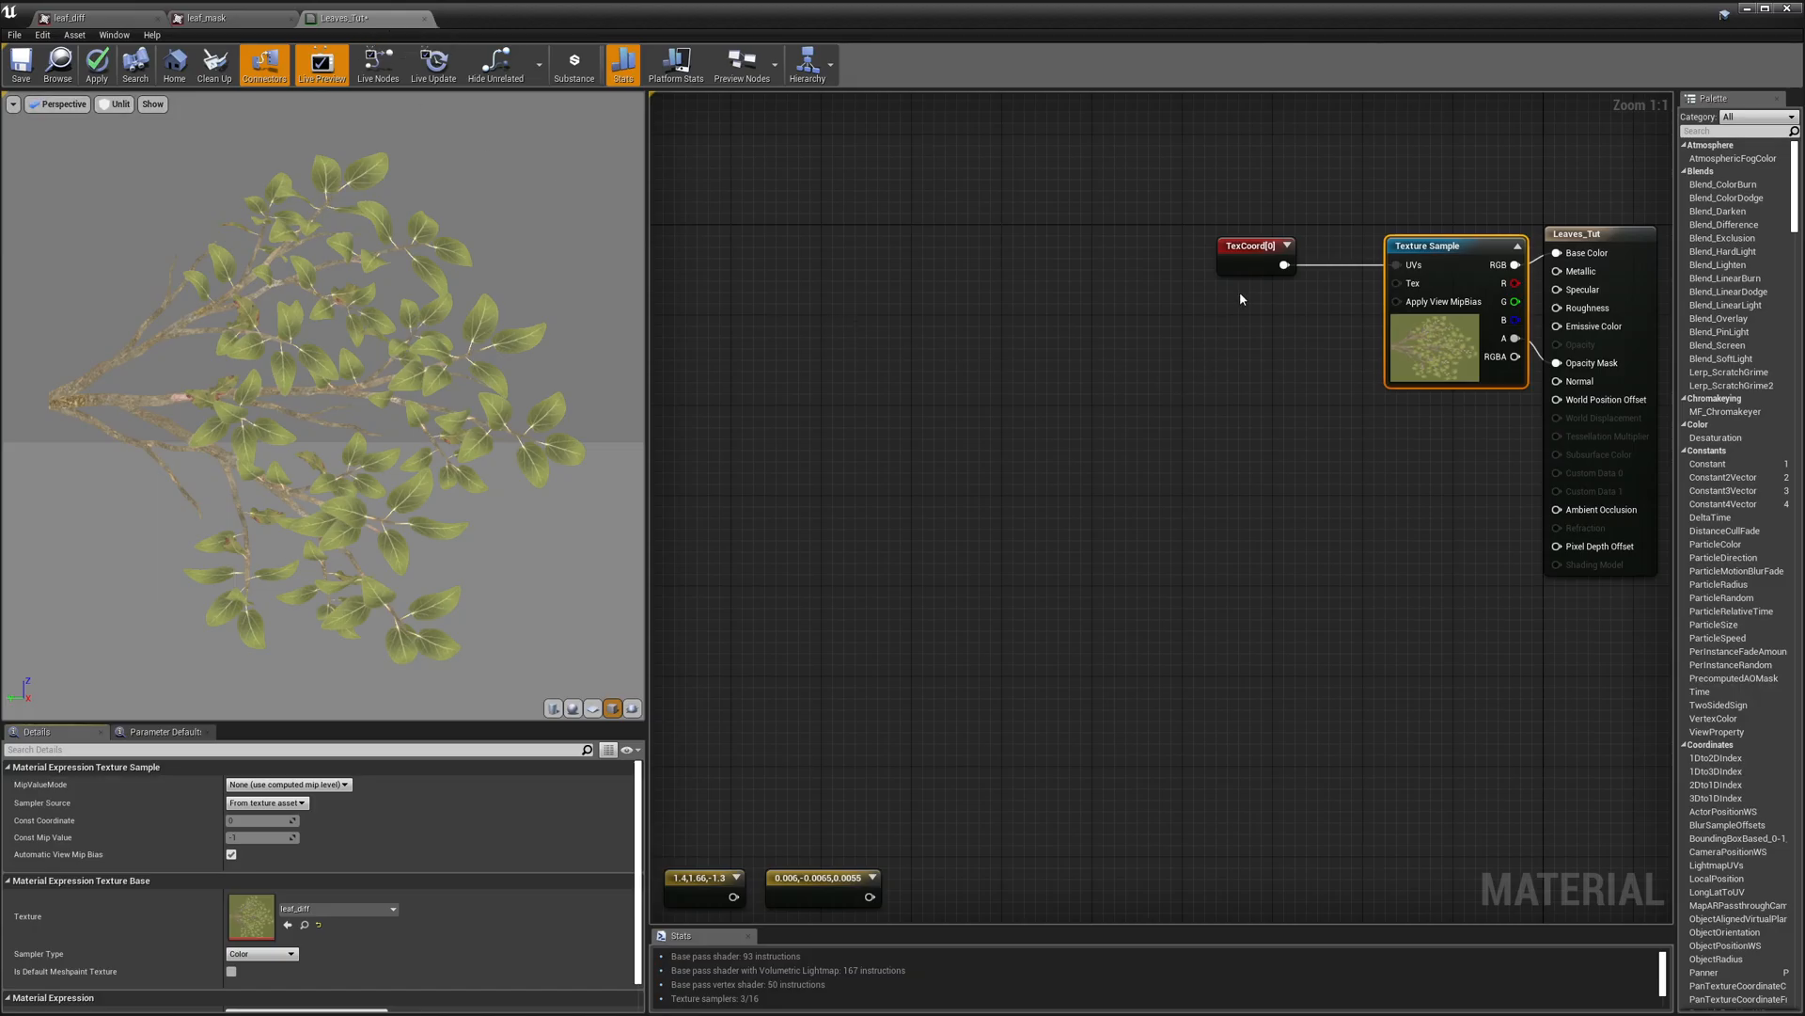
mouse_move(326, 212)
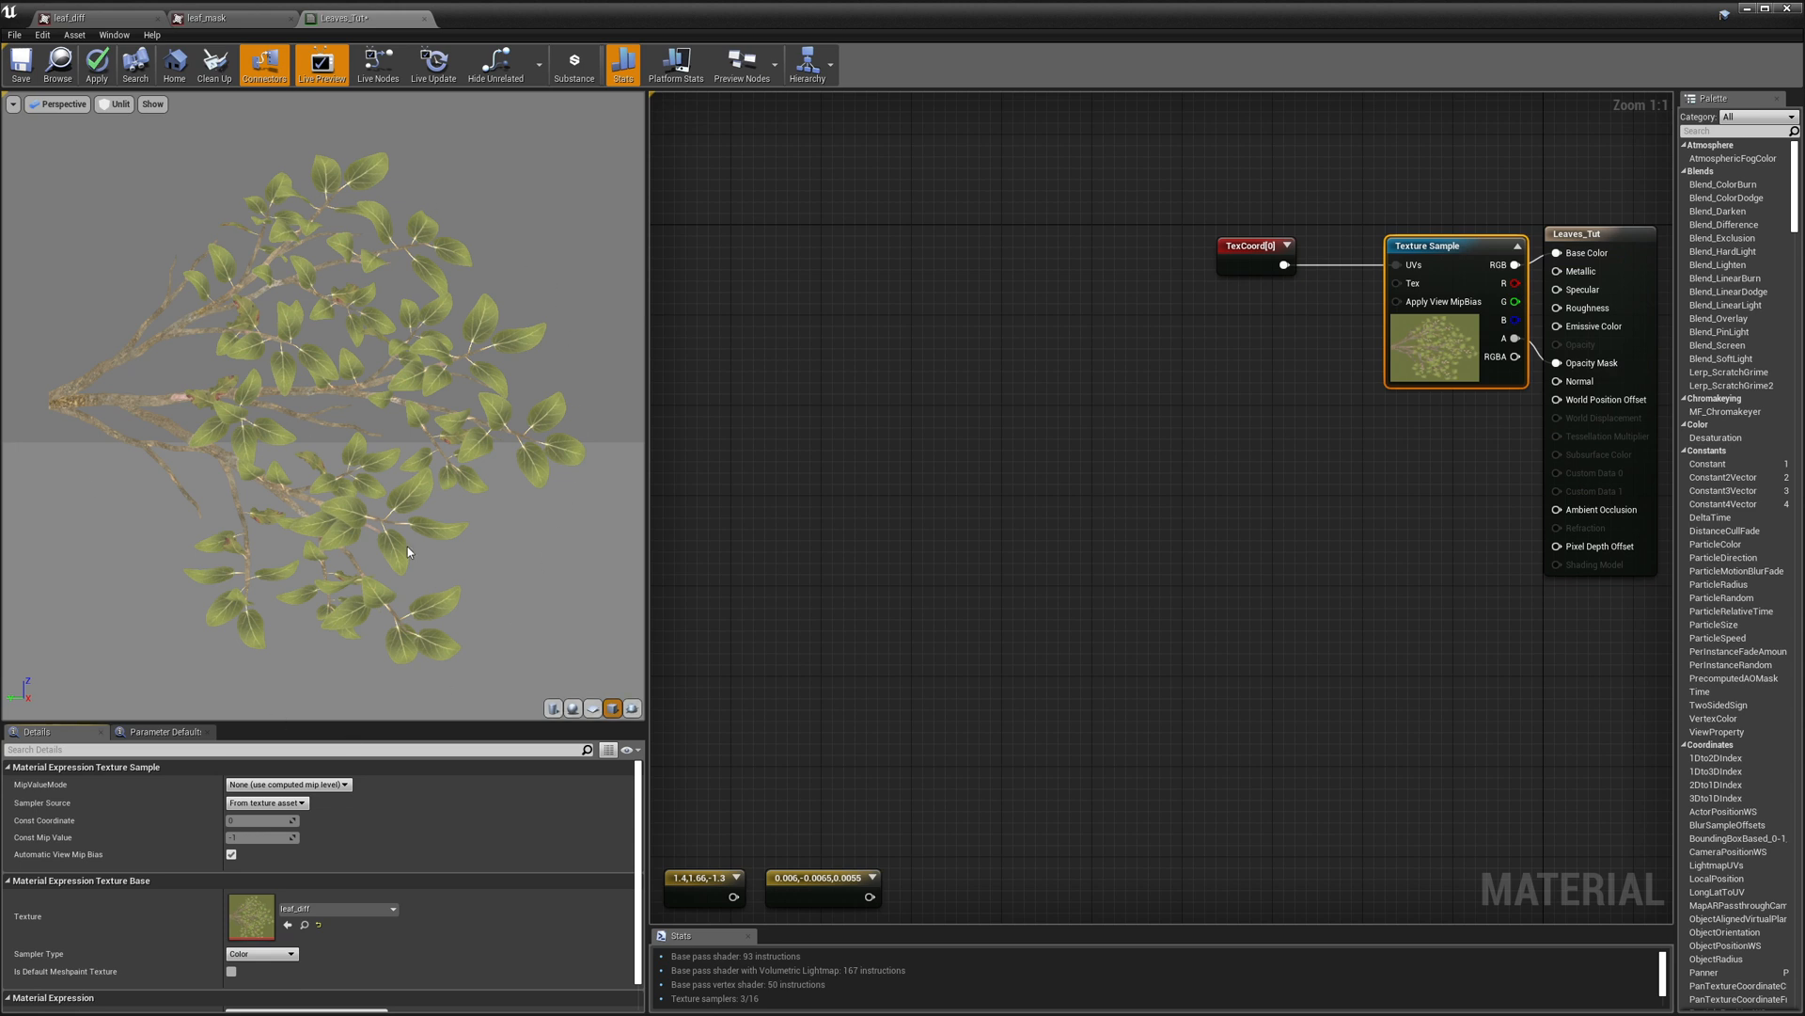
mouse_move(429, 566)
text(add)
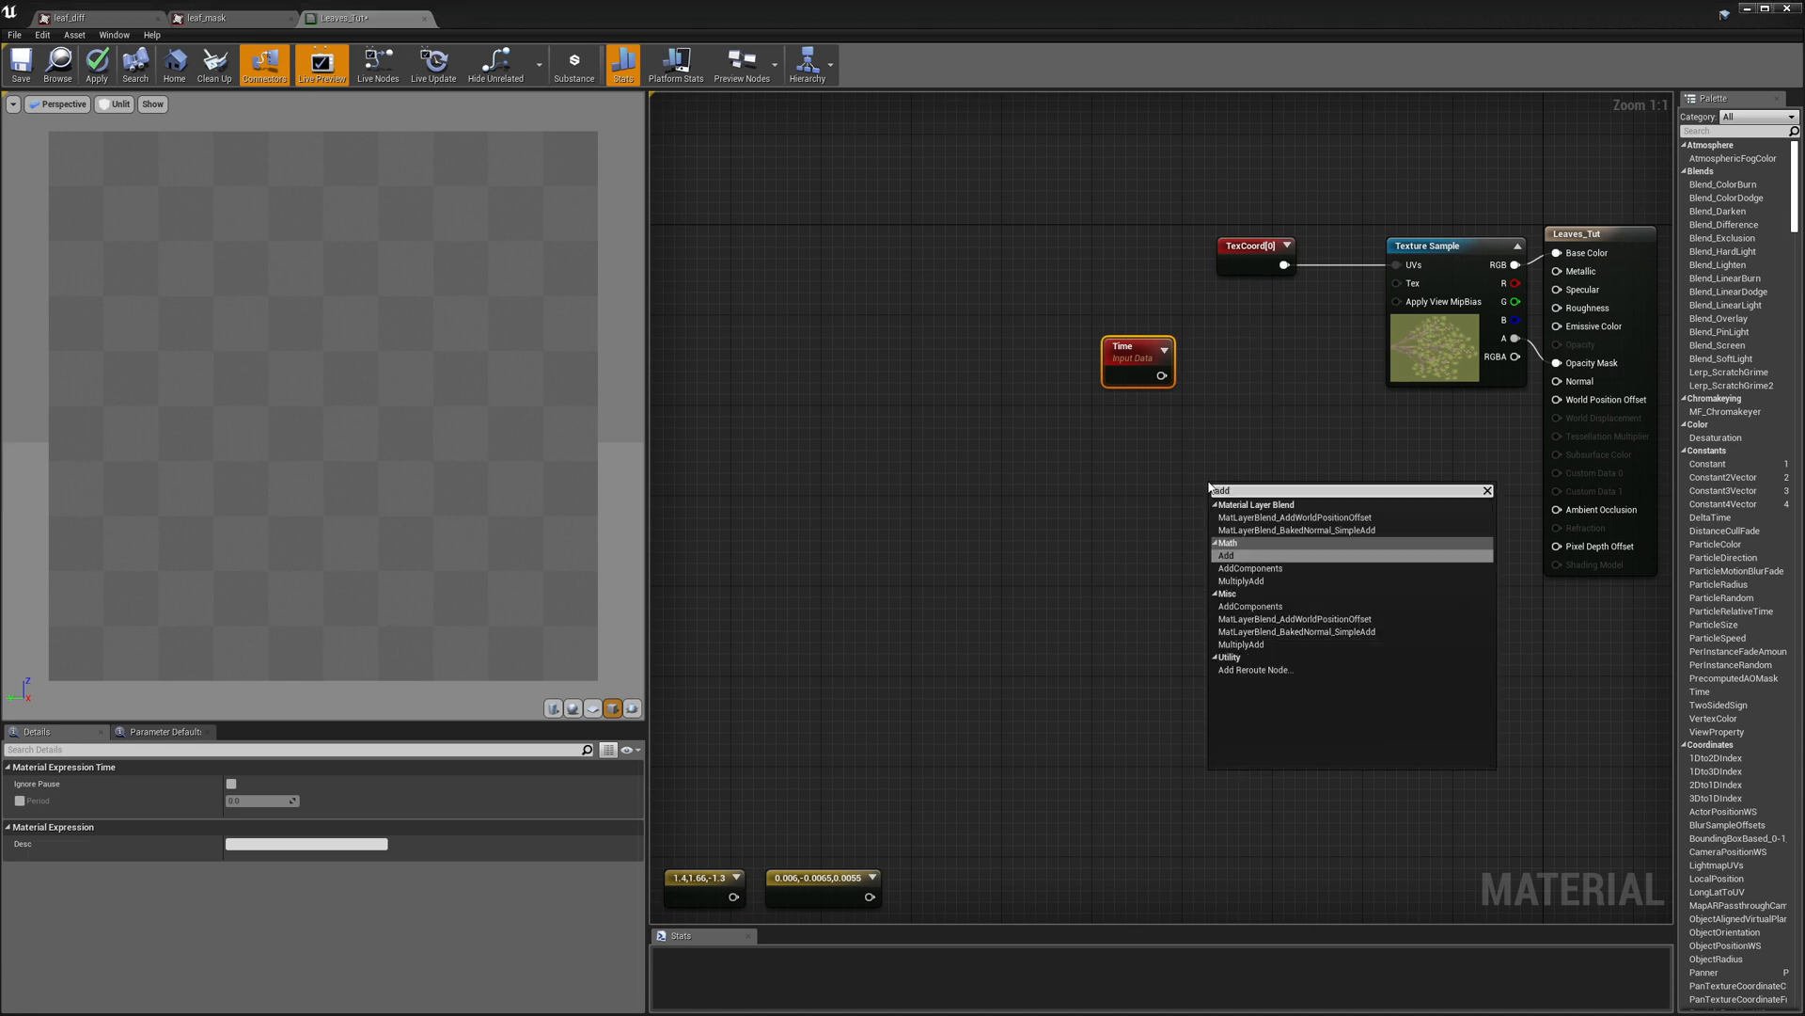
Step: Insert an Add node and wire the Time output into it for the UV offset
click(1226, 555)
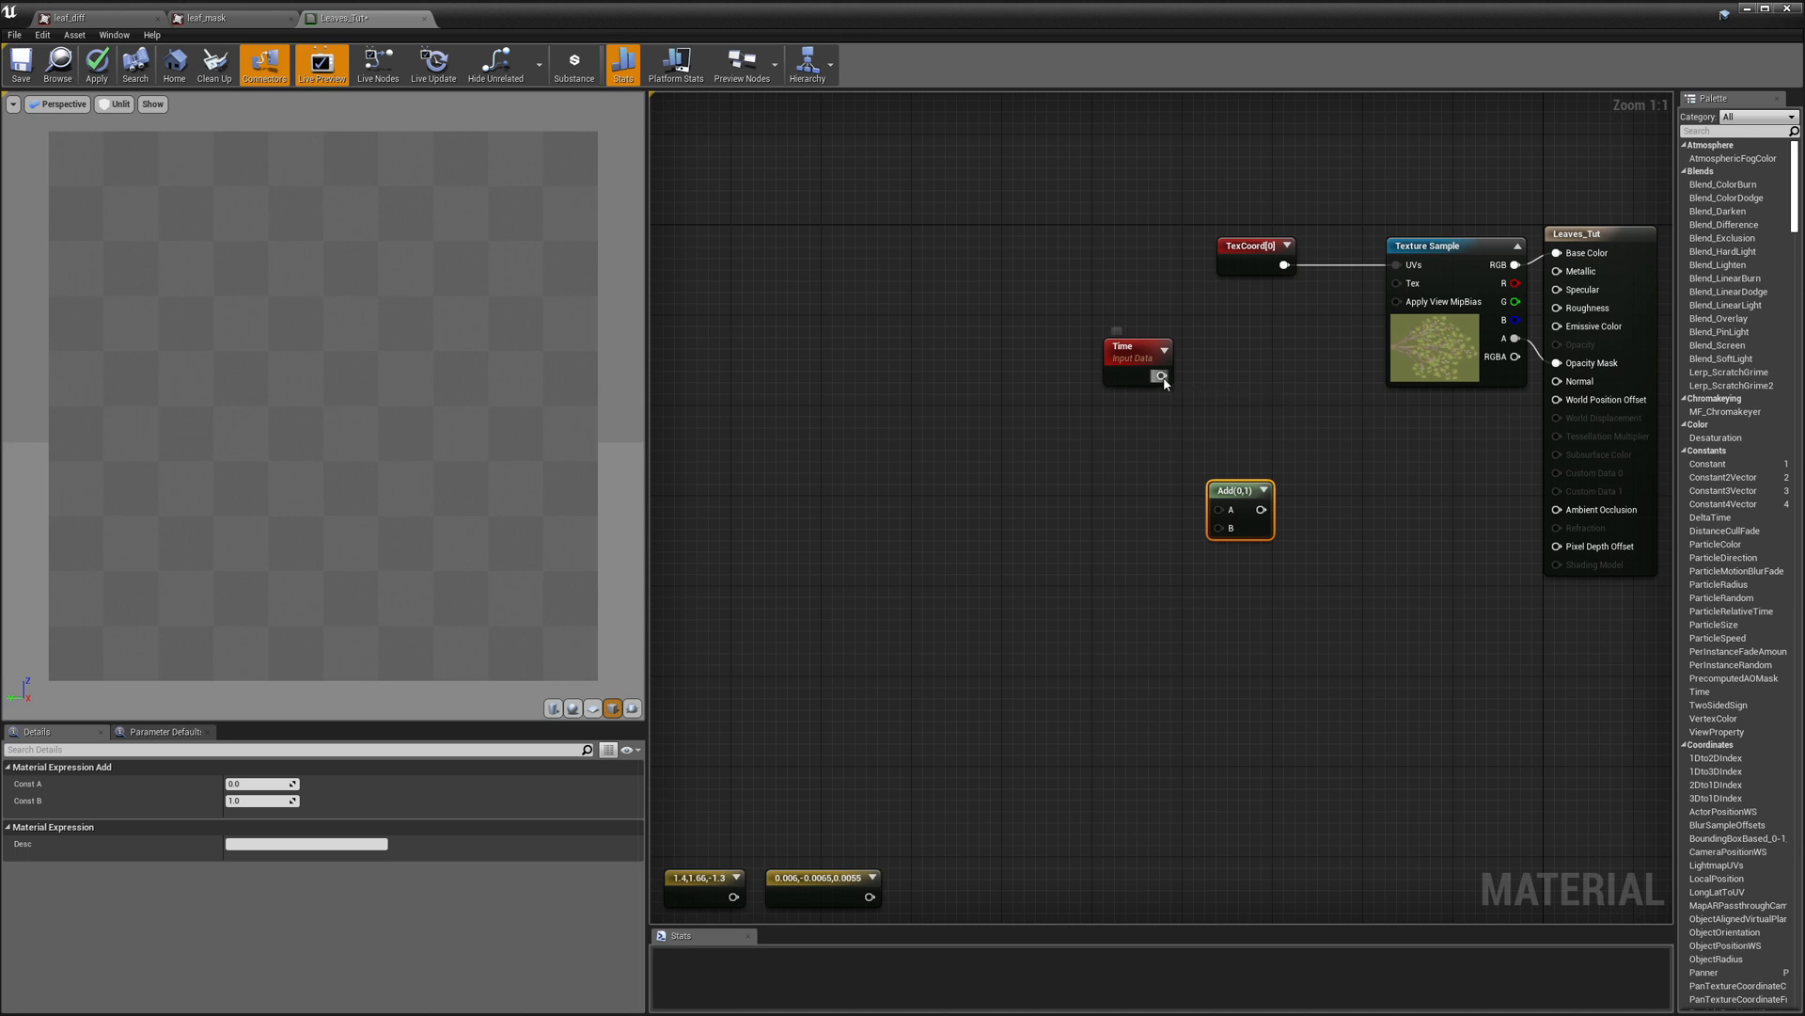
drag(1162, 376, 1216, 526)
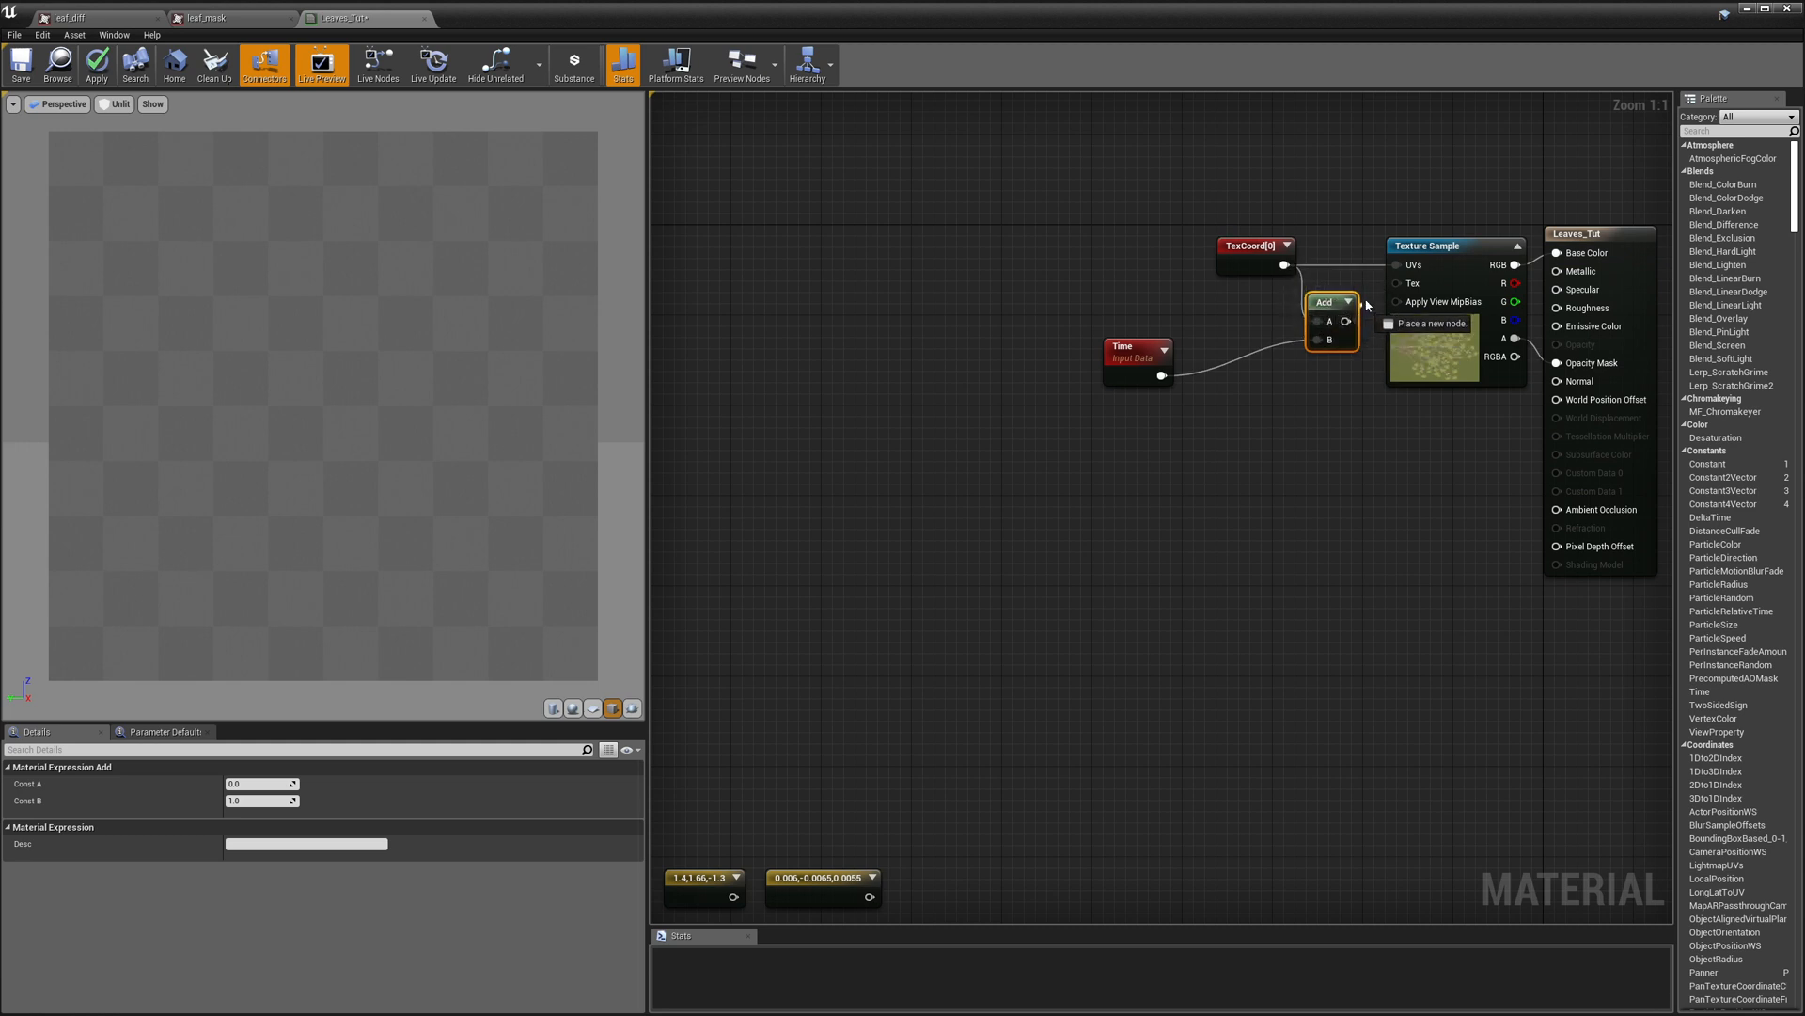
mouse_move(1333, 265)
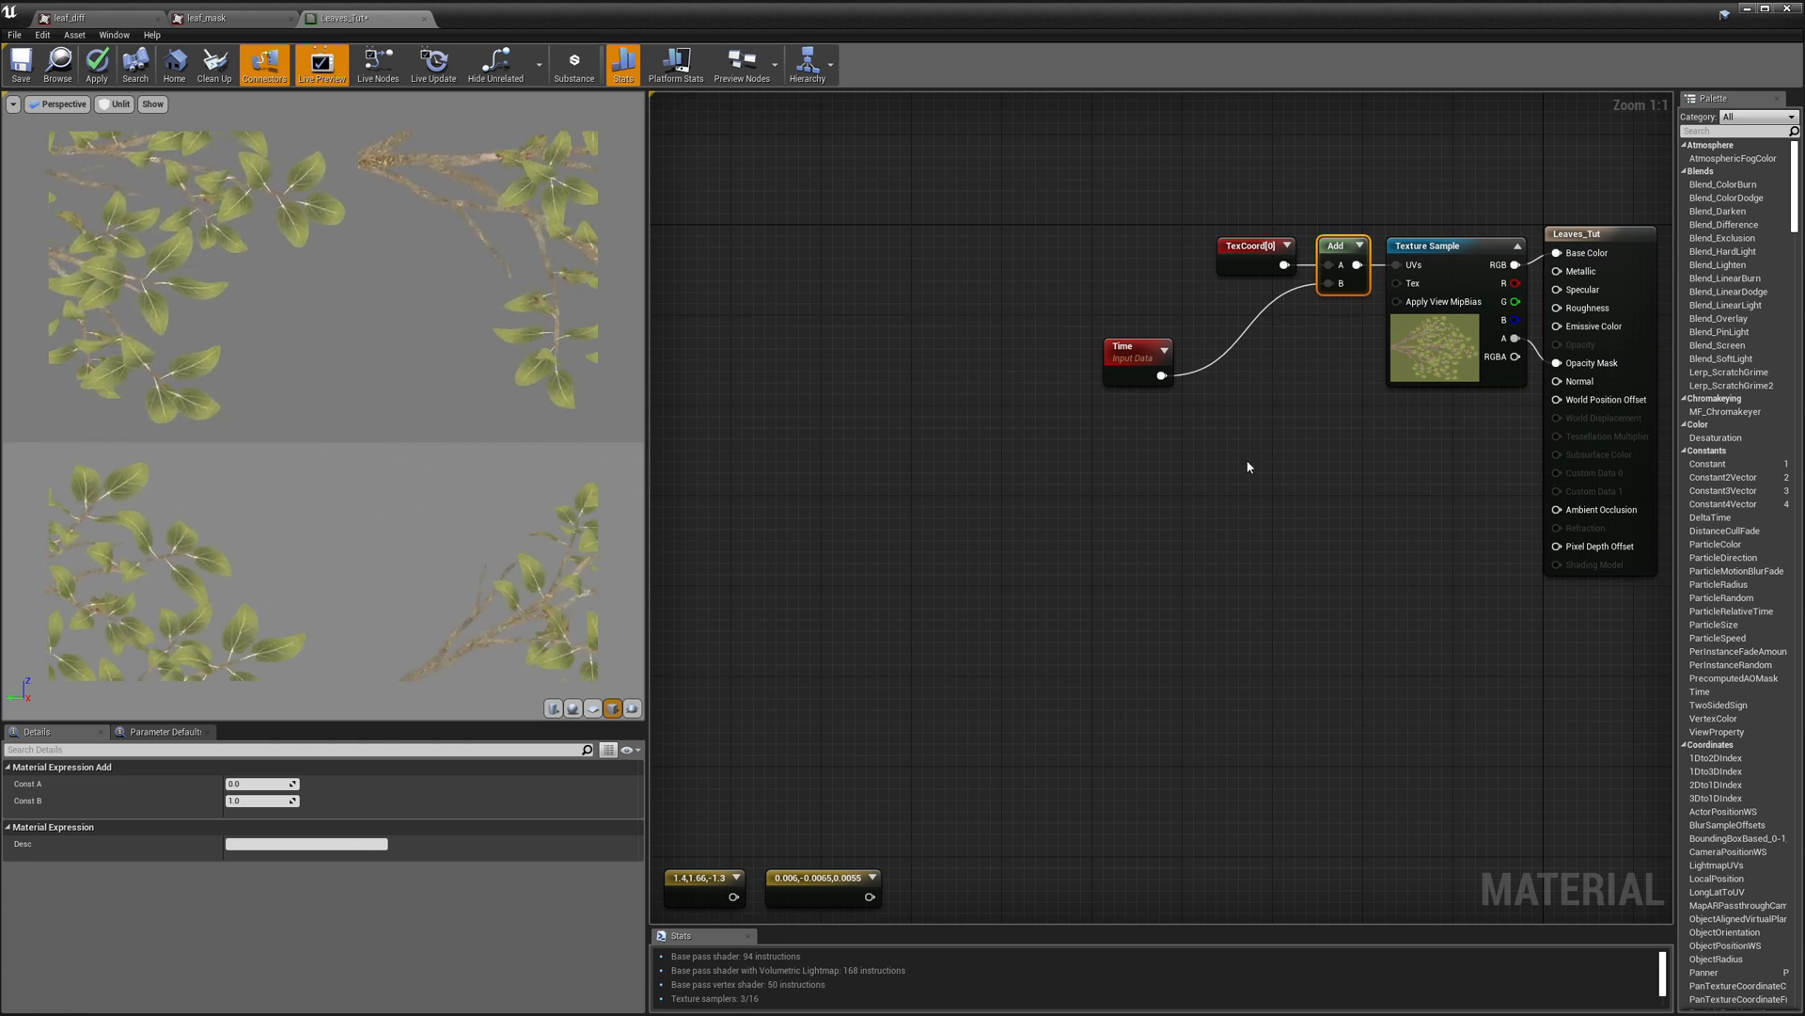
Step: Insert a Multiply and a Constant of 1.4 to scale Time before the Add node
right_click(1247, 467)
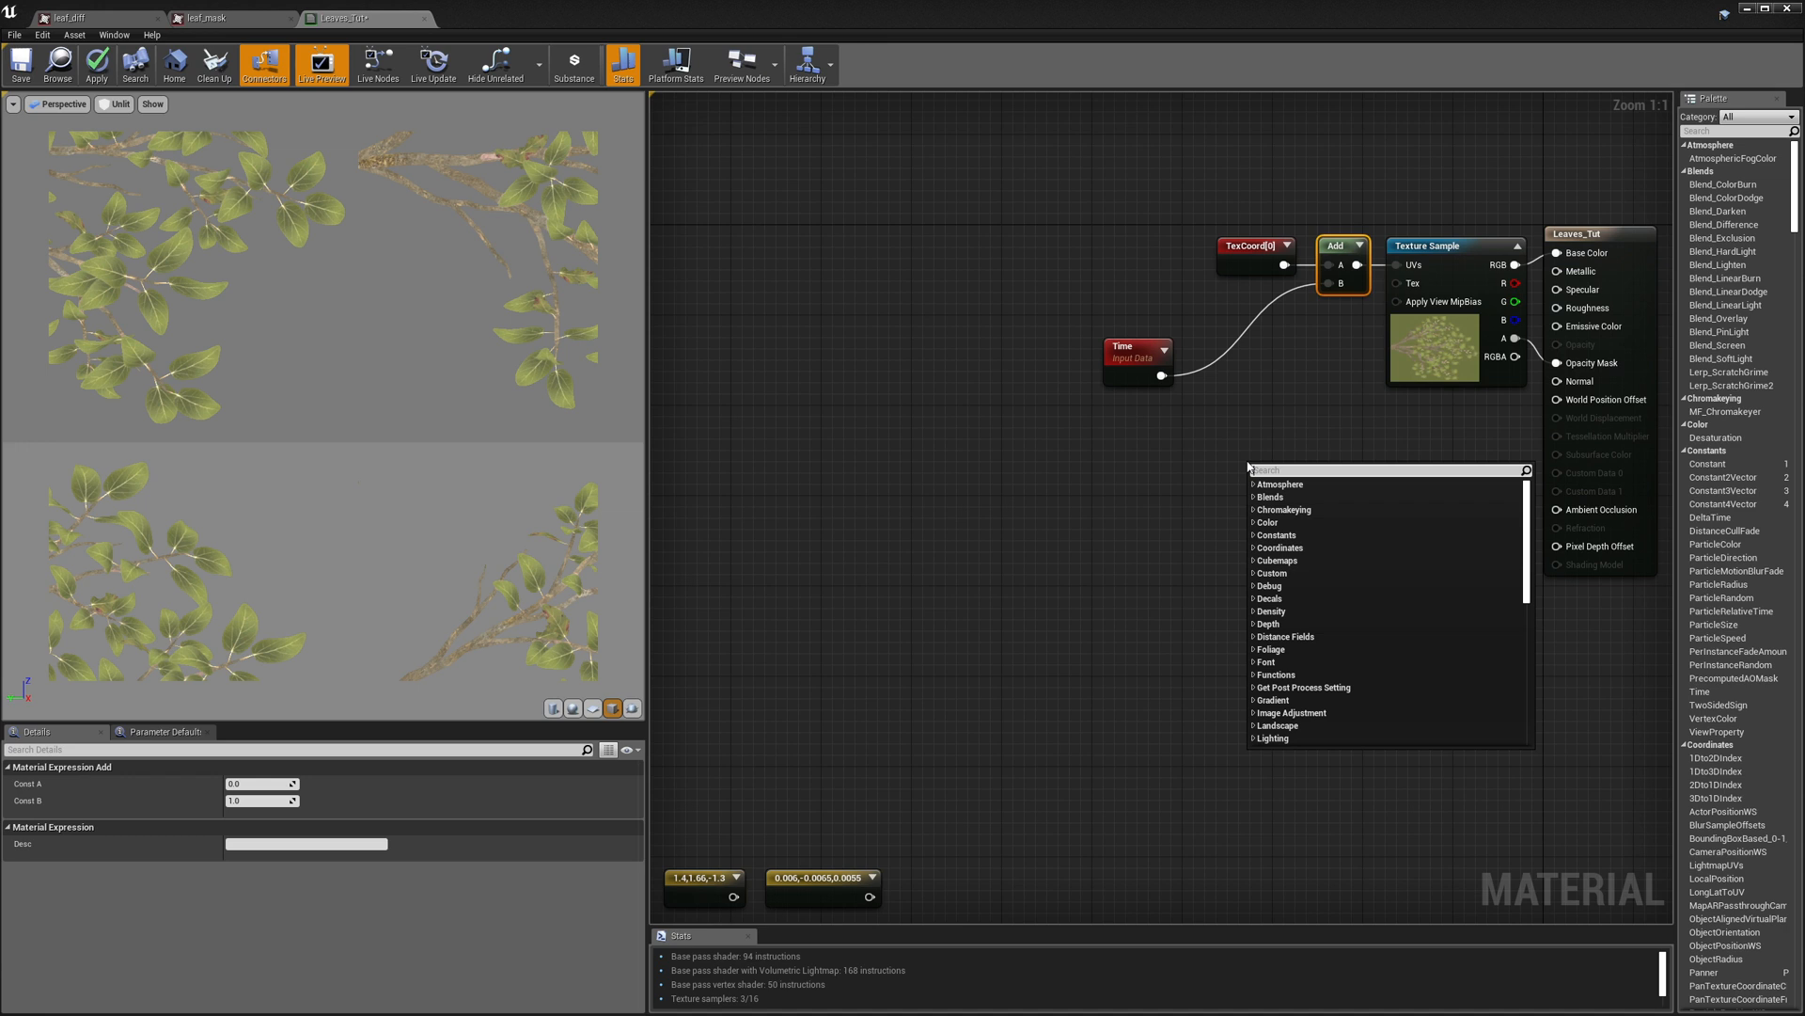
text(mult)
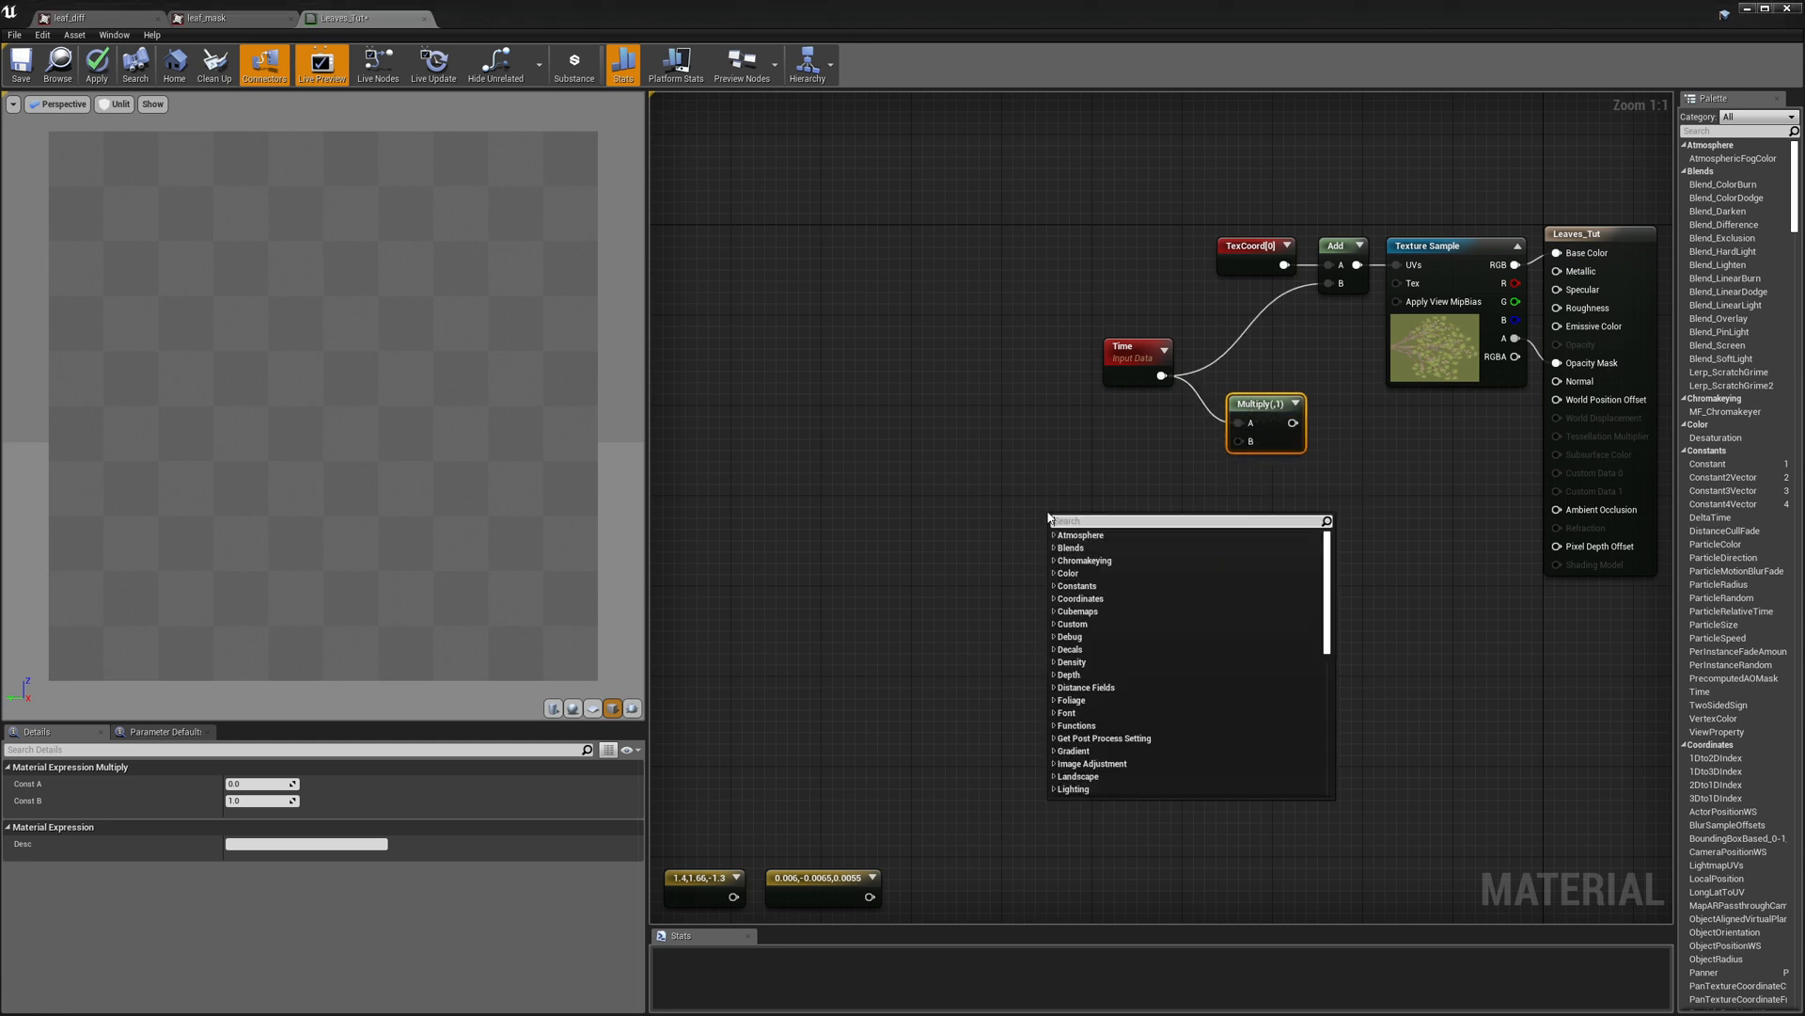
text(const)
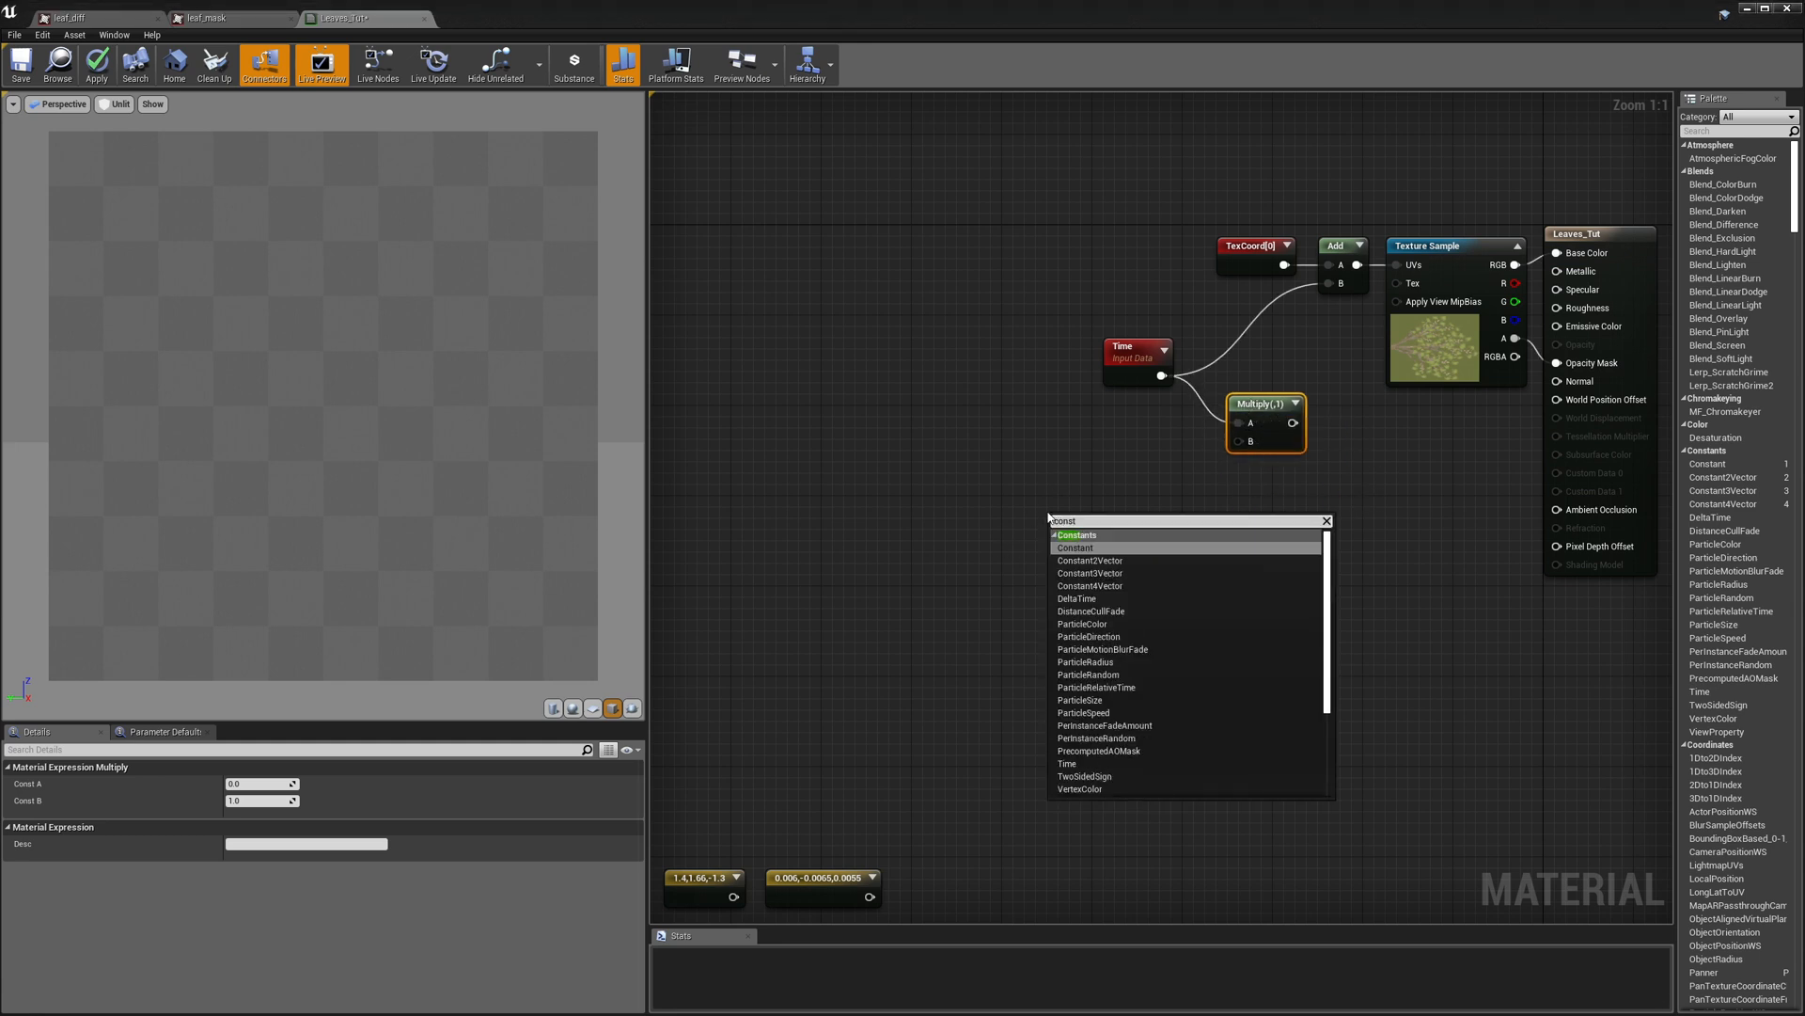
click(1076, 548)
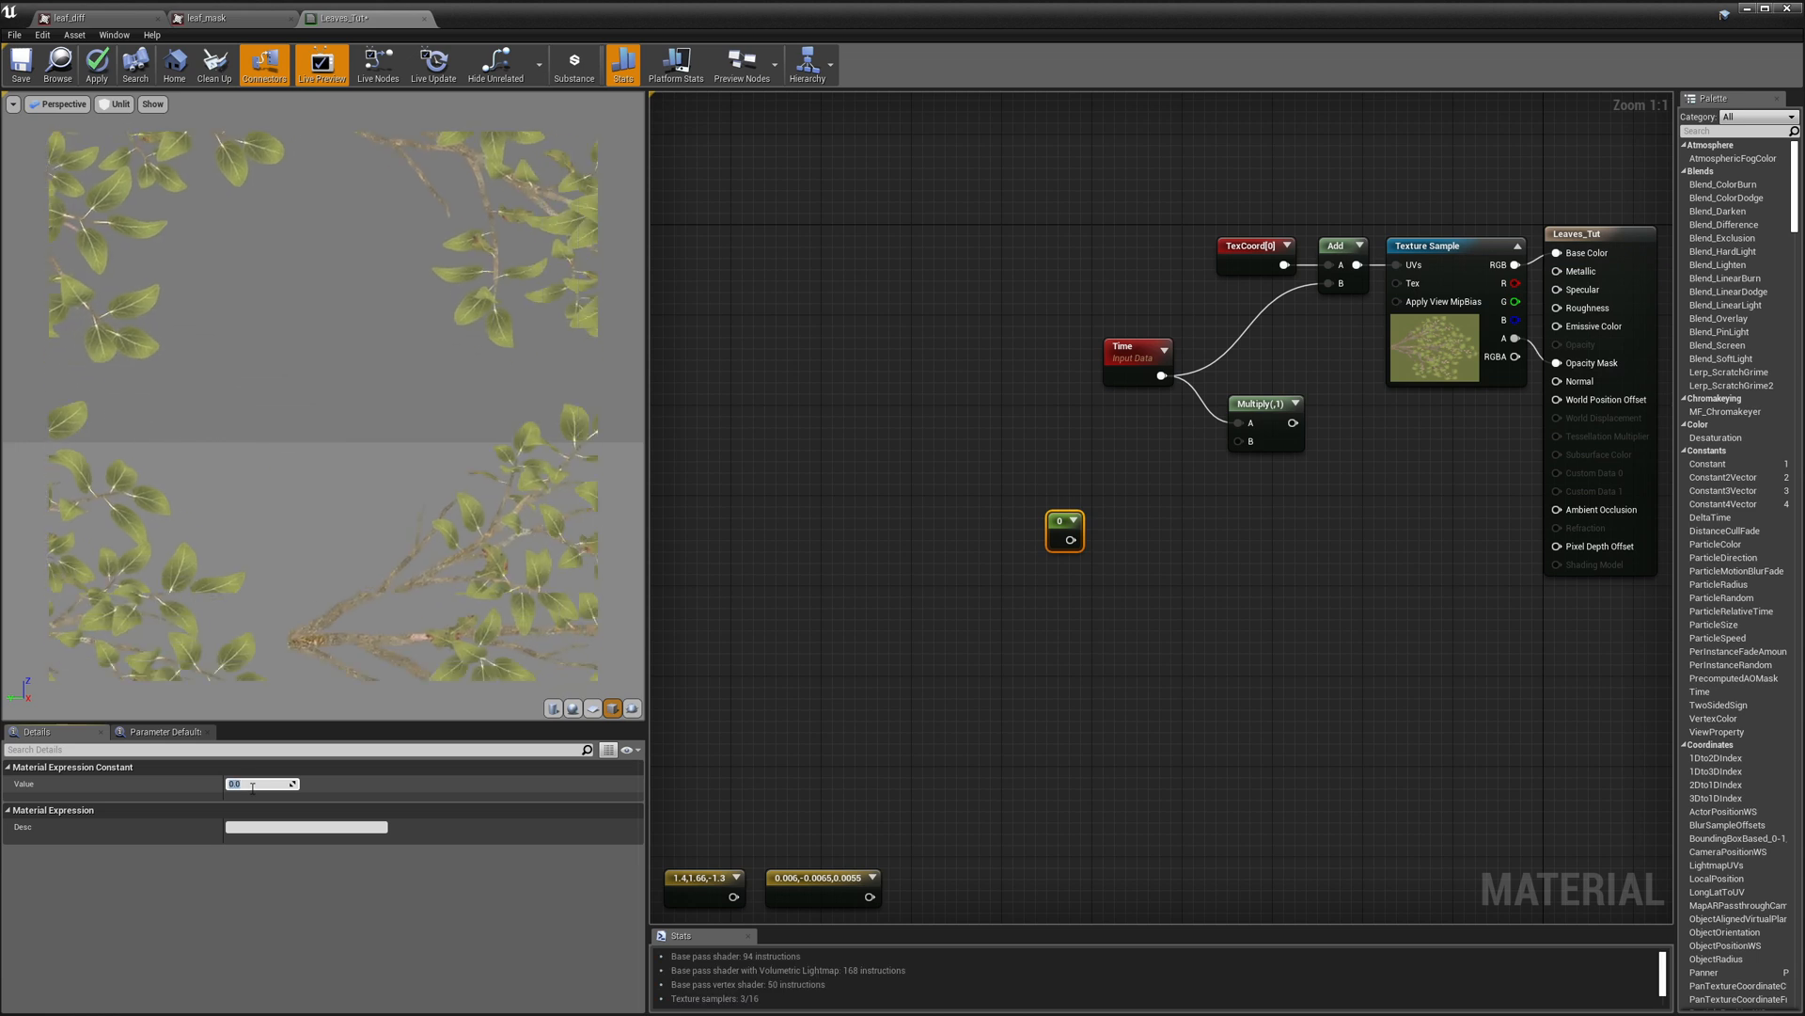
text(1)
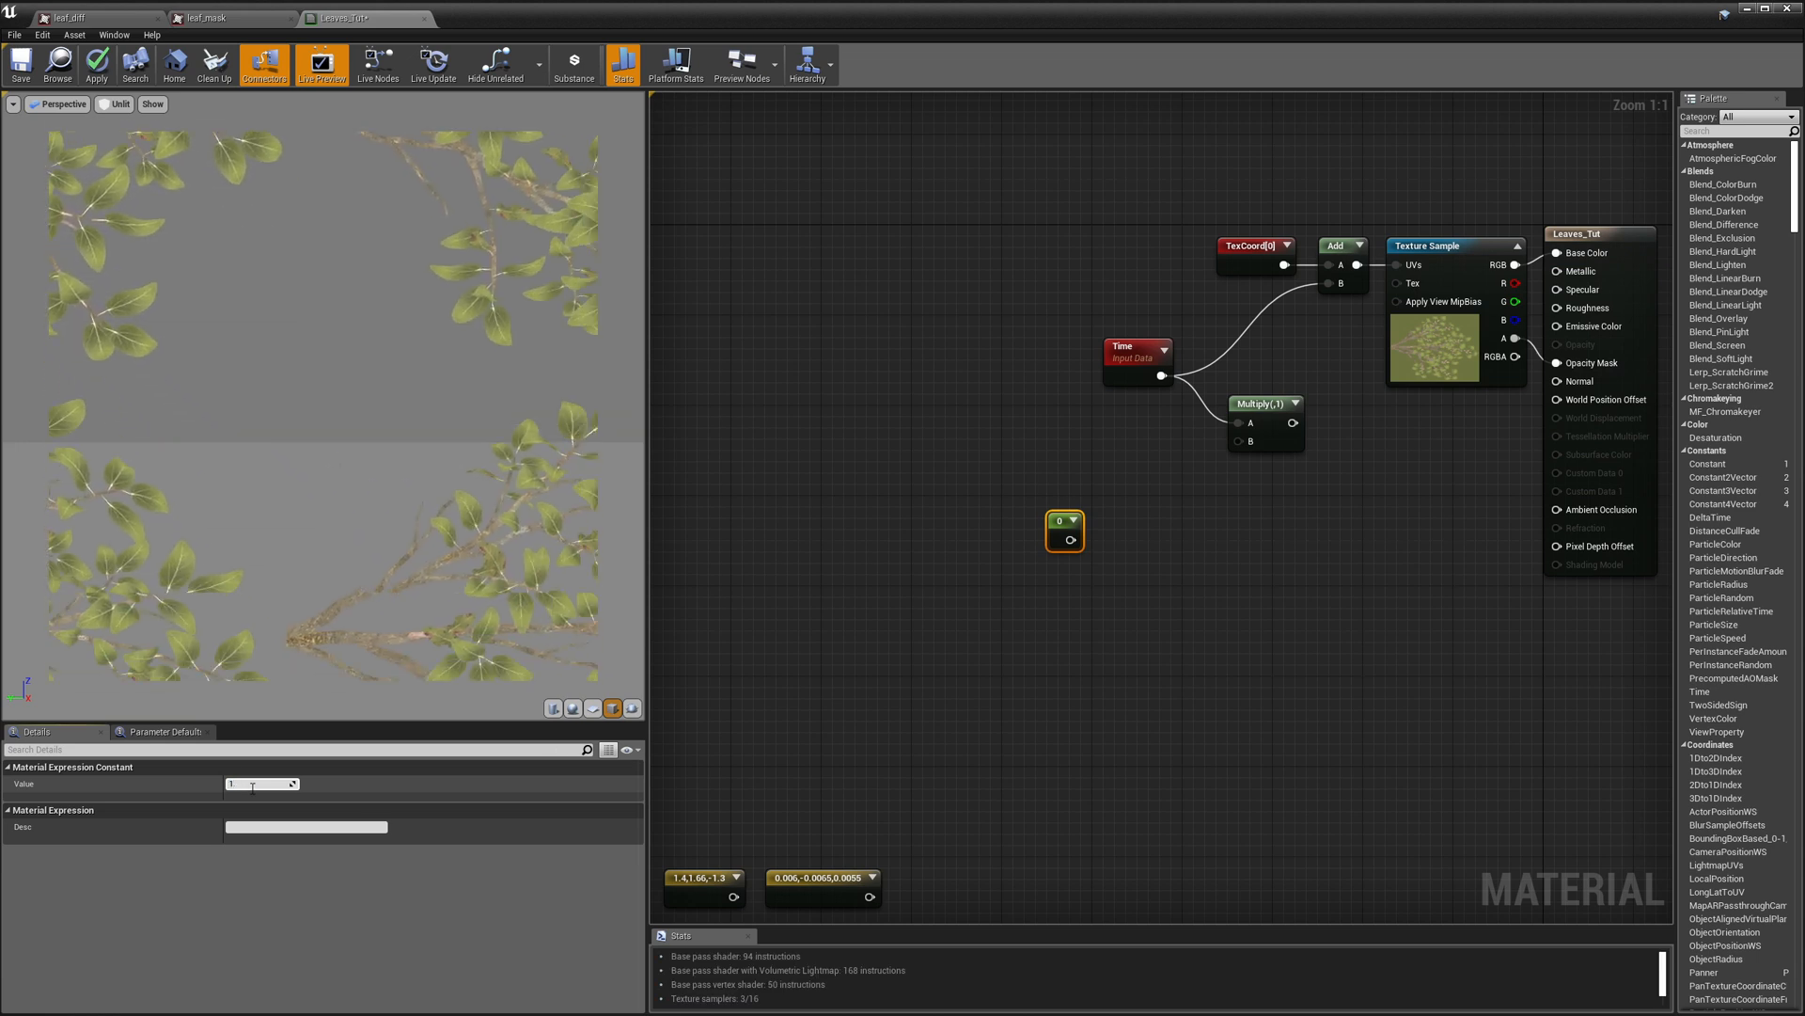
text(1.4)
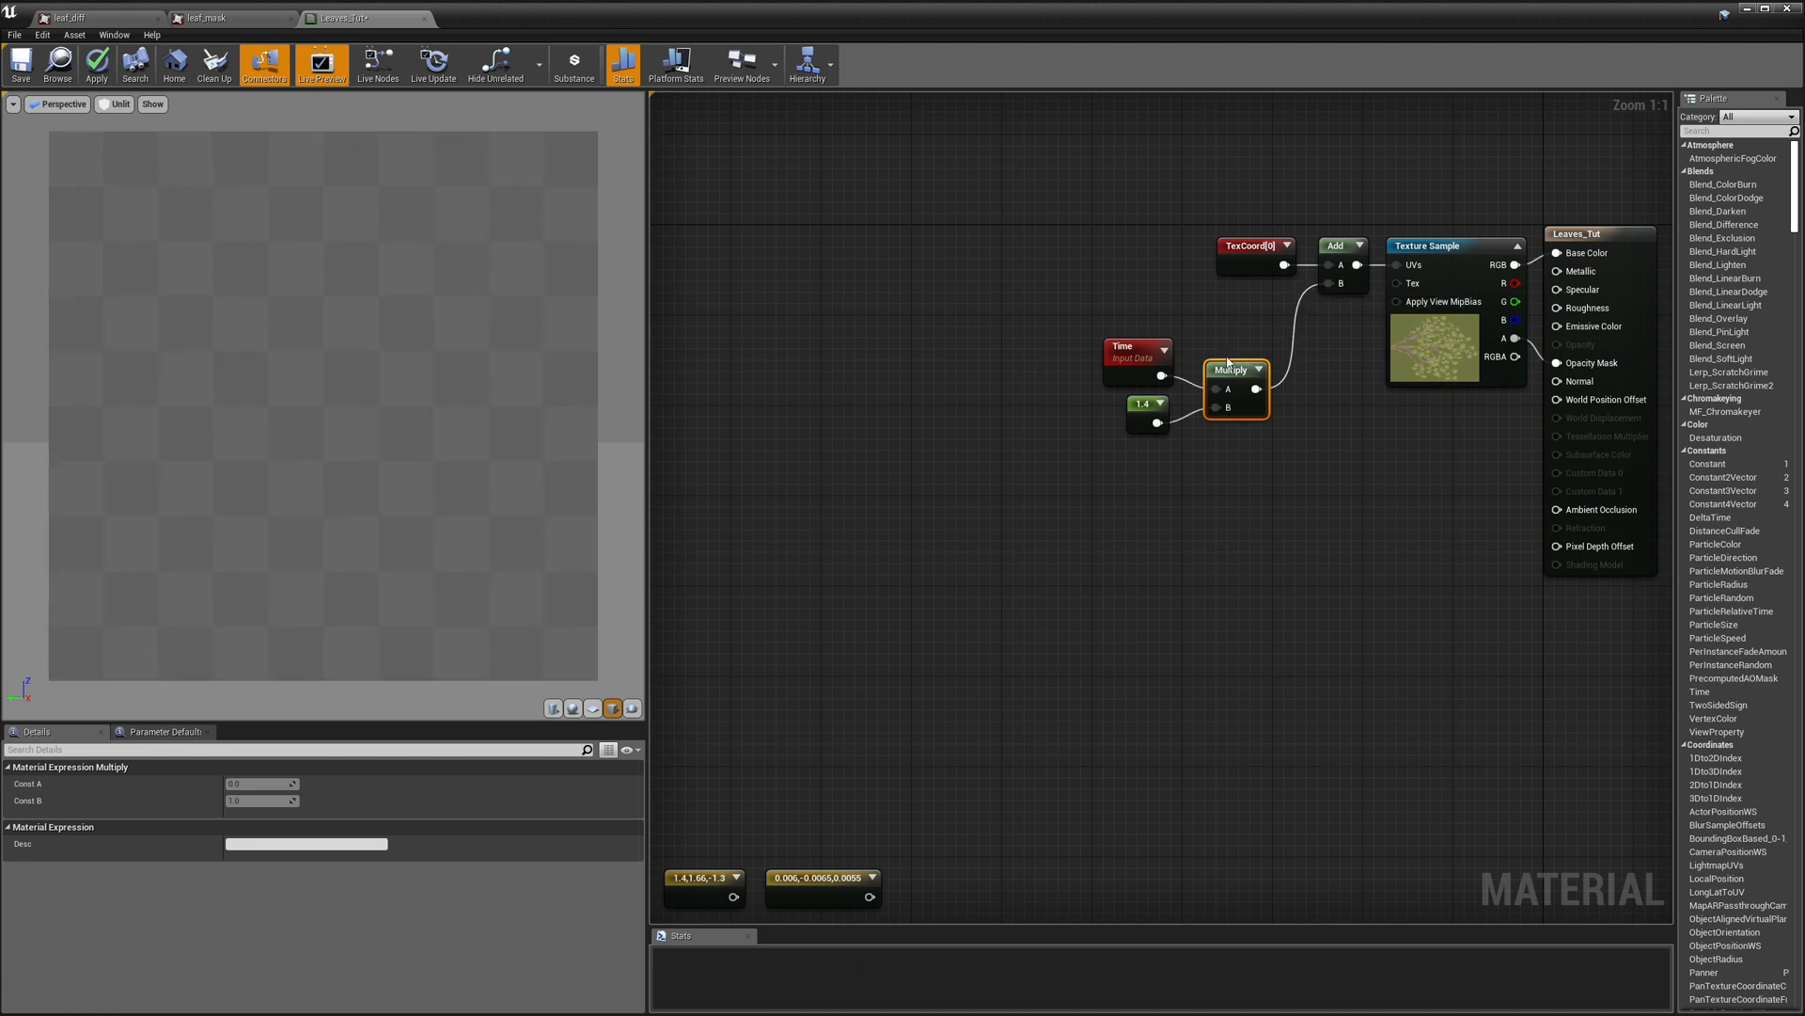
mouse_move(1145, 405)
text(sine)
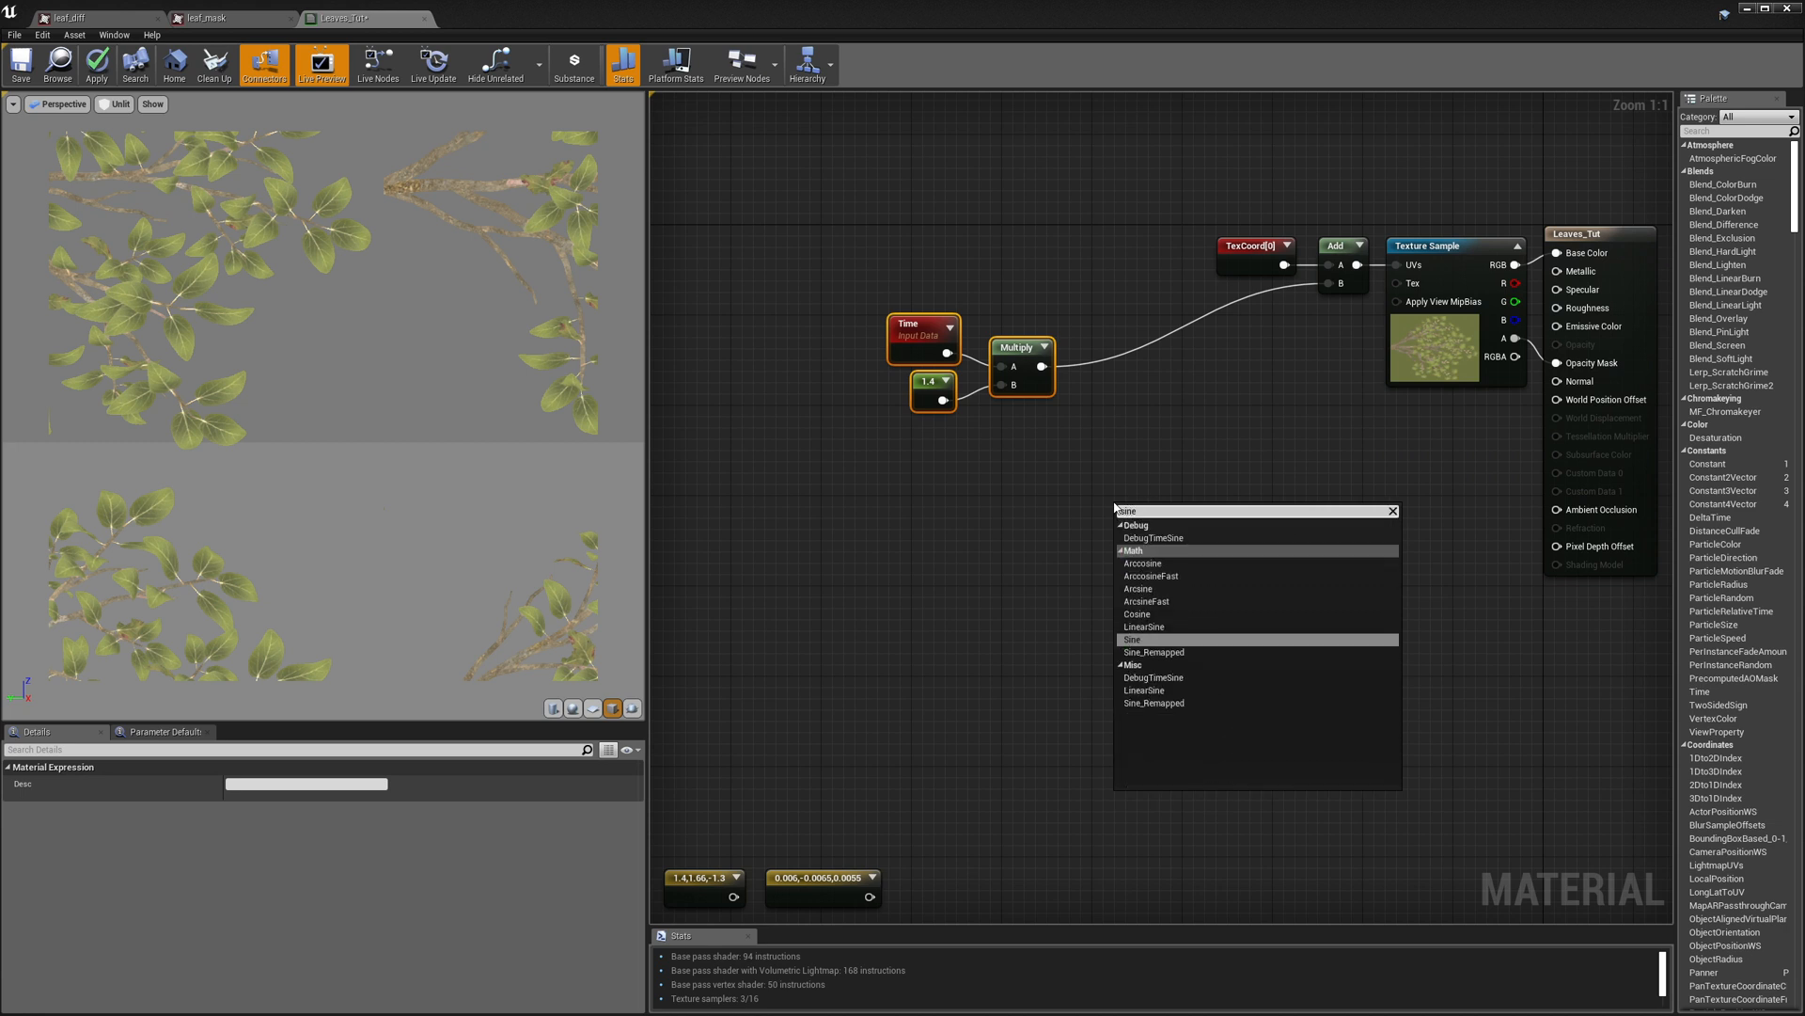
Step: Route scaled Time through a Sine node into the Add, and start a new Multiply after the Sine
click(1145, 645)
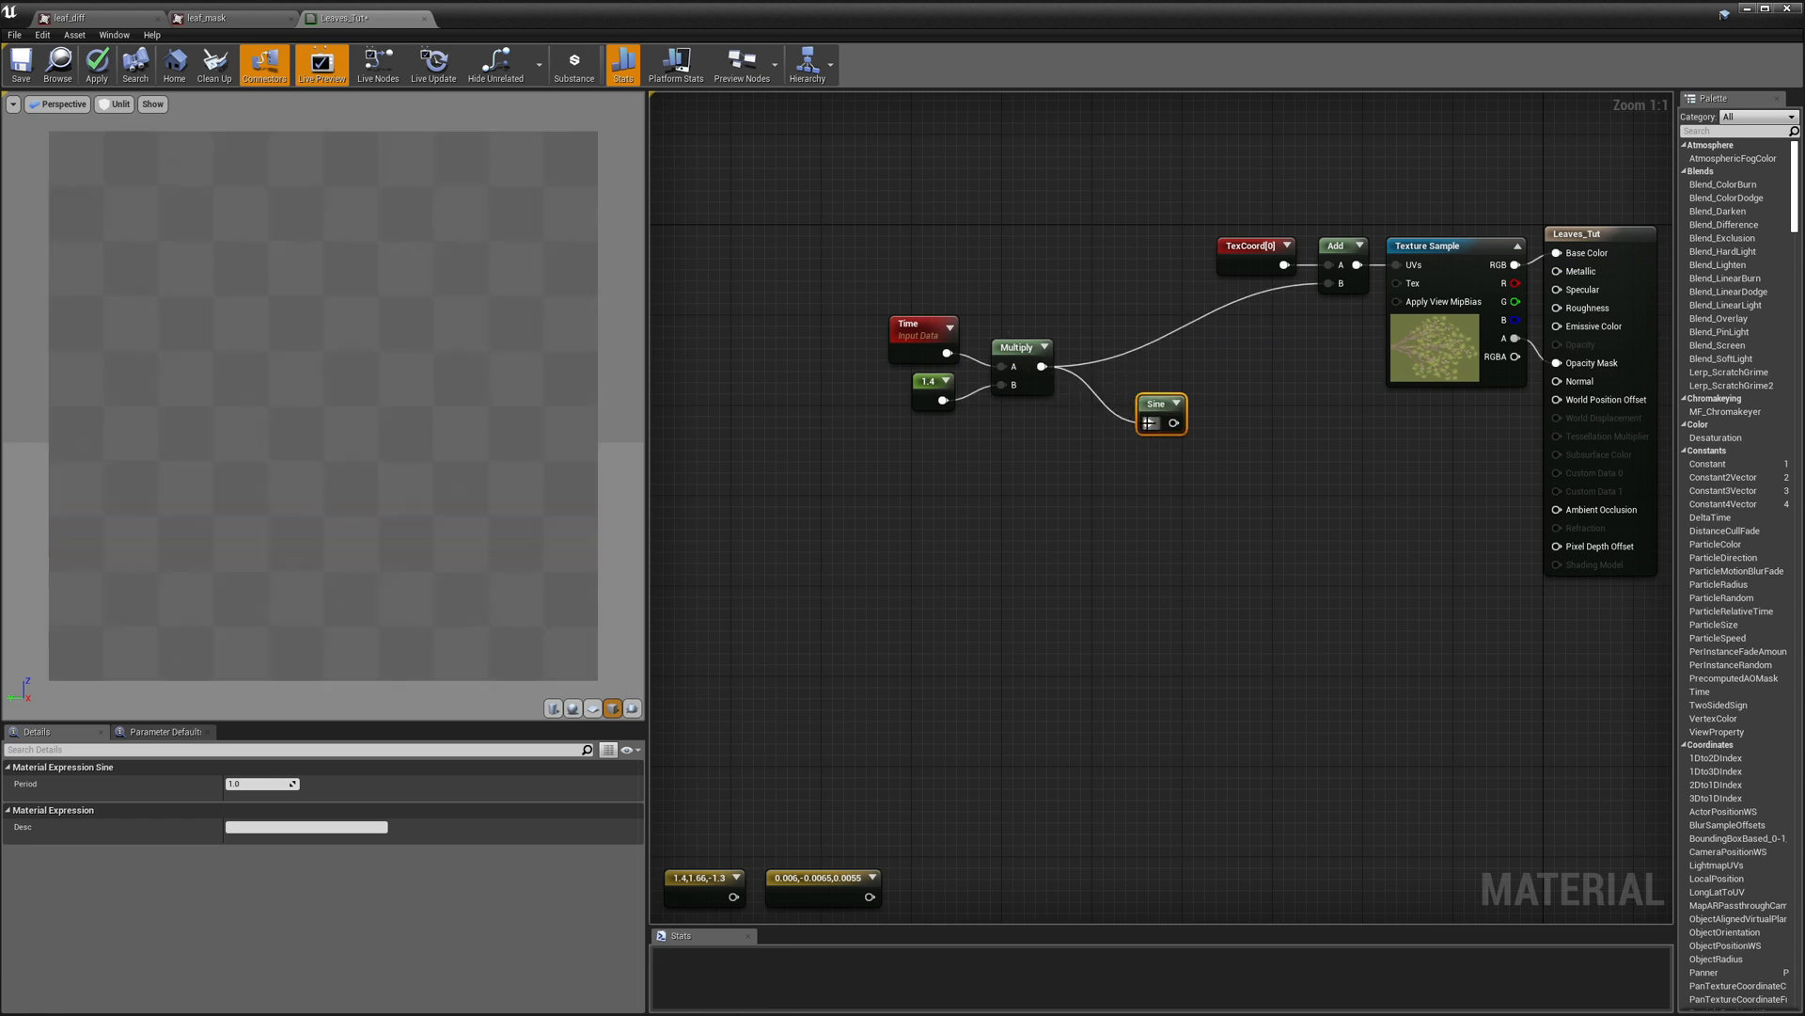
drag(1183, 423, 1323, 303)
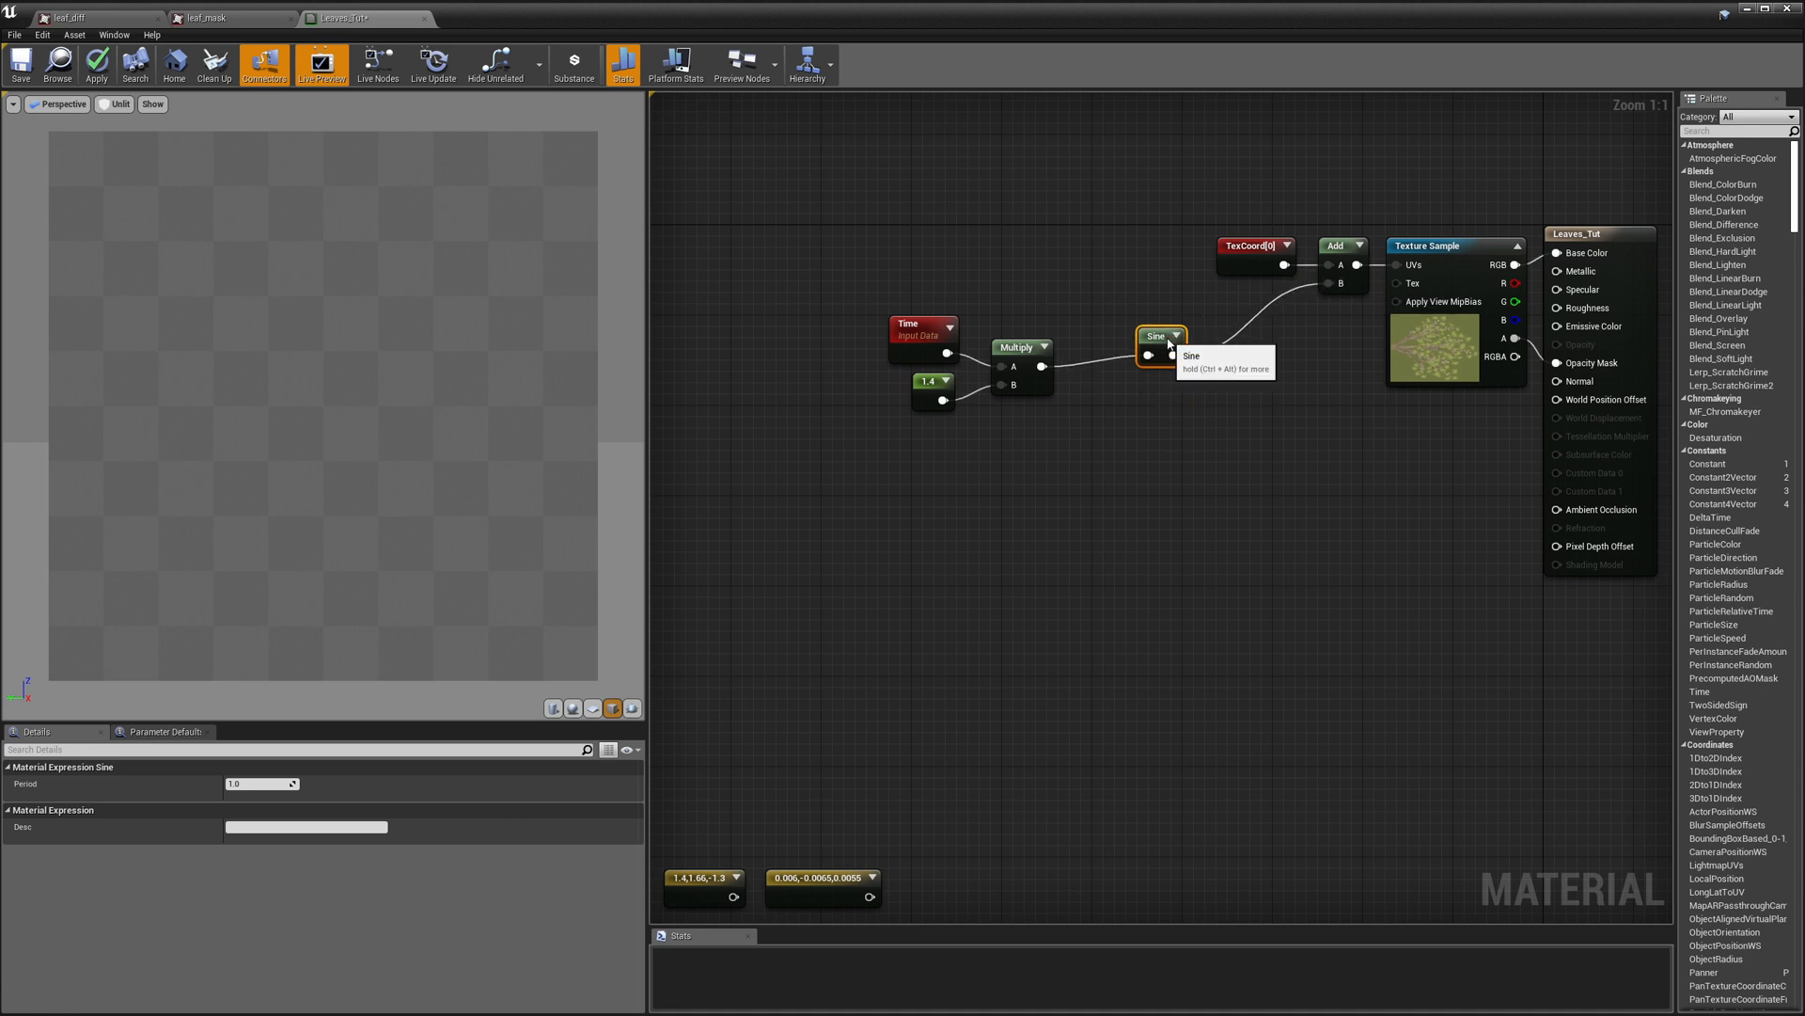
mouse_move(1136, 446)
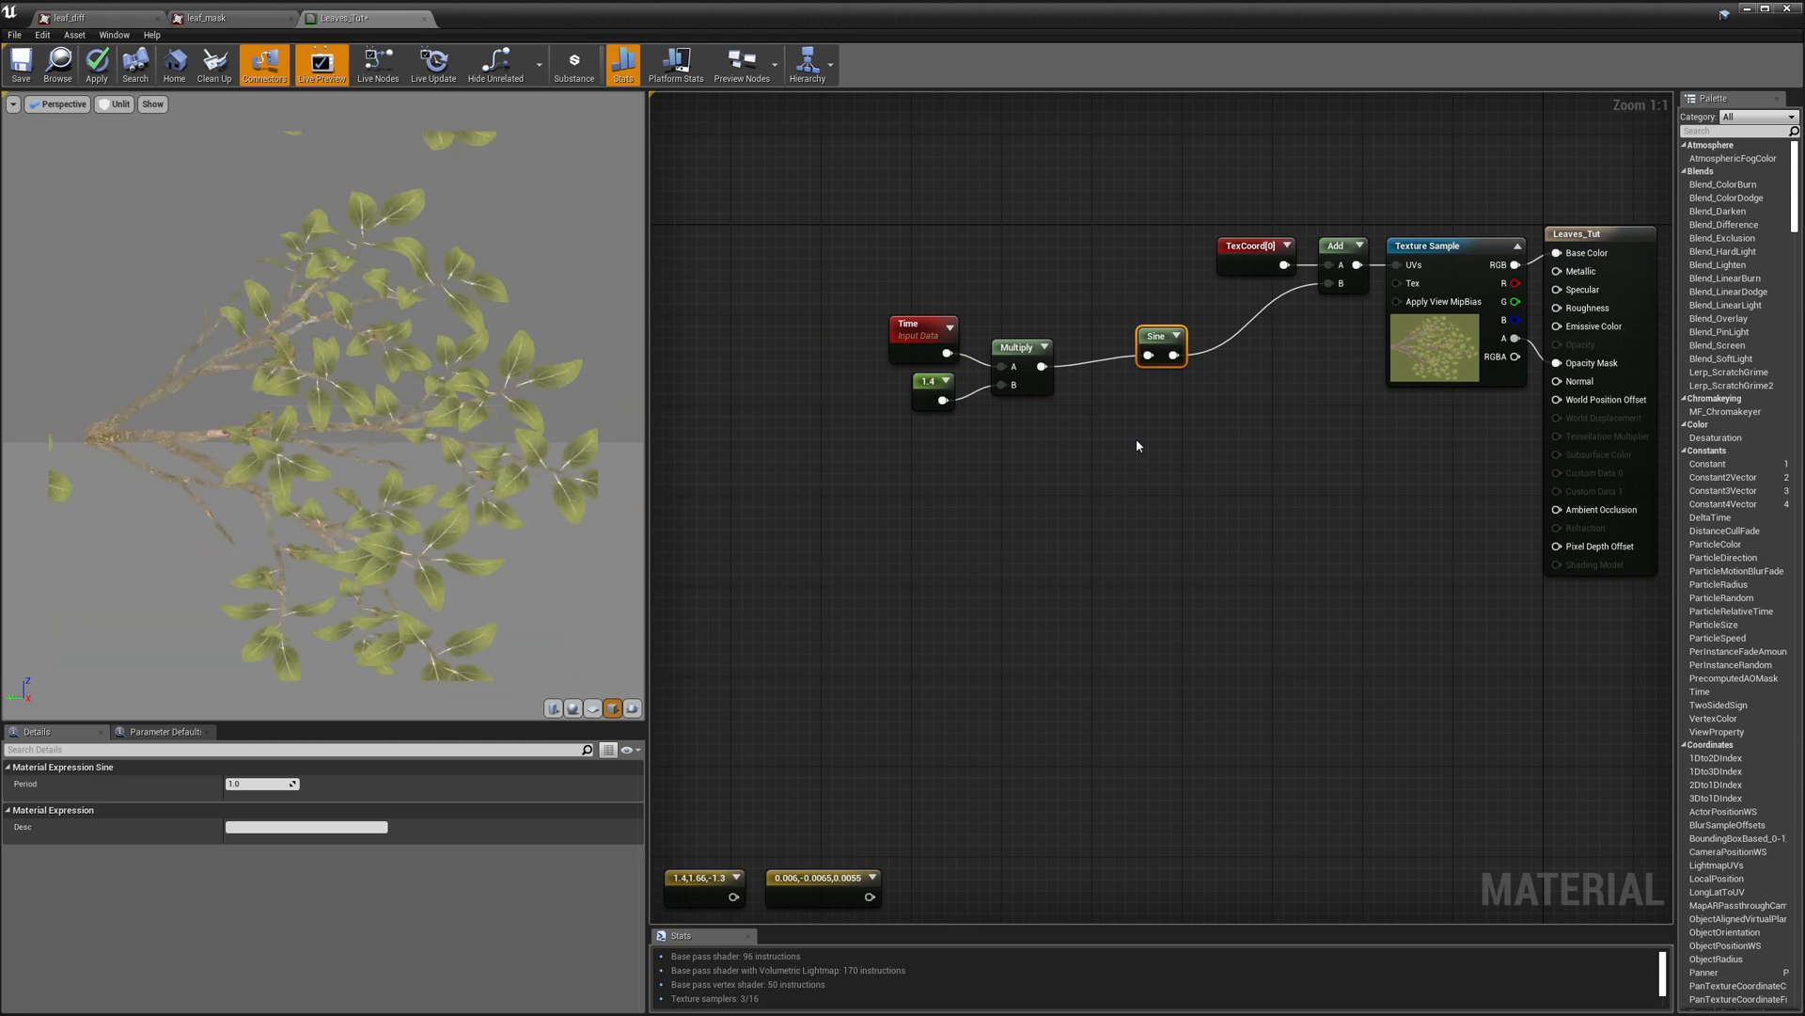
click(933, 382)
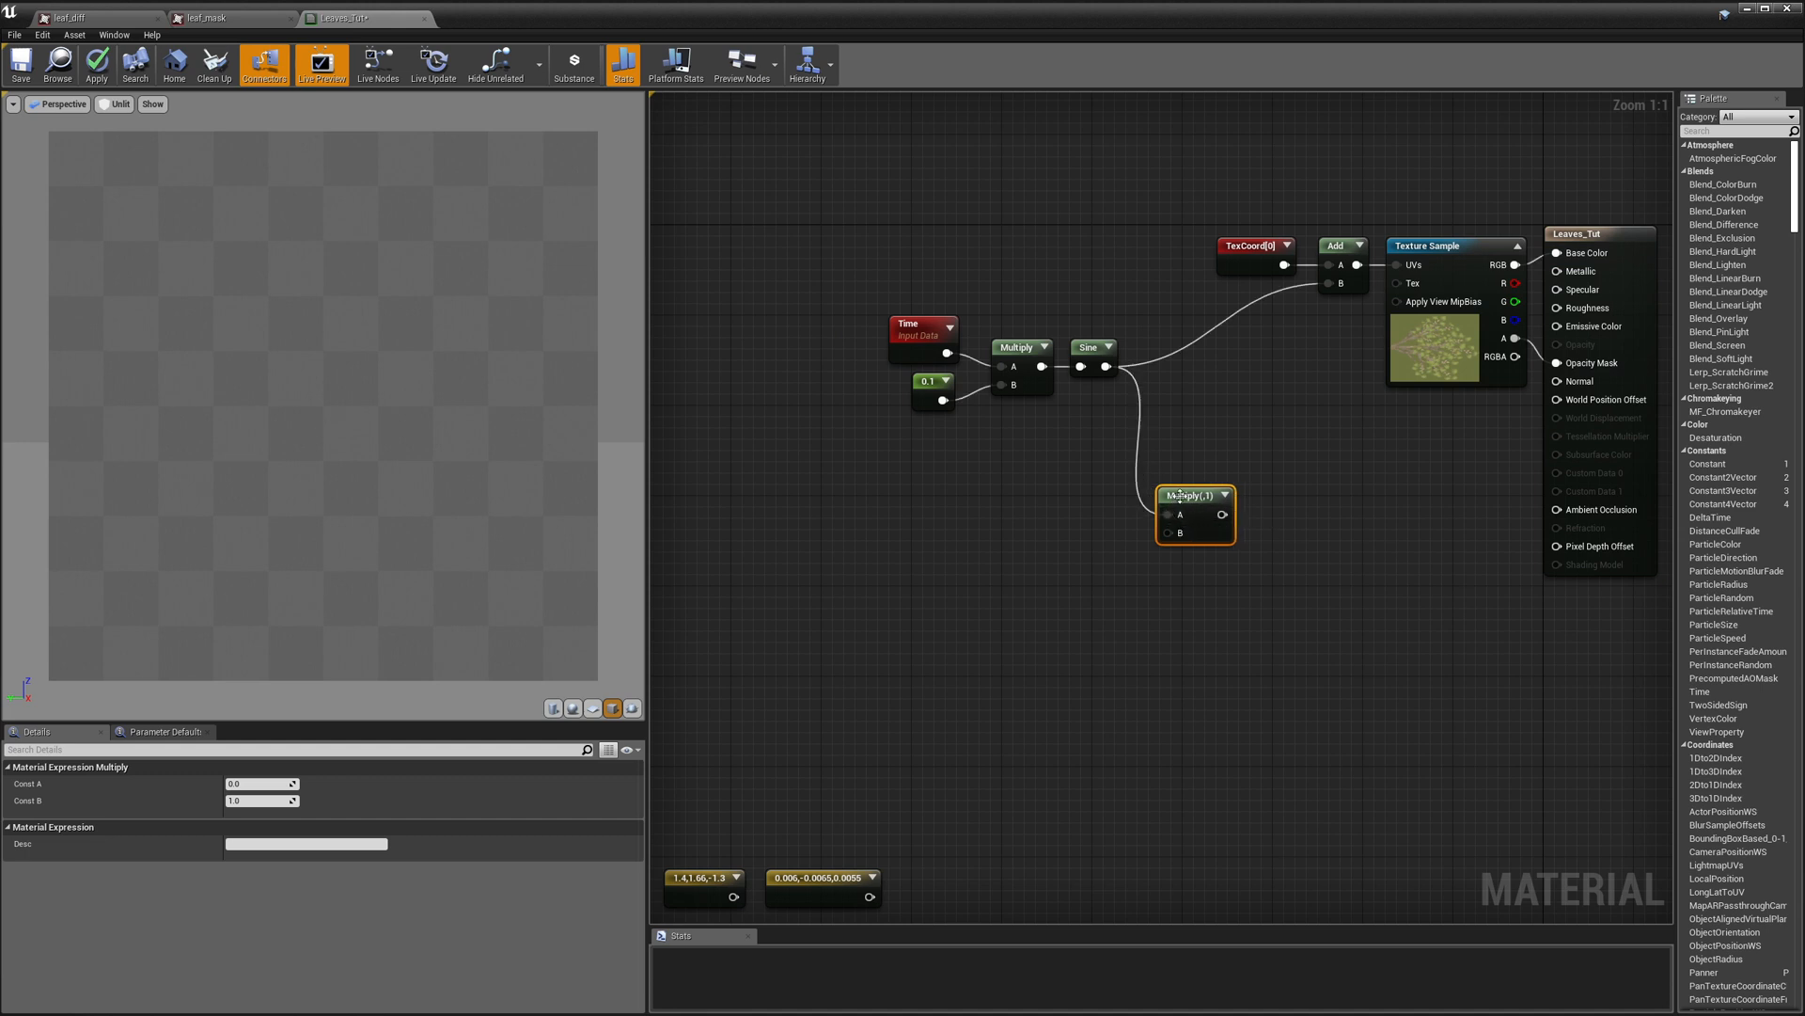
Step: Feed the Sine into the new Multiply with a small Constant (0...) scaling the wave
drag(1194, 494, 1198, 403)
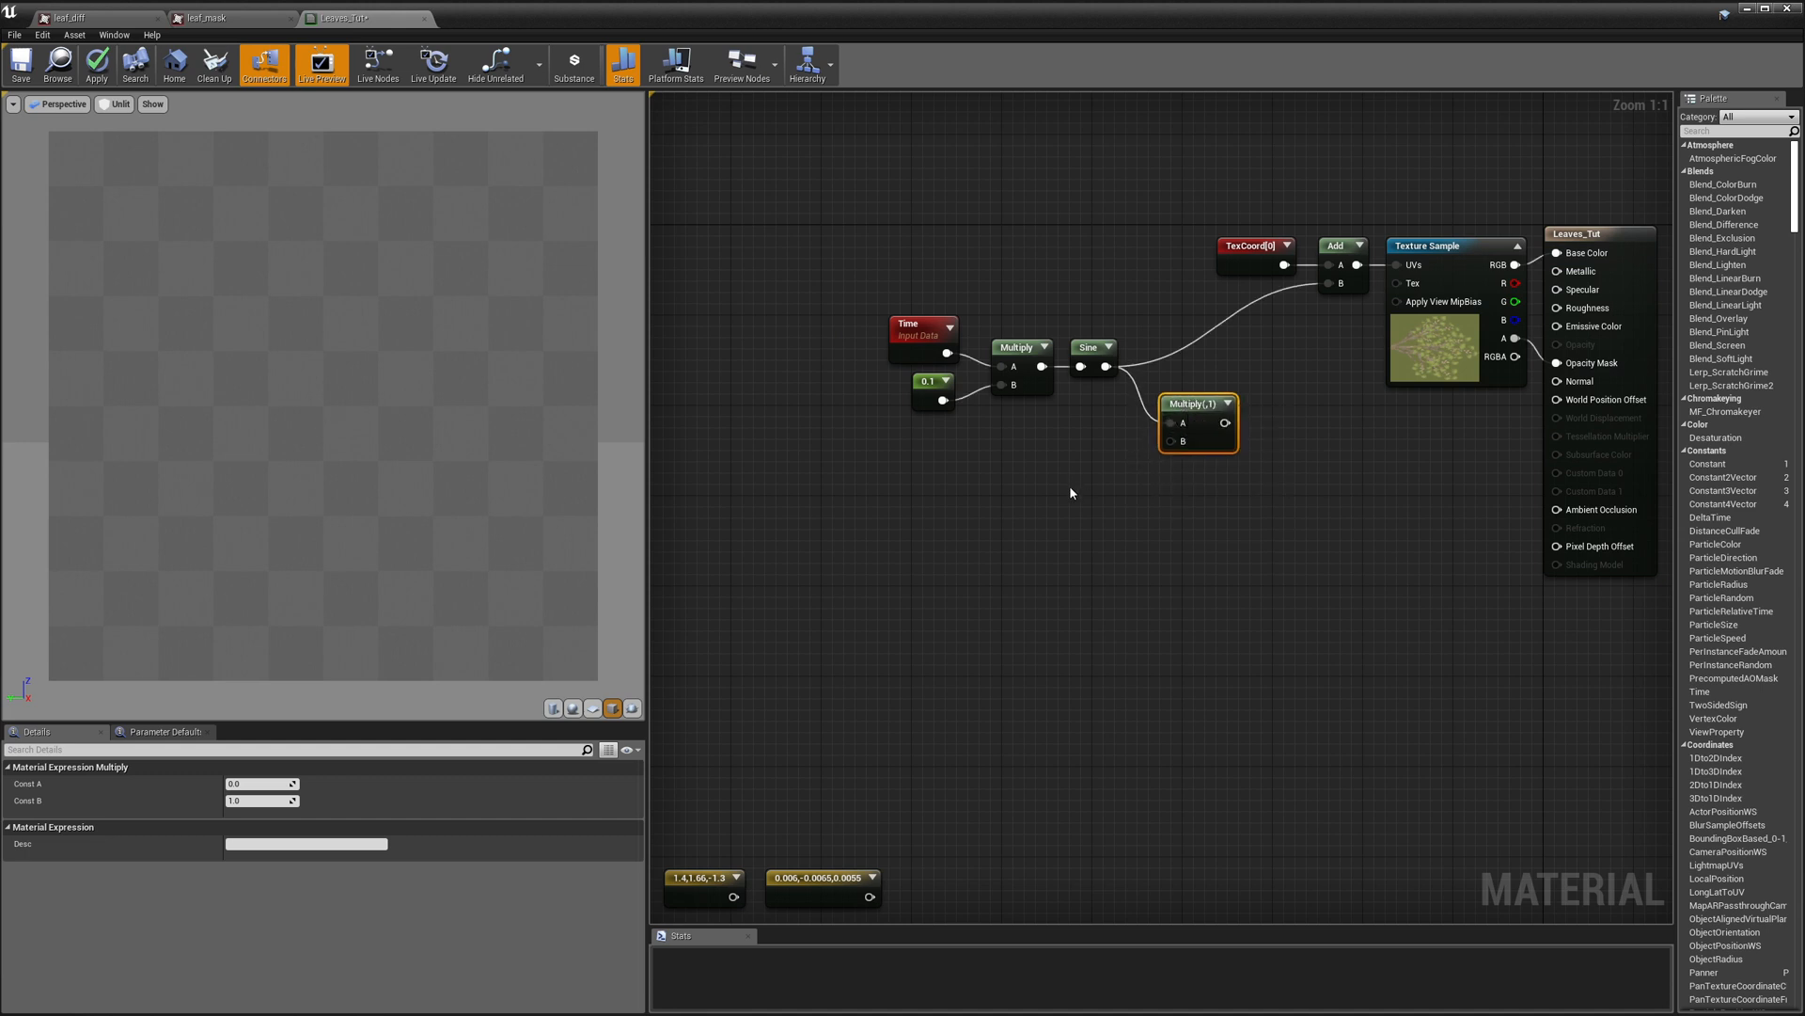
click(931, 382)
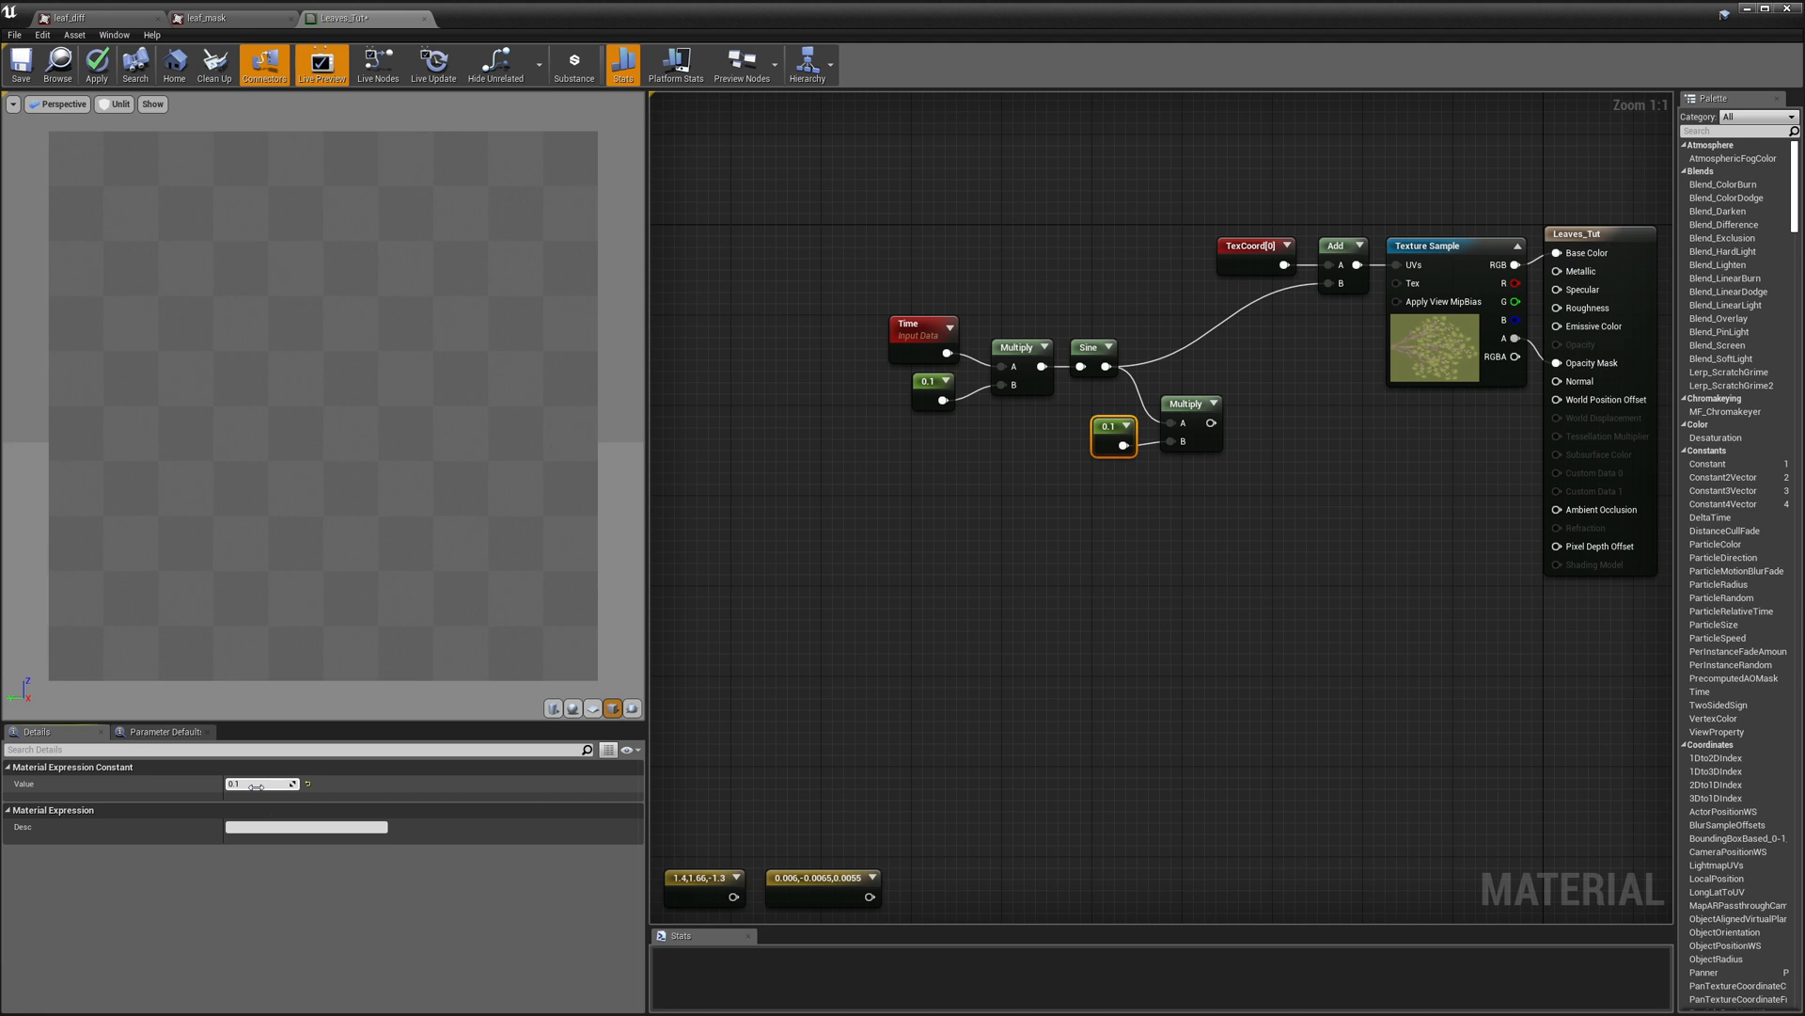
text(0)
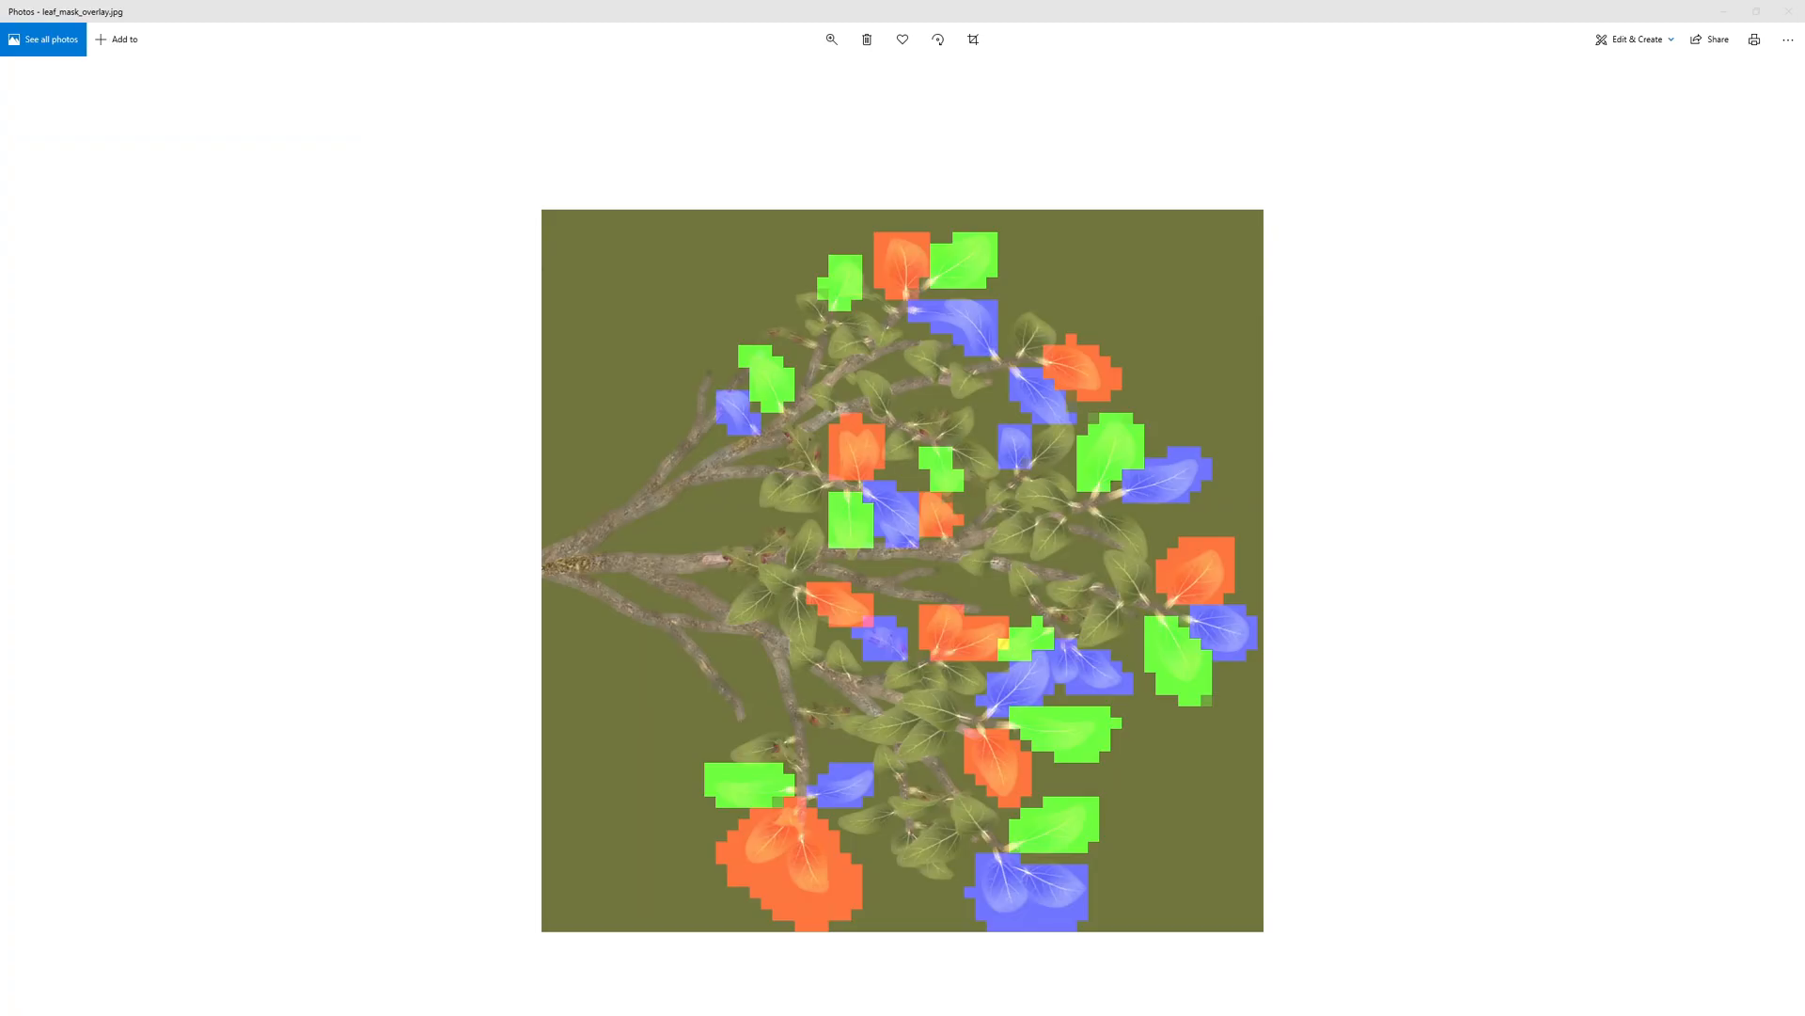
mouse_move(122, 767)
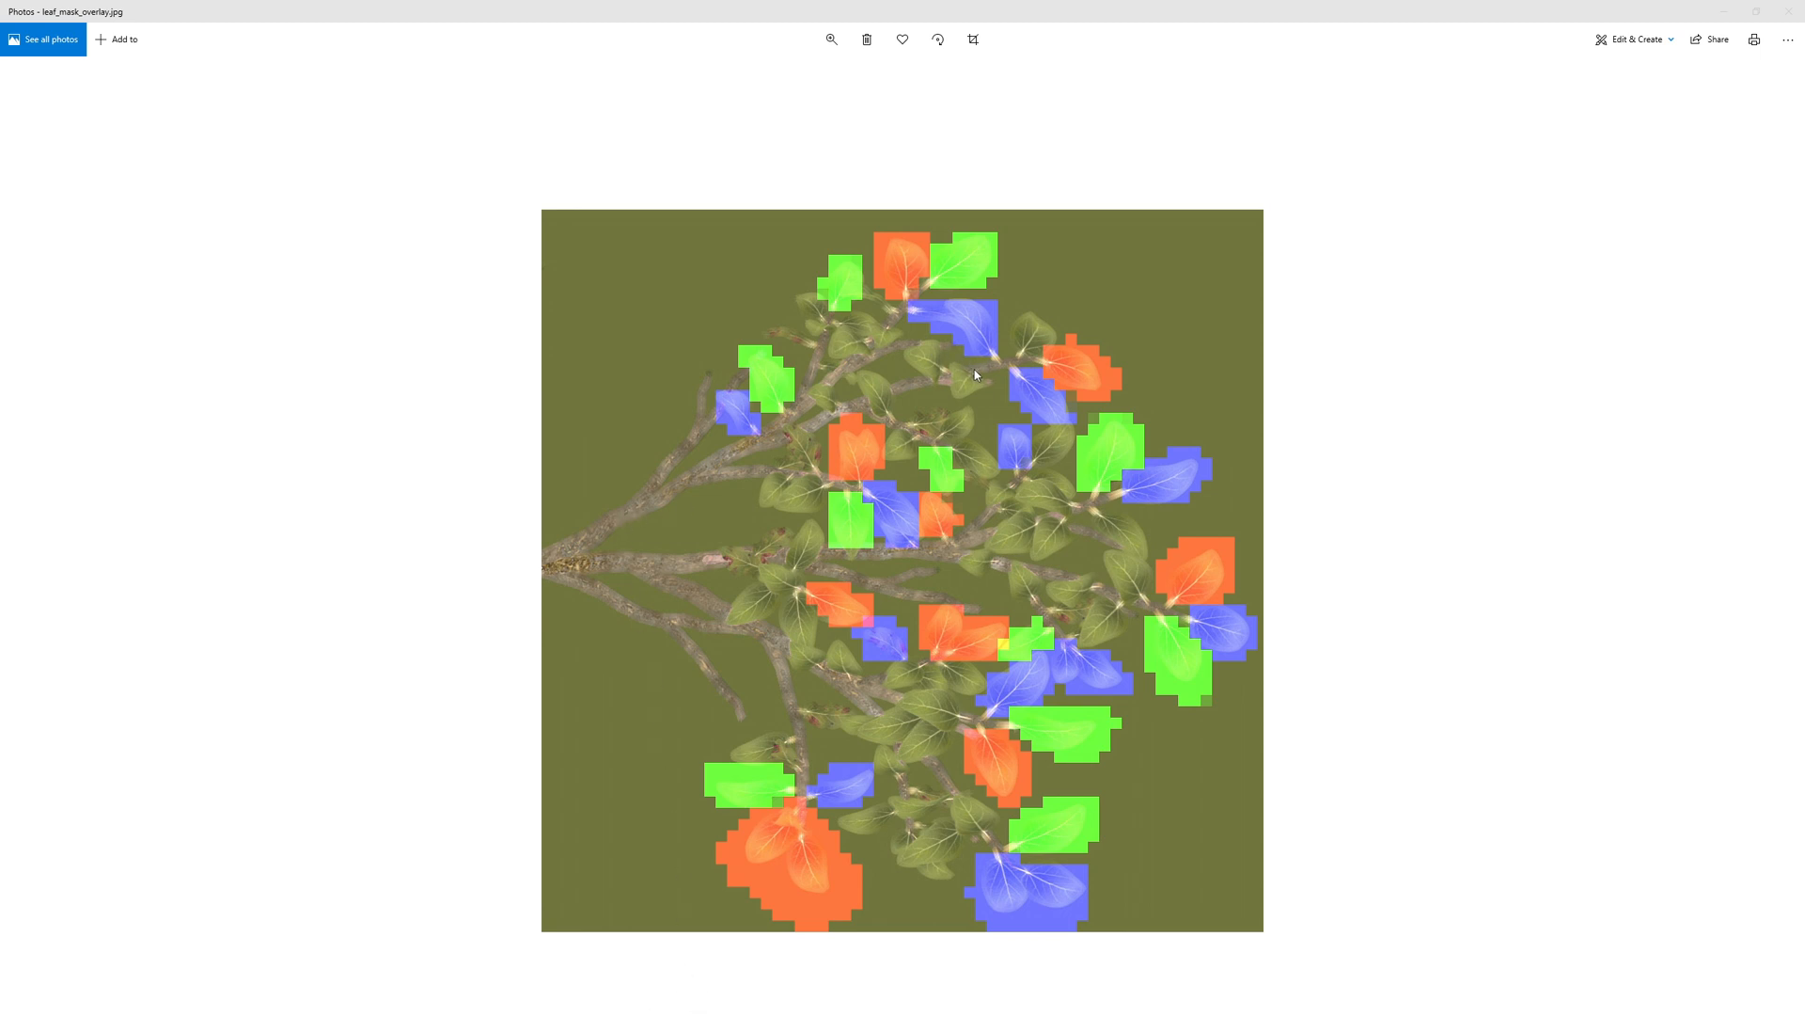
mouse_move(737, 483)
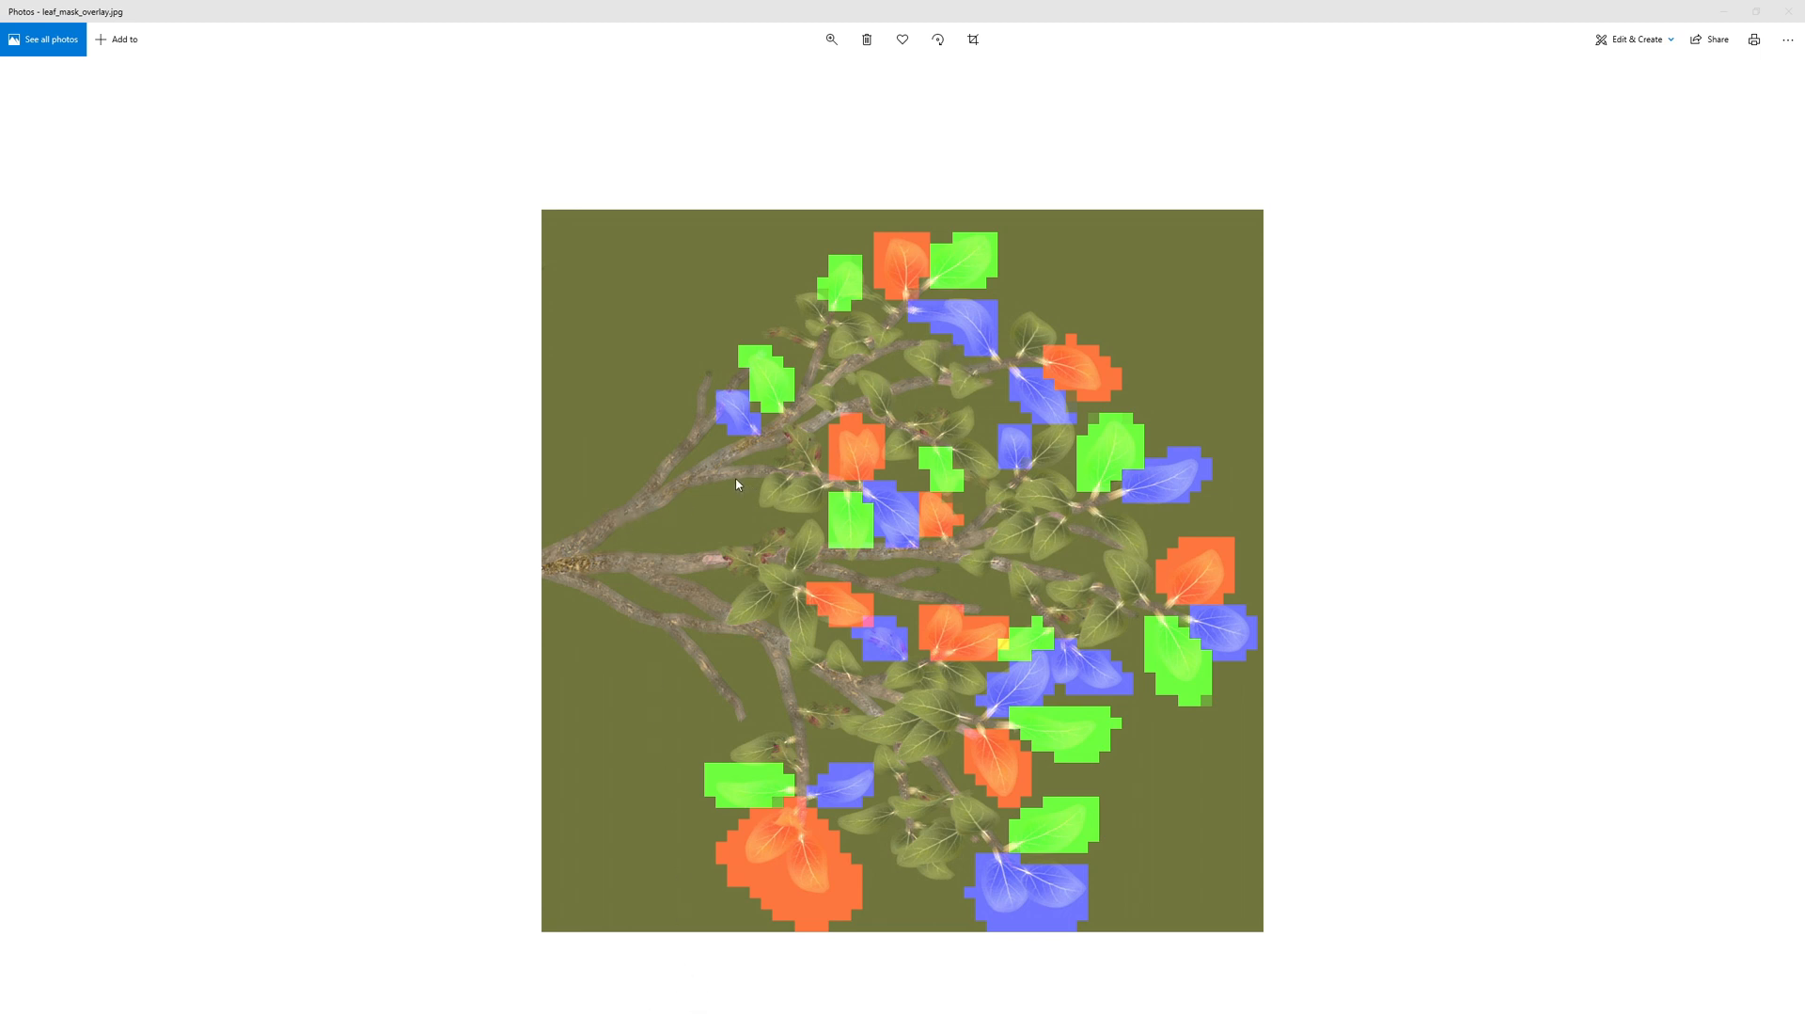
mouse_move(788, 536)
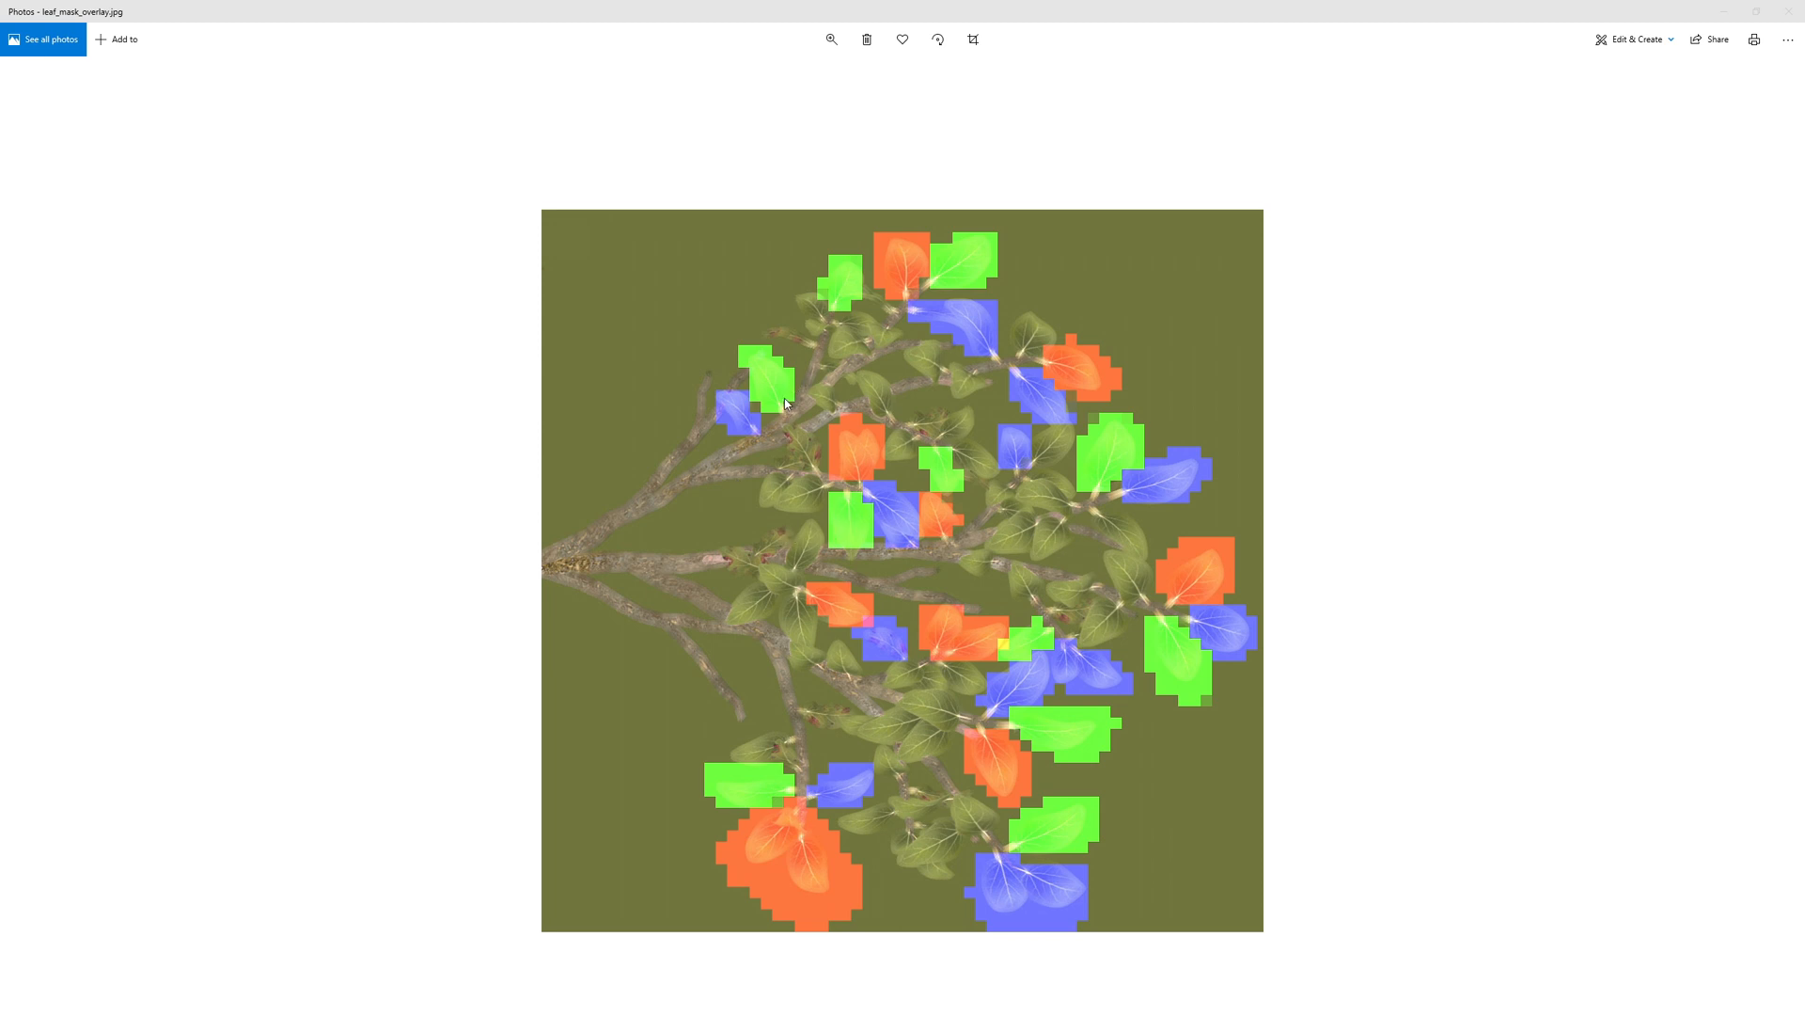
mouse_move(906, 259)
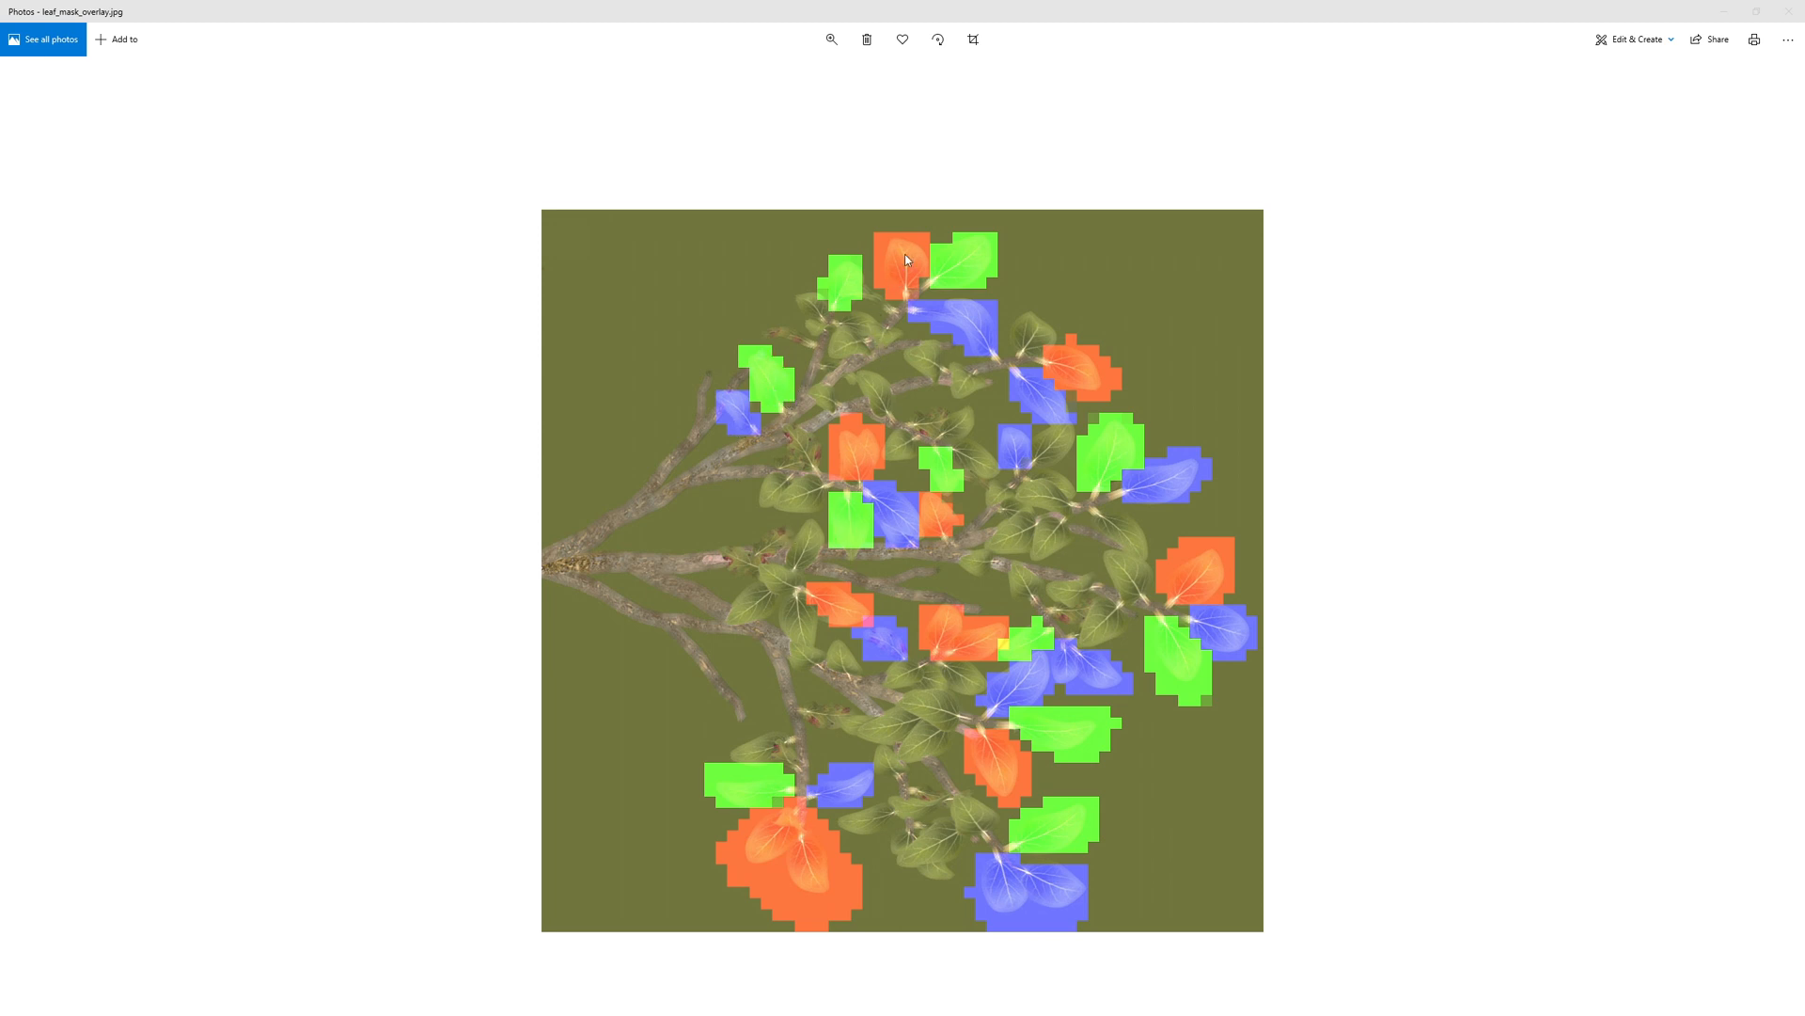
mouse_move(1009, 463)
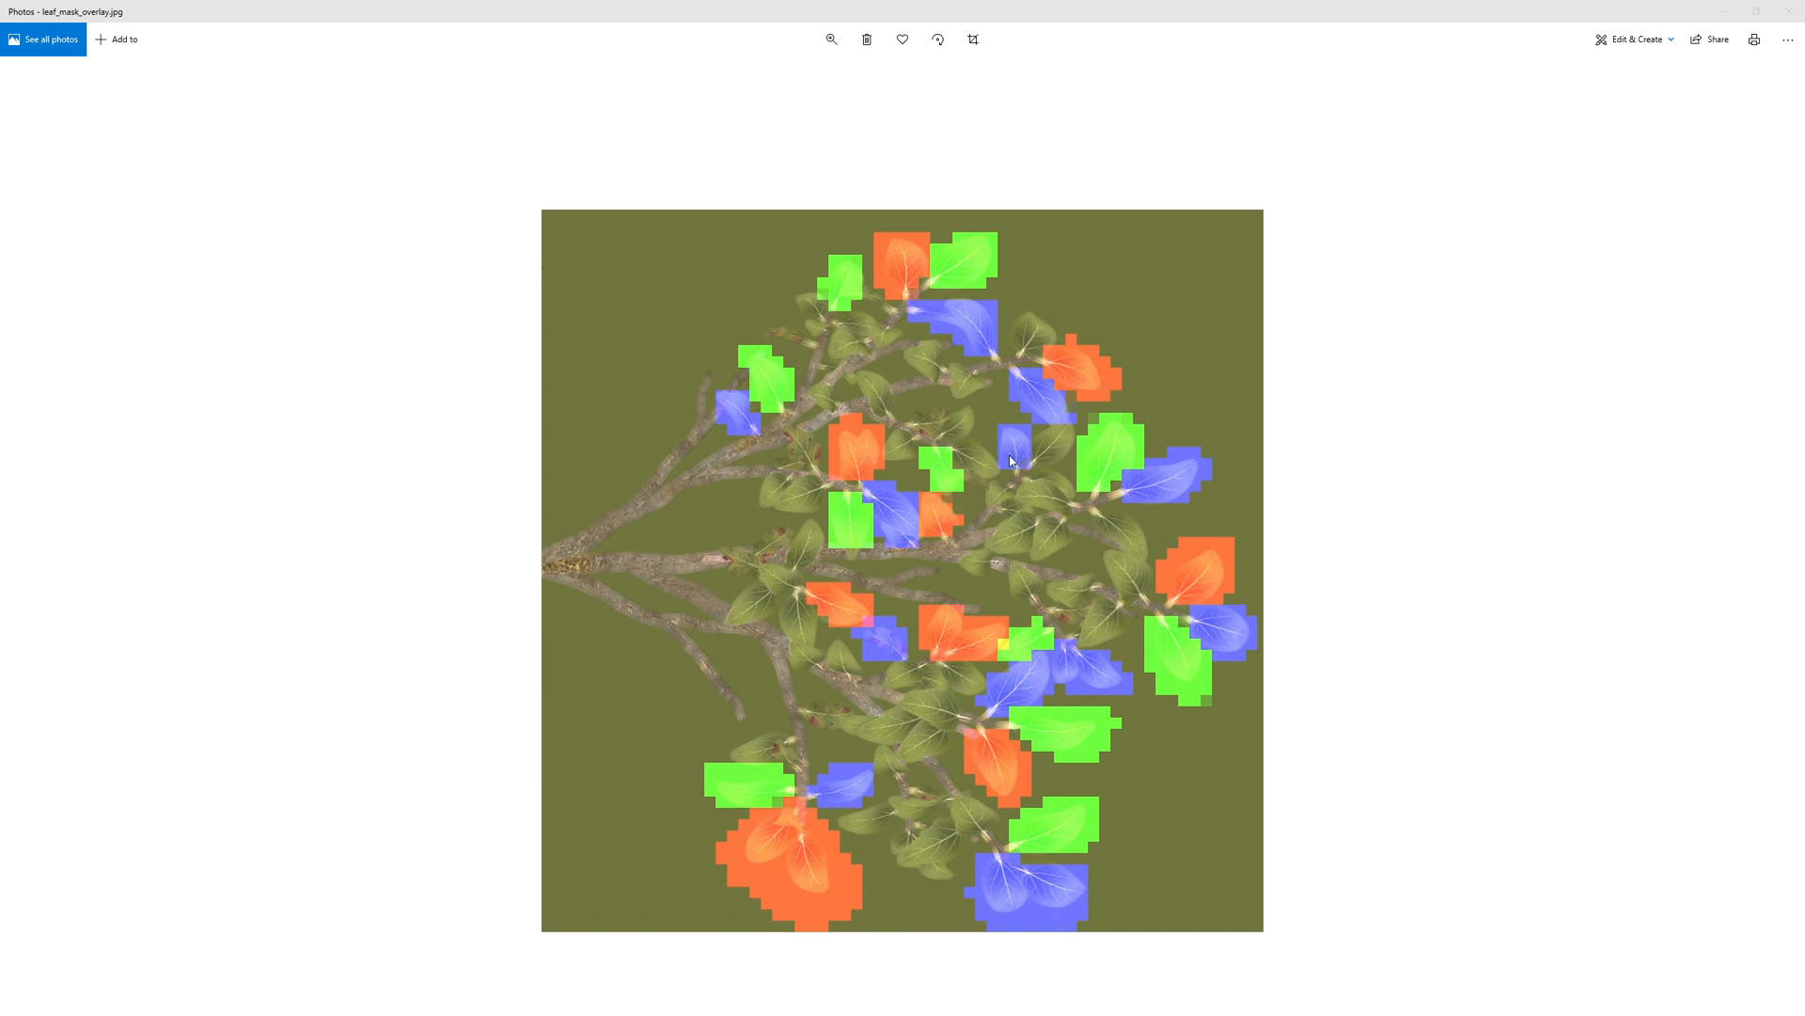
mouse_move(1055, 656)
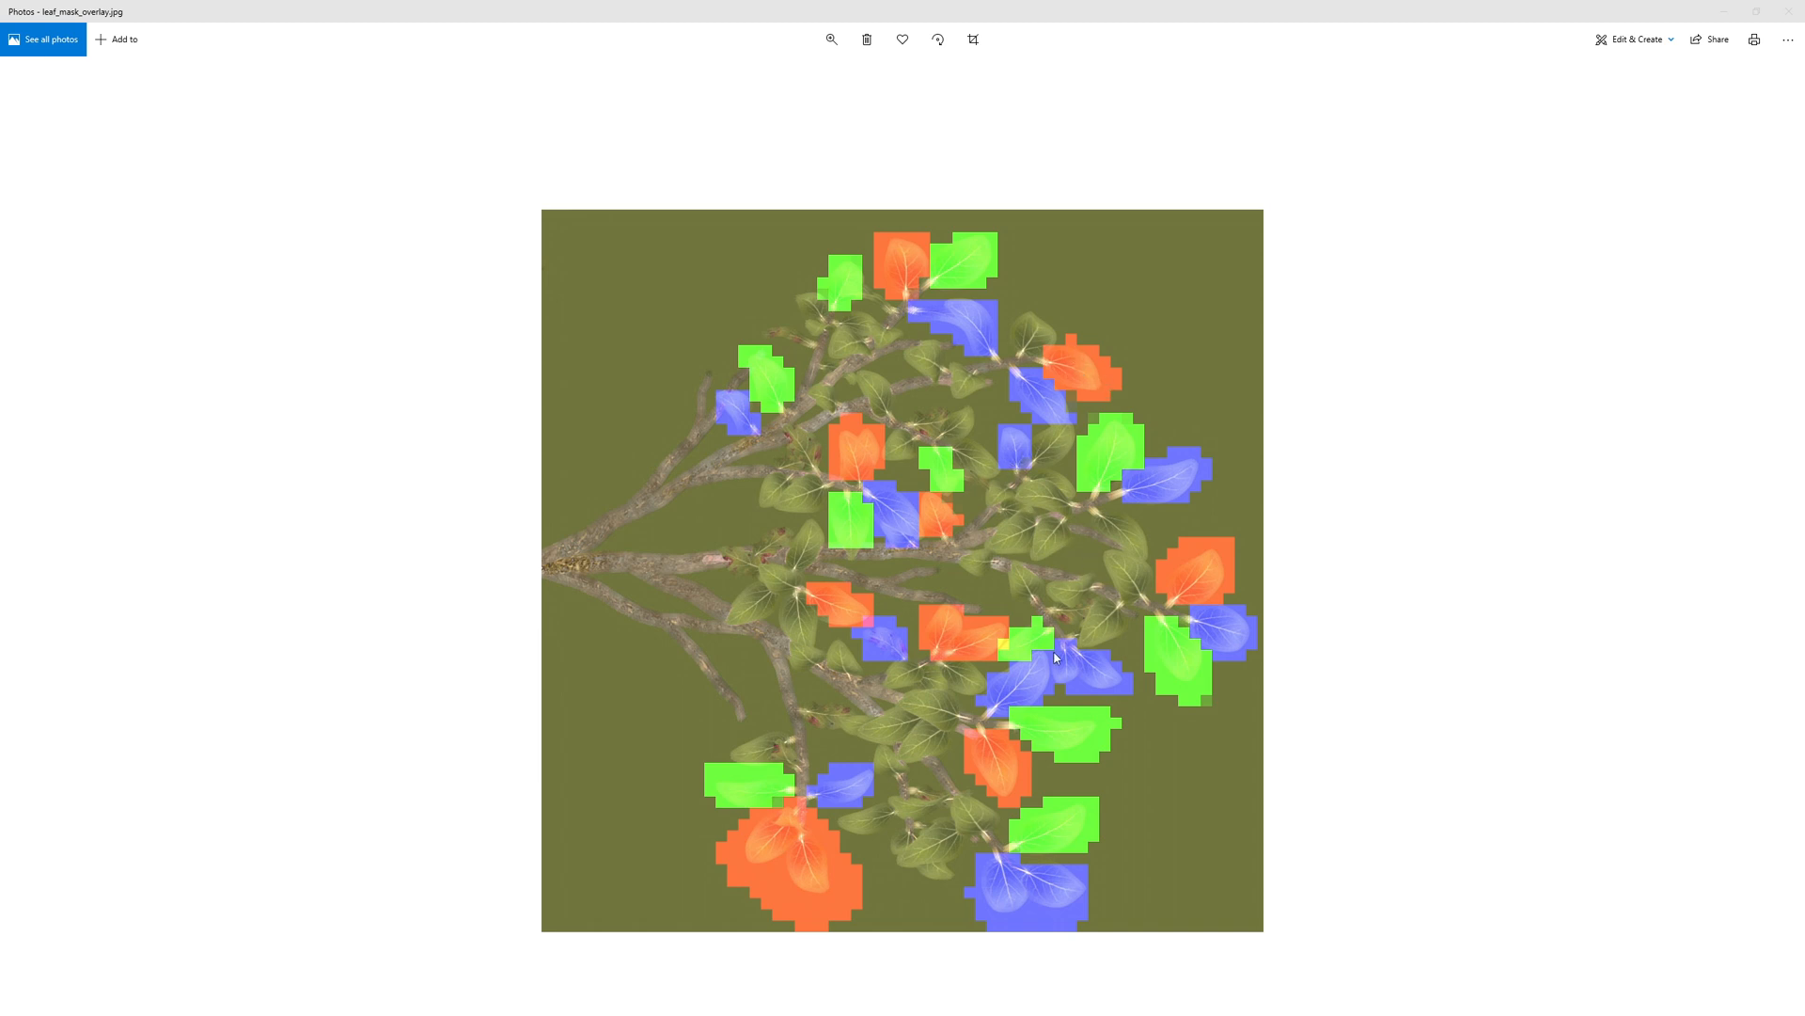
mouse_move(1102, 759)
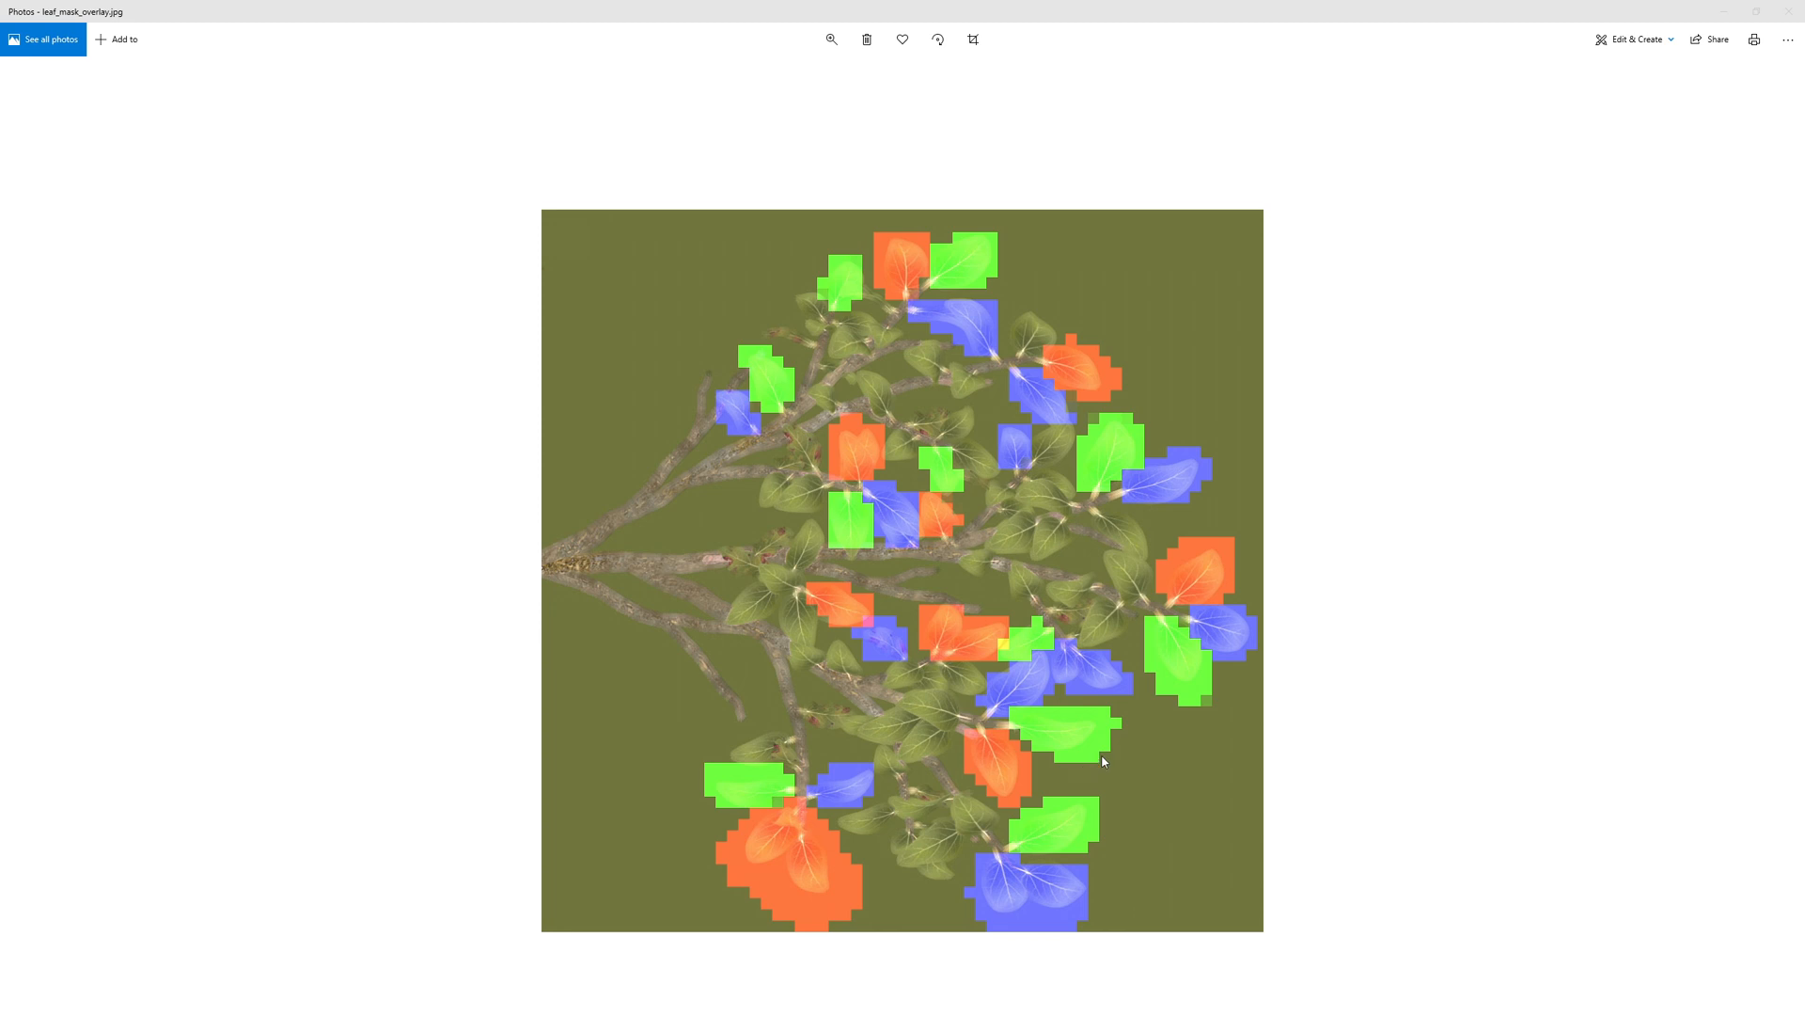
mouse_move(1105, 737)
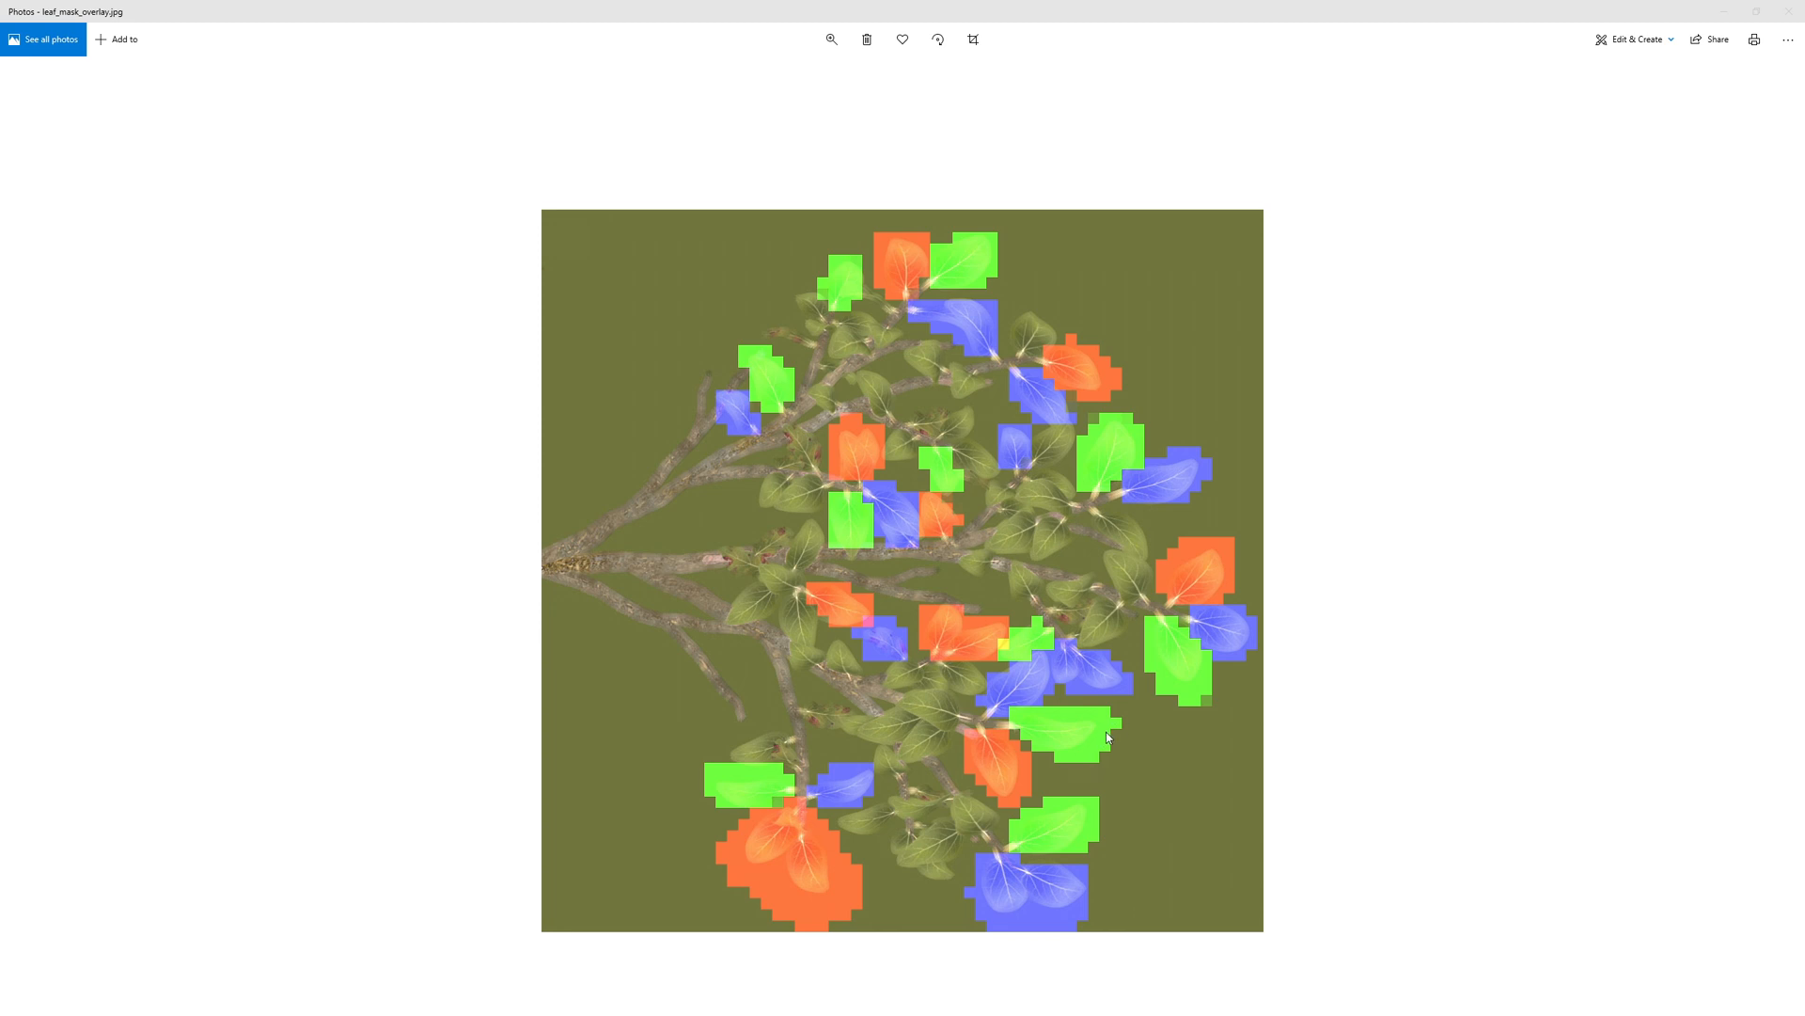
mouse_move(1097, 752)
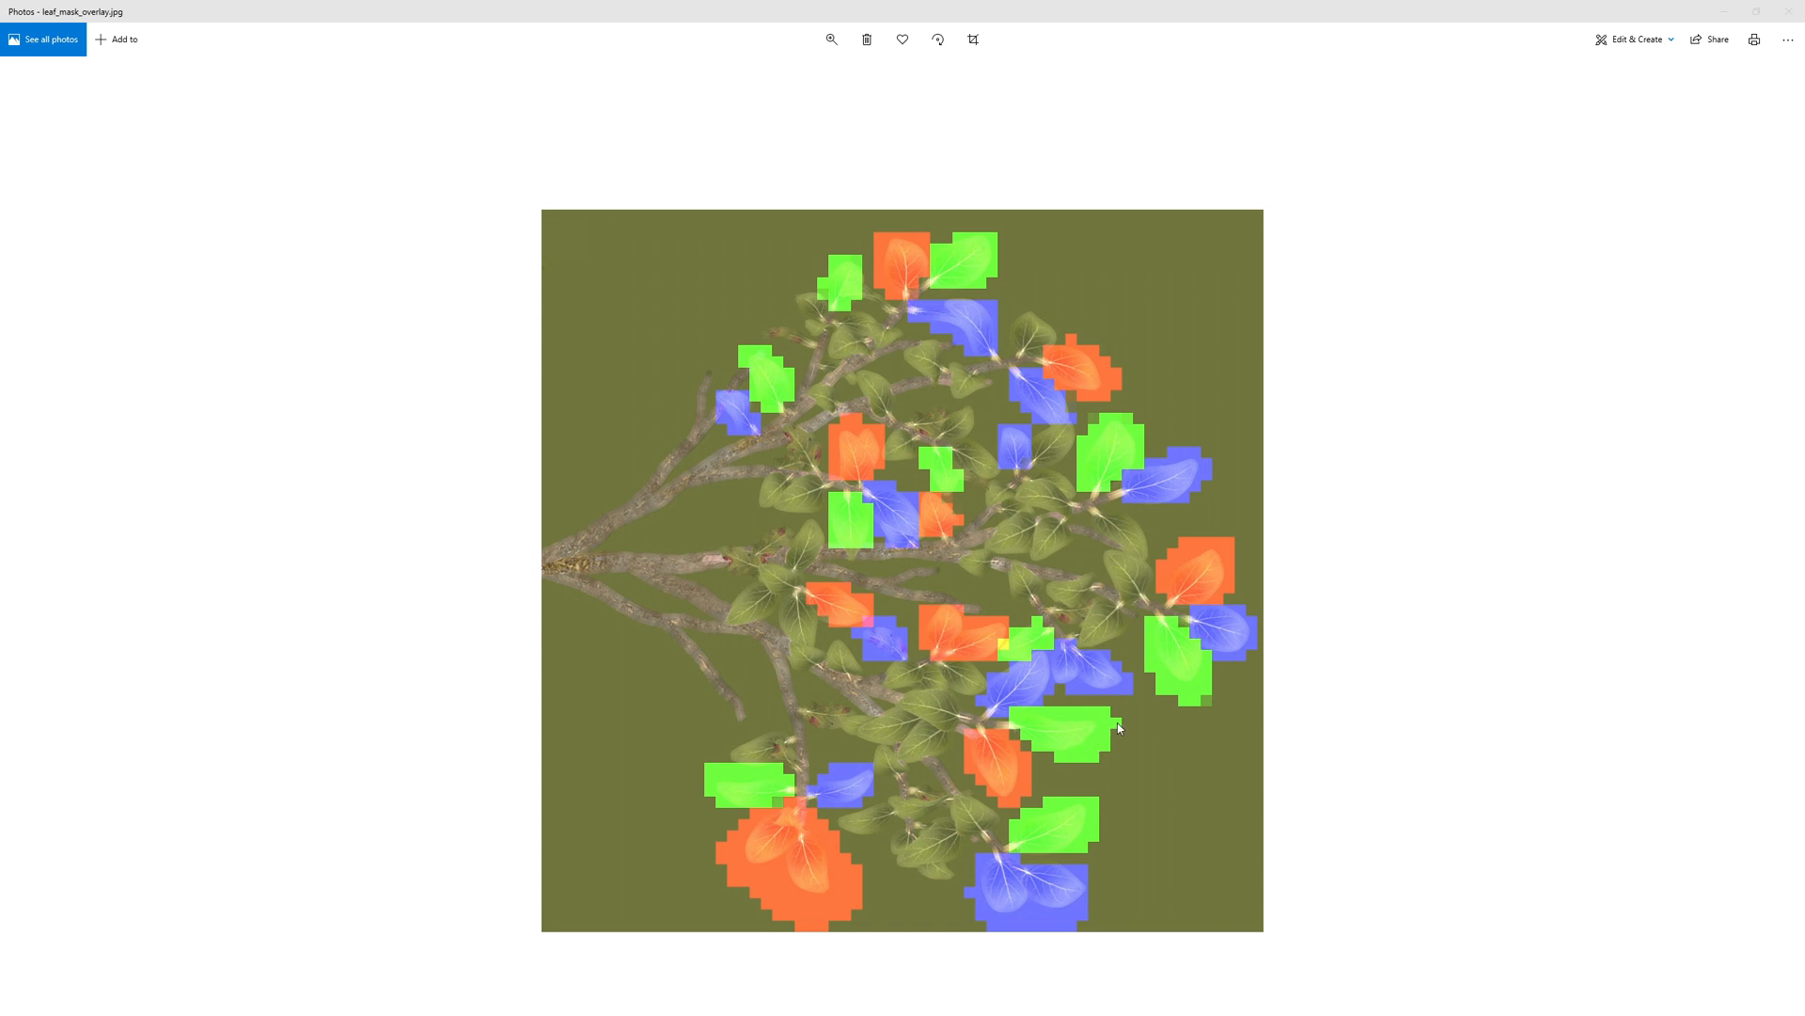
mouse_move(1059, 771)
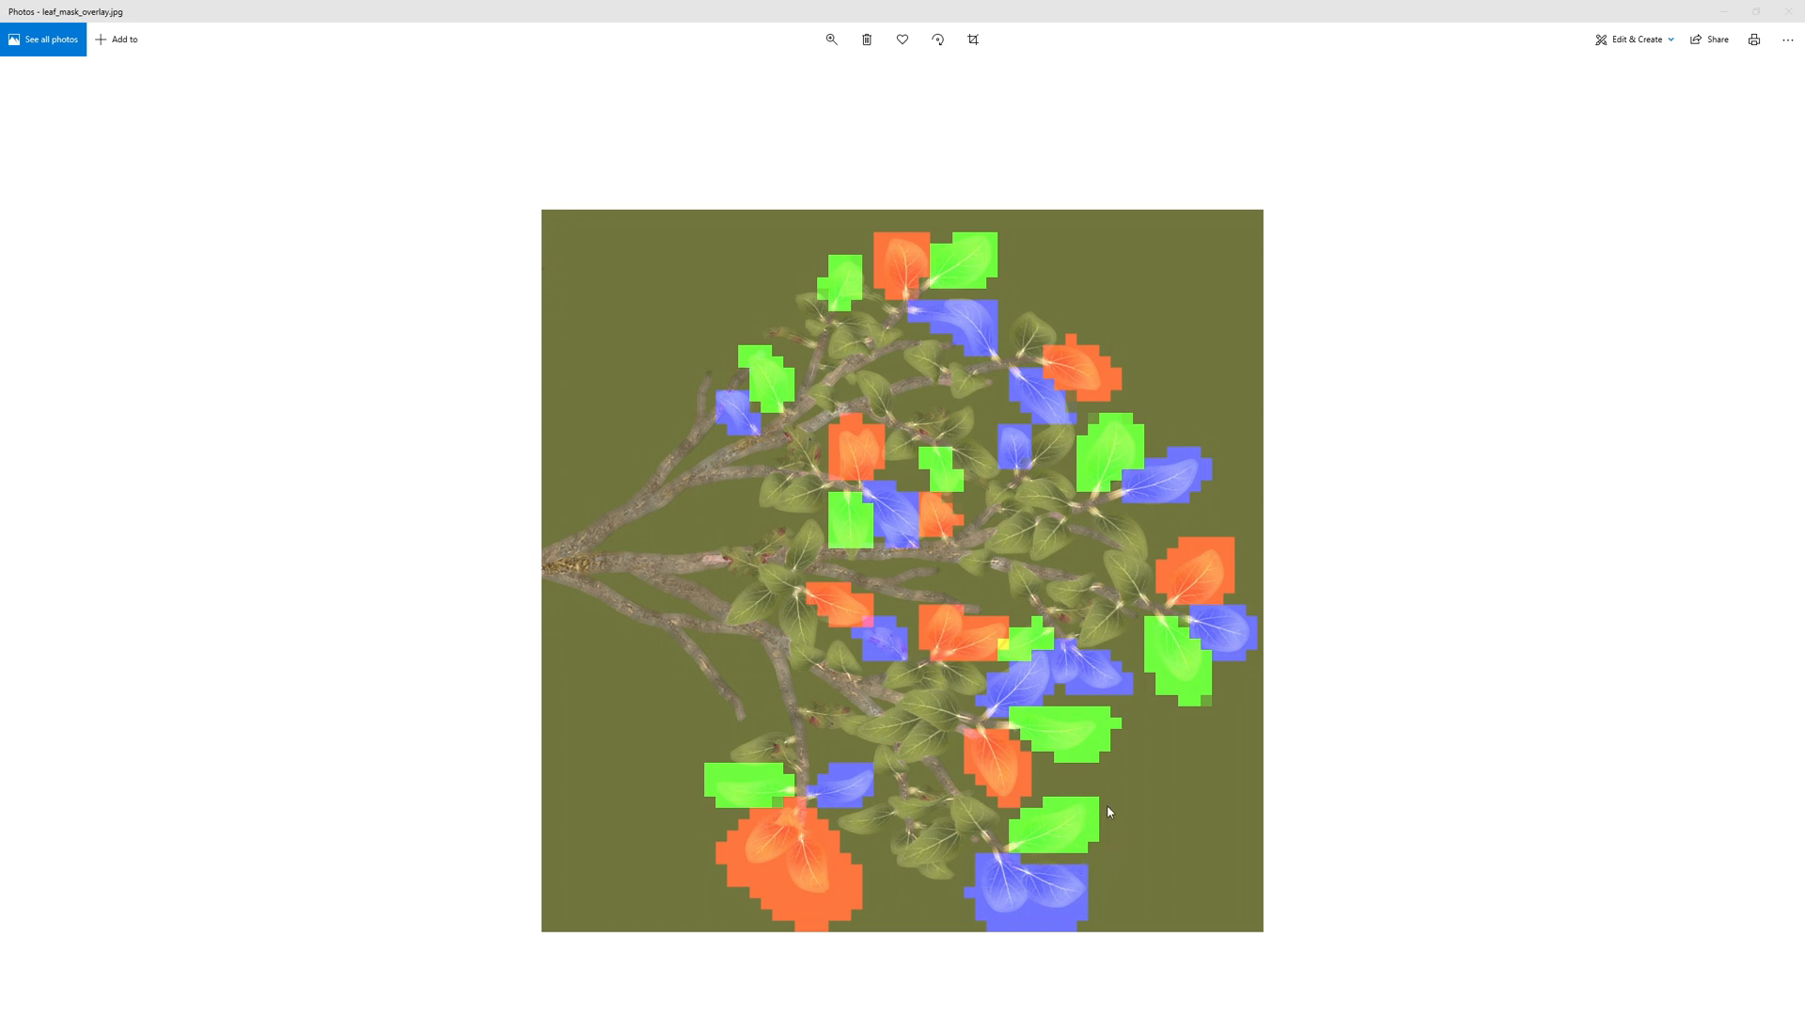
mouse_move(1061, 859)
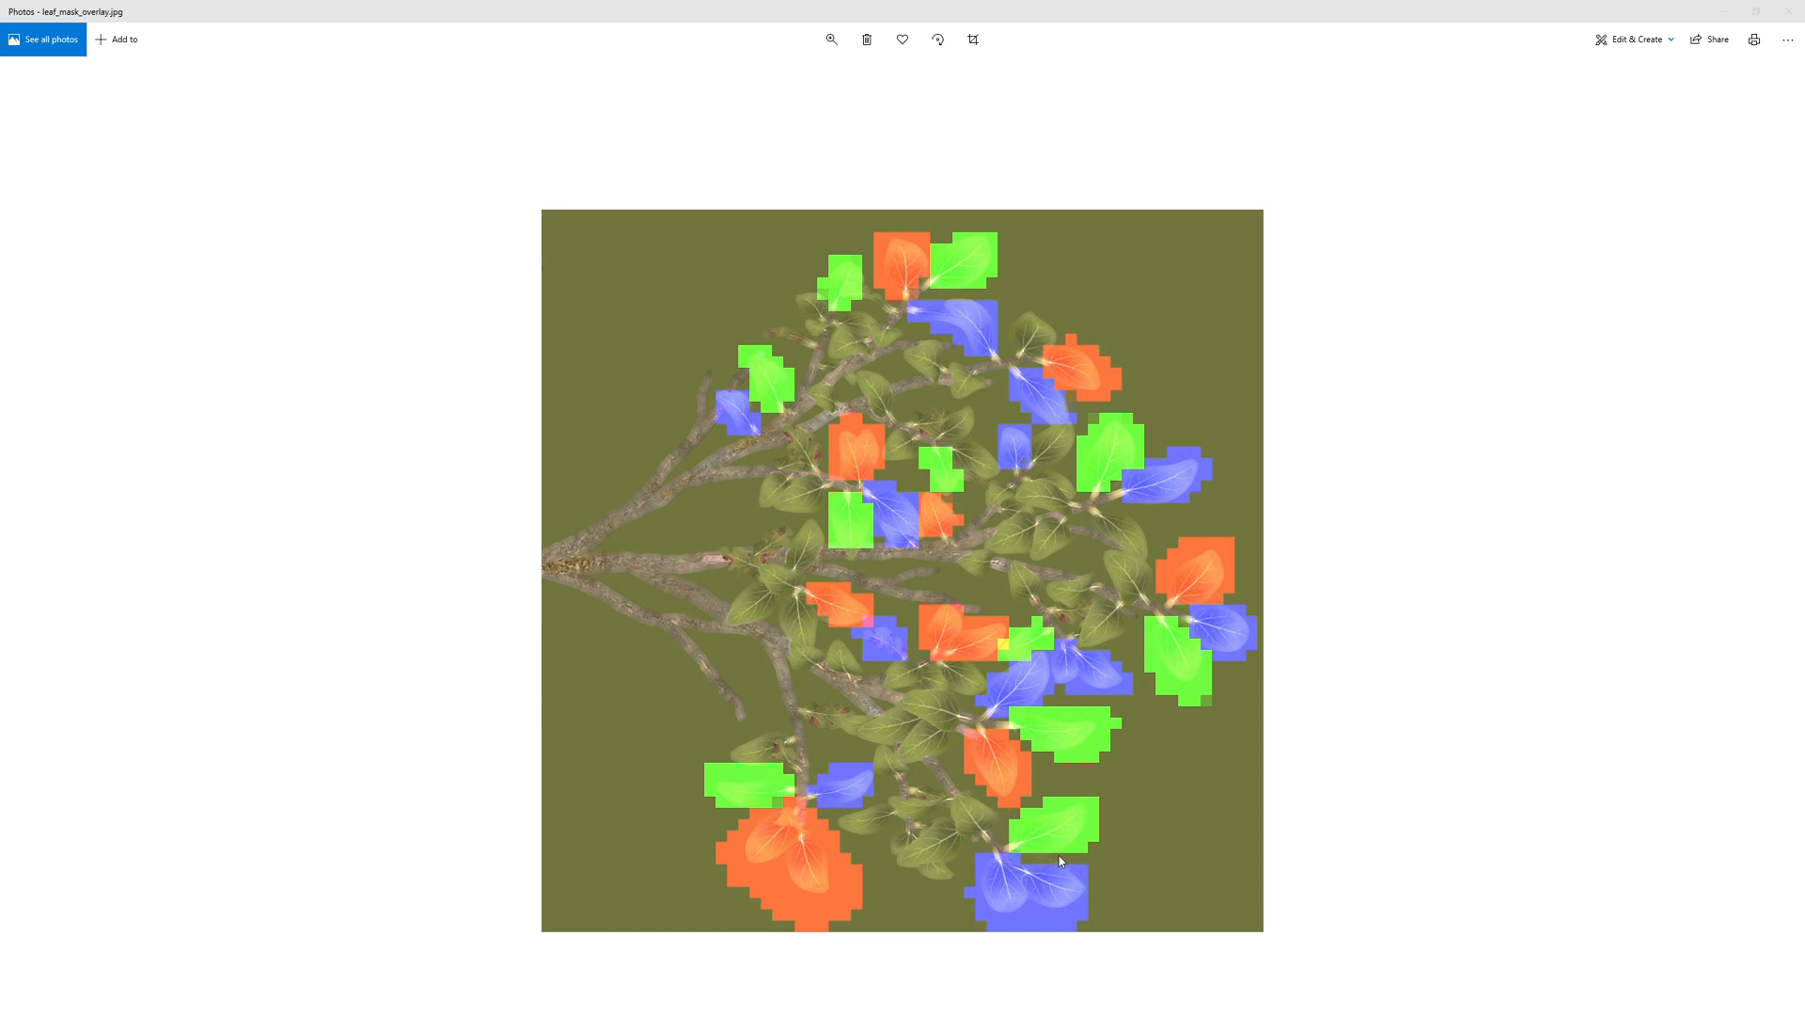
mouse_move(1032, 820)
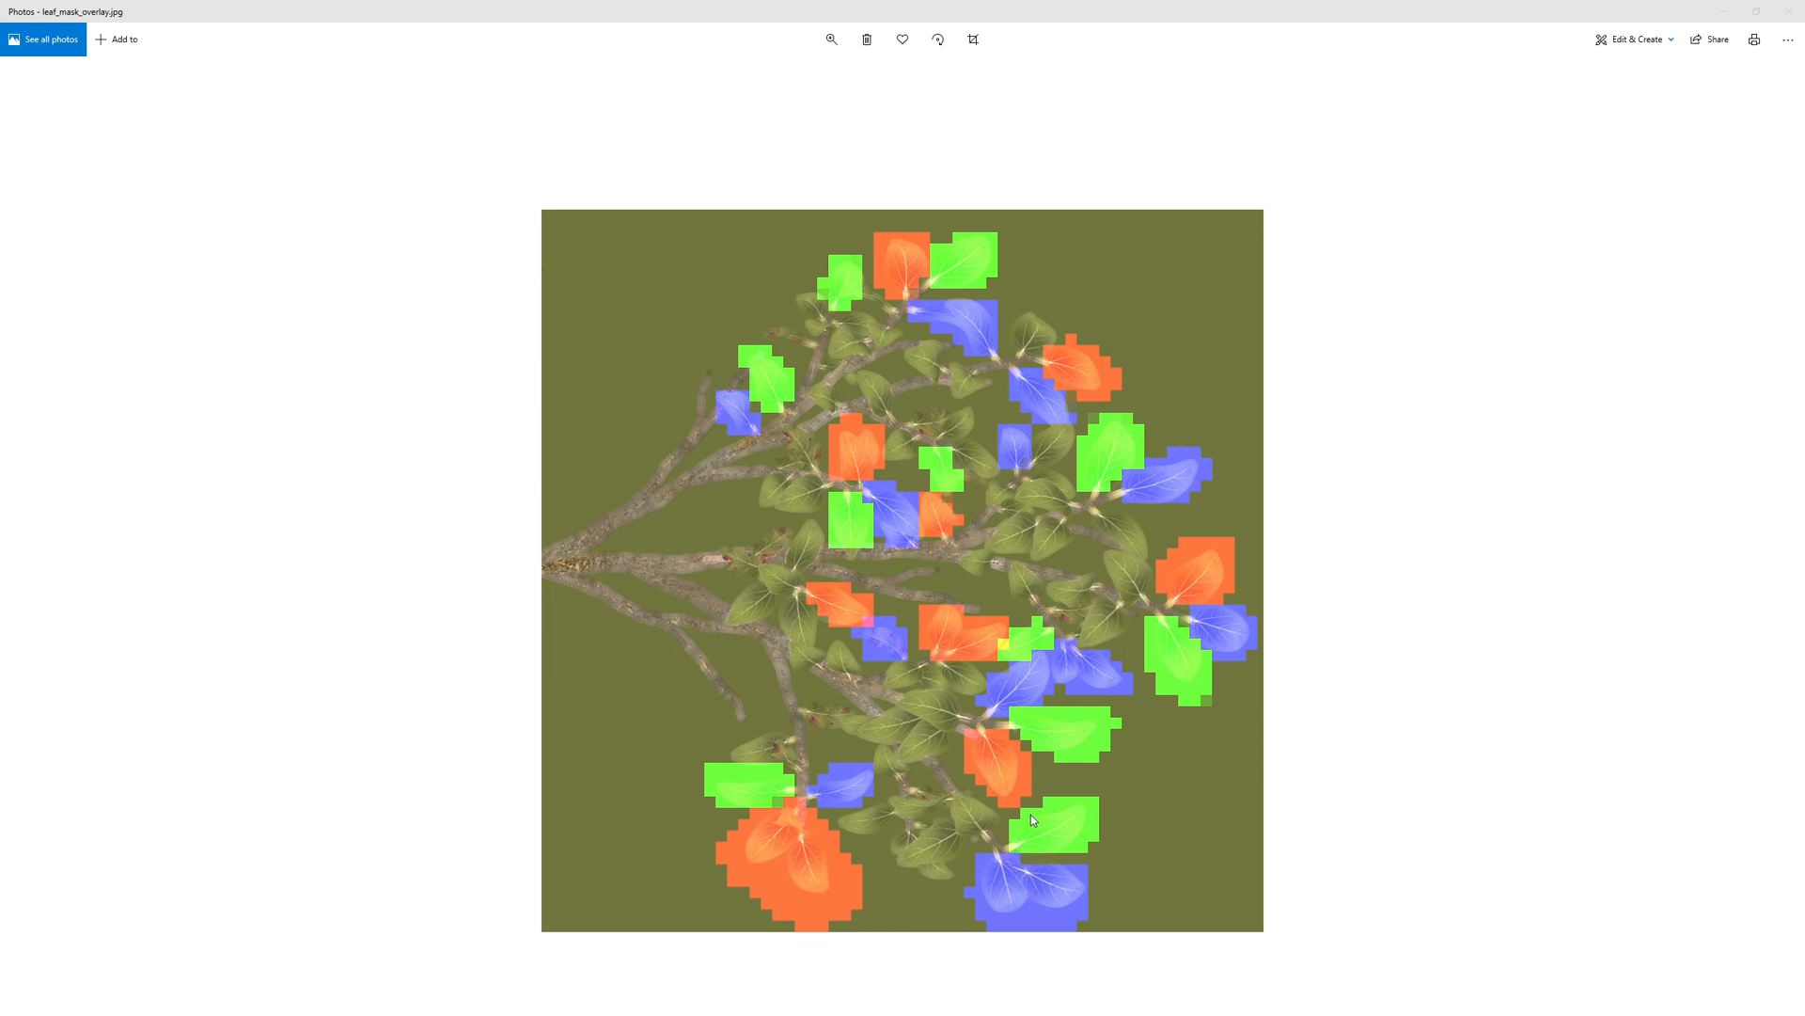
mouse_move(1076, 830)
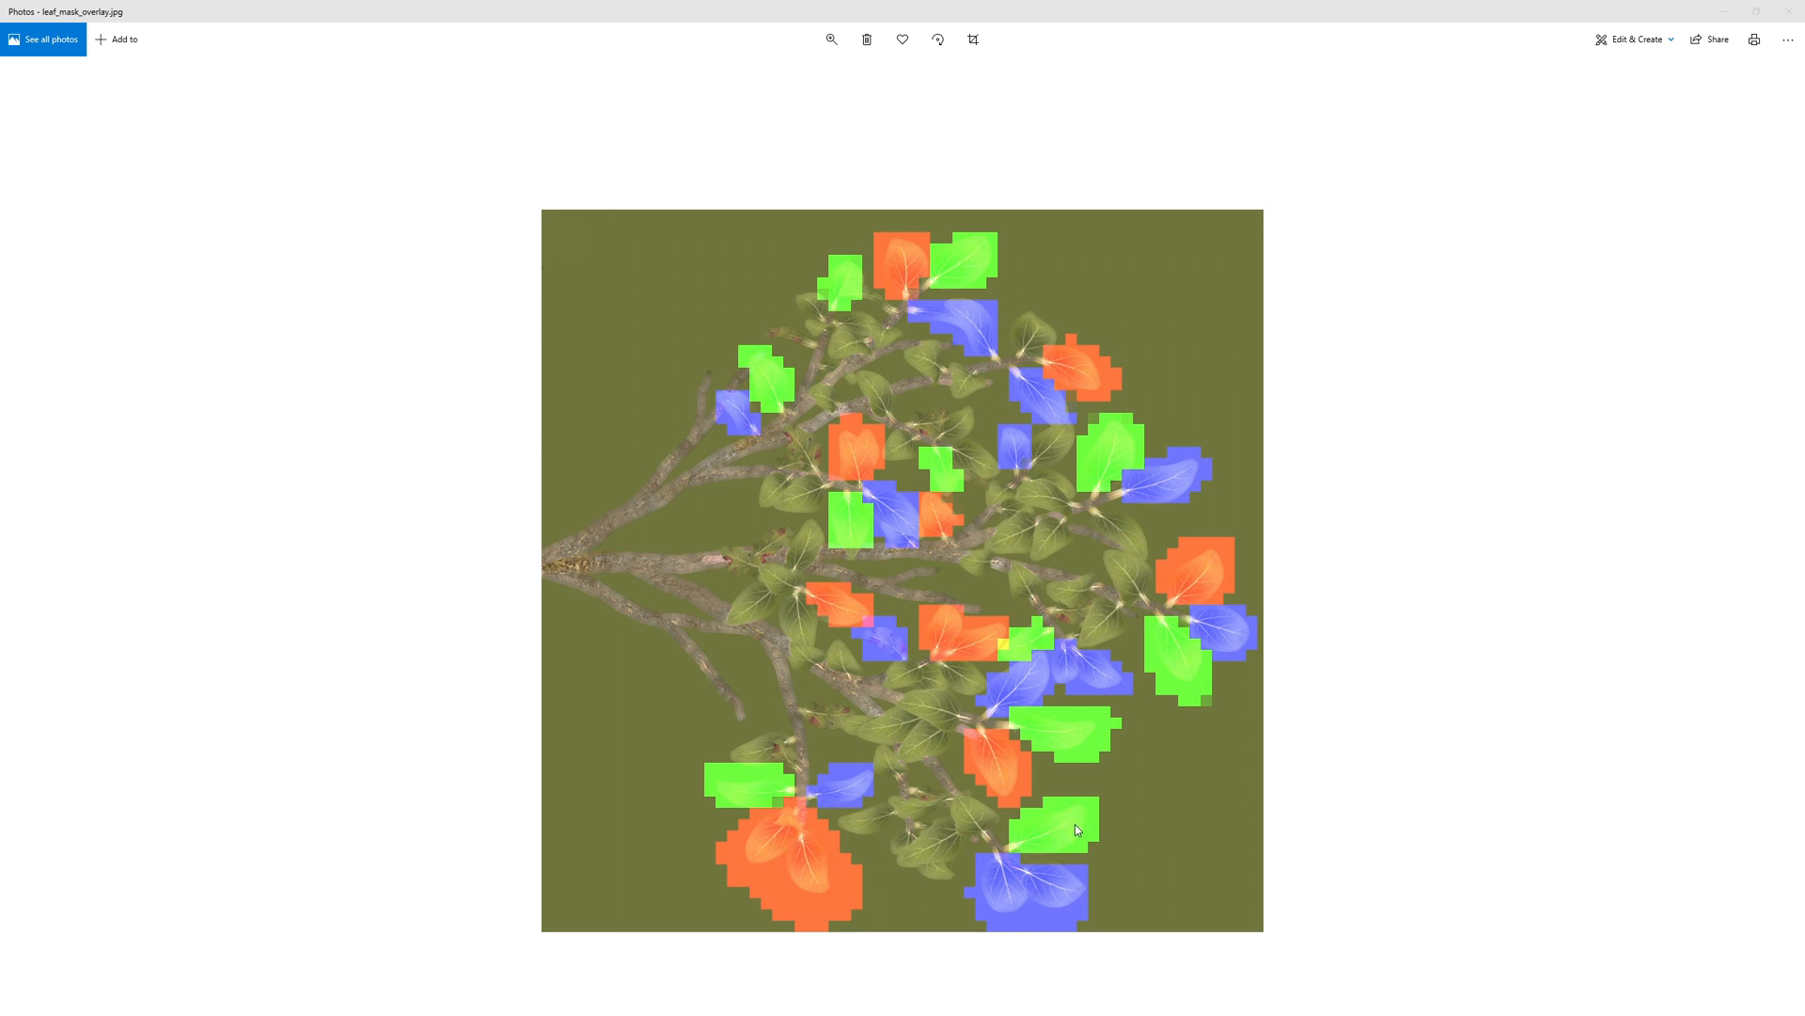
mouse_move(1073, 744)
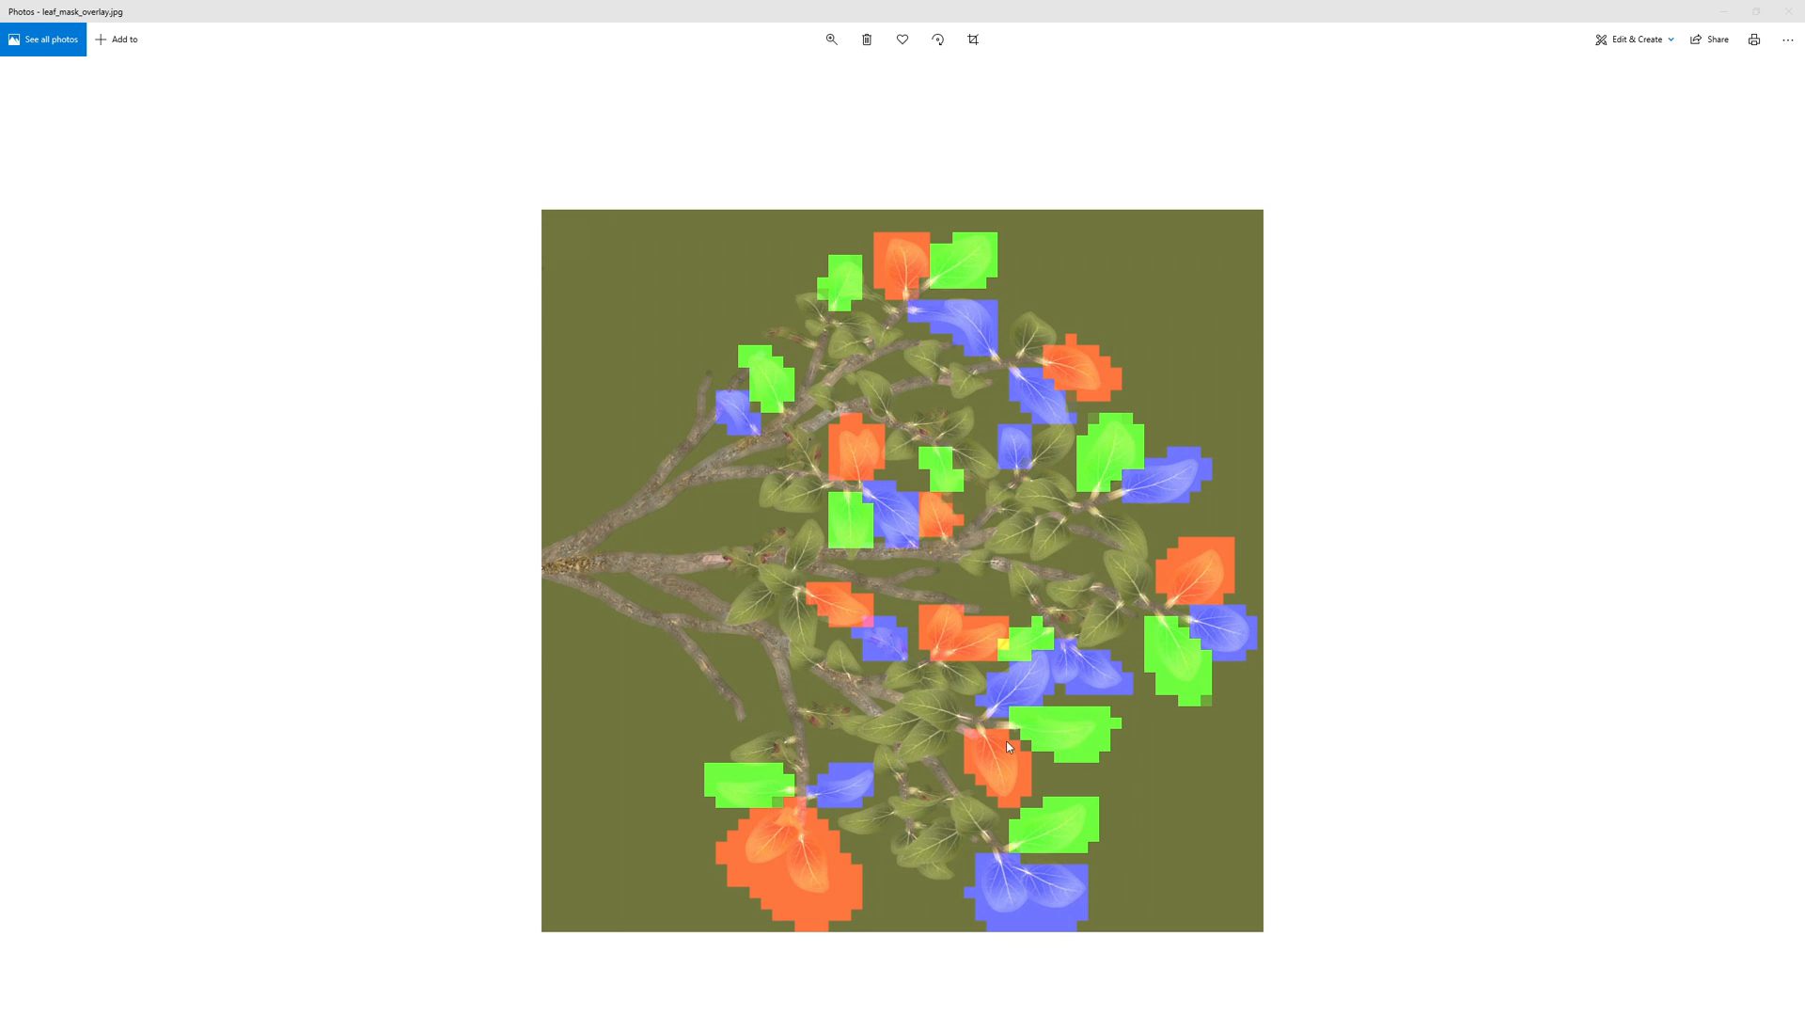
mouse_move(1008, 778)
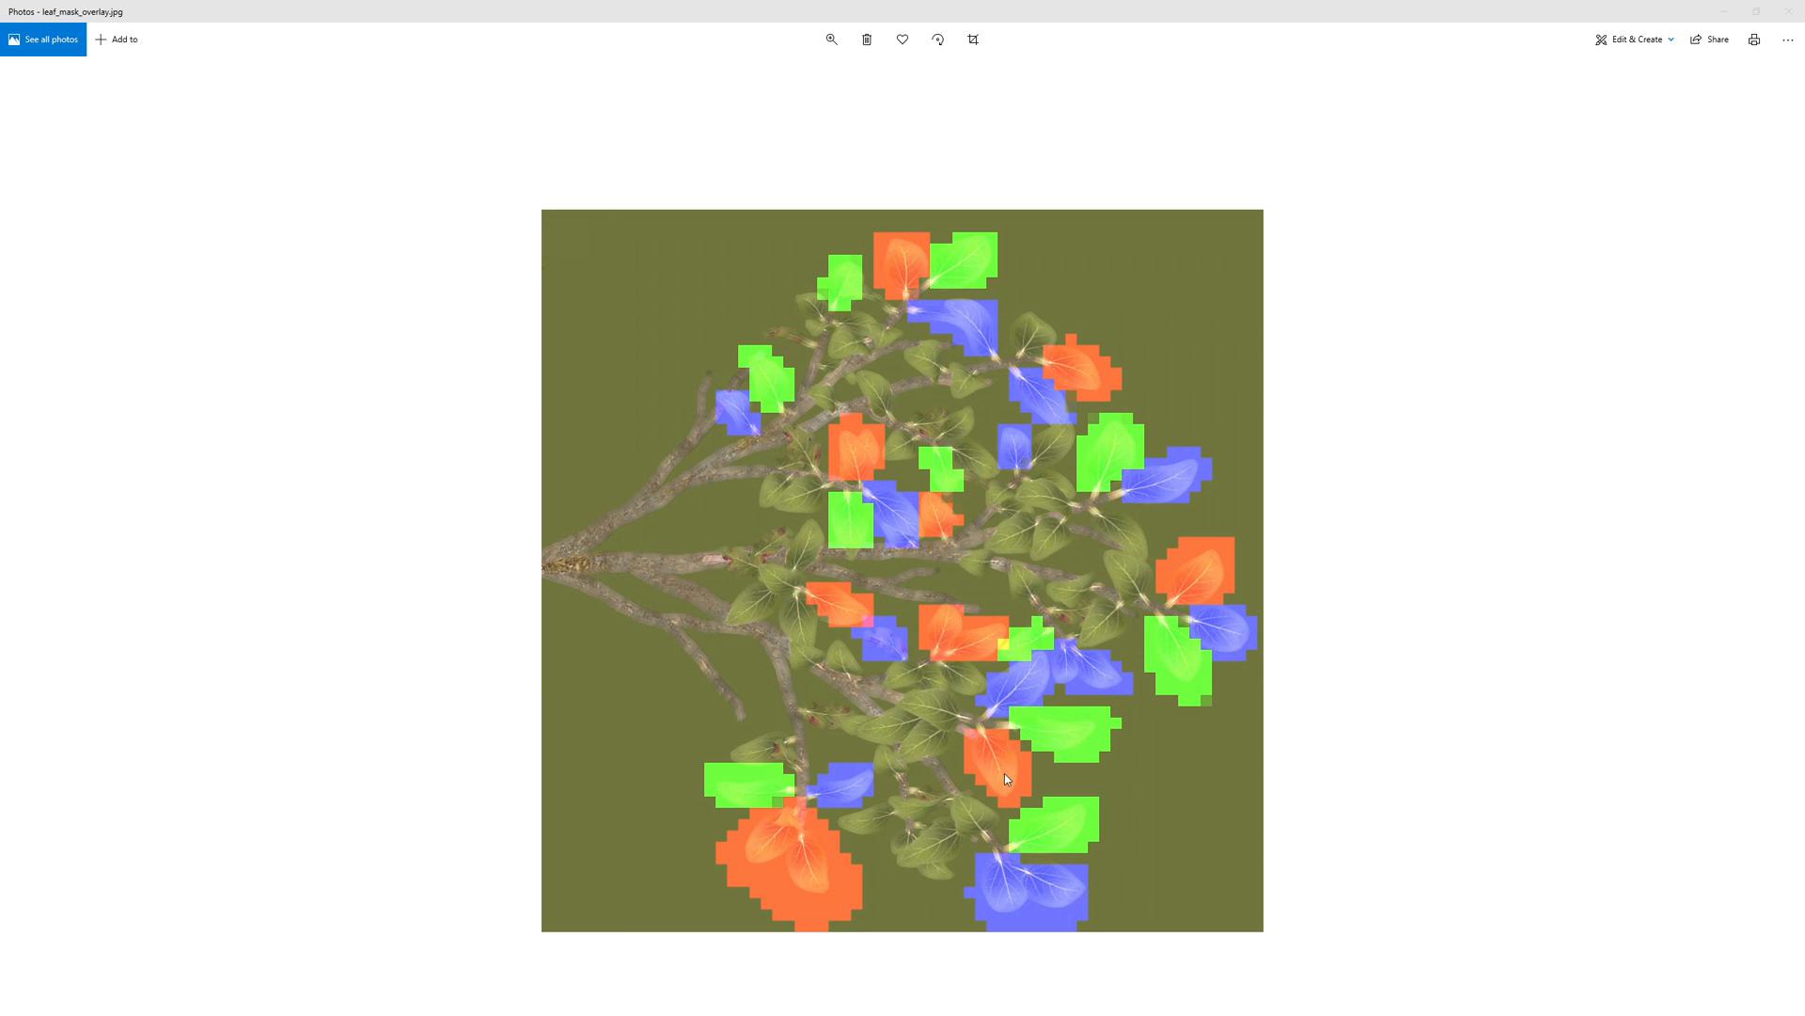
mouse_move(1019, 742)
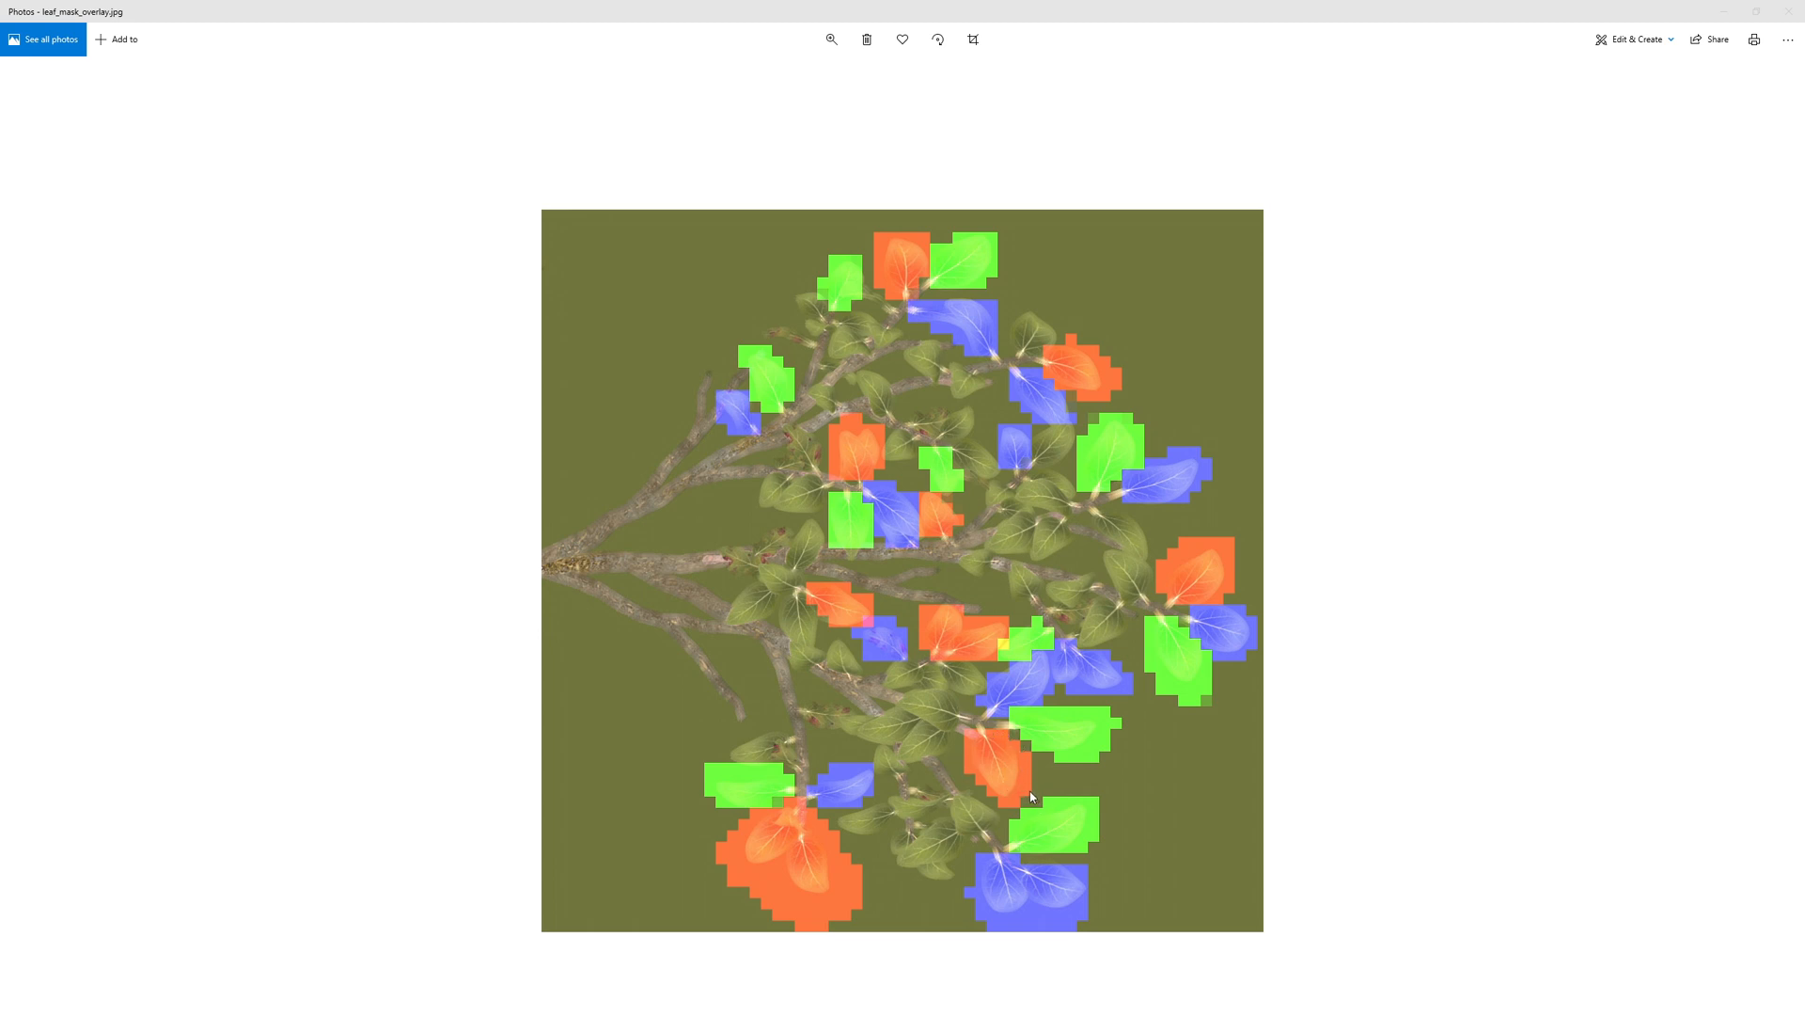
mouse_move(1029, 791)
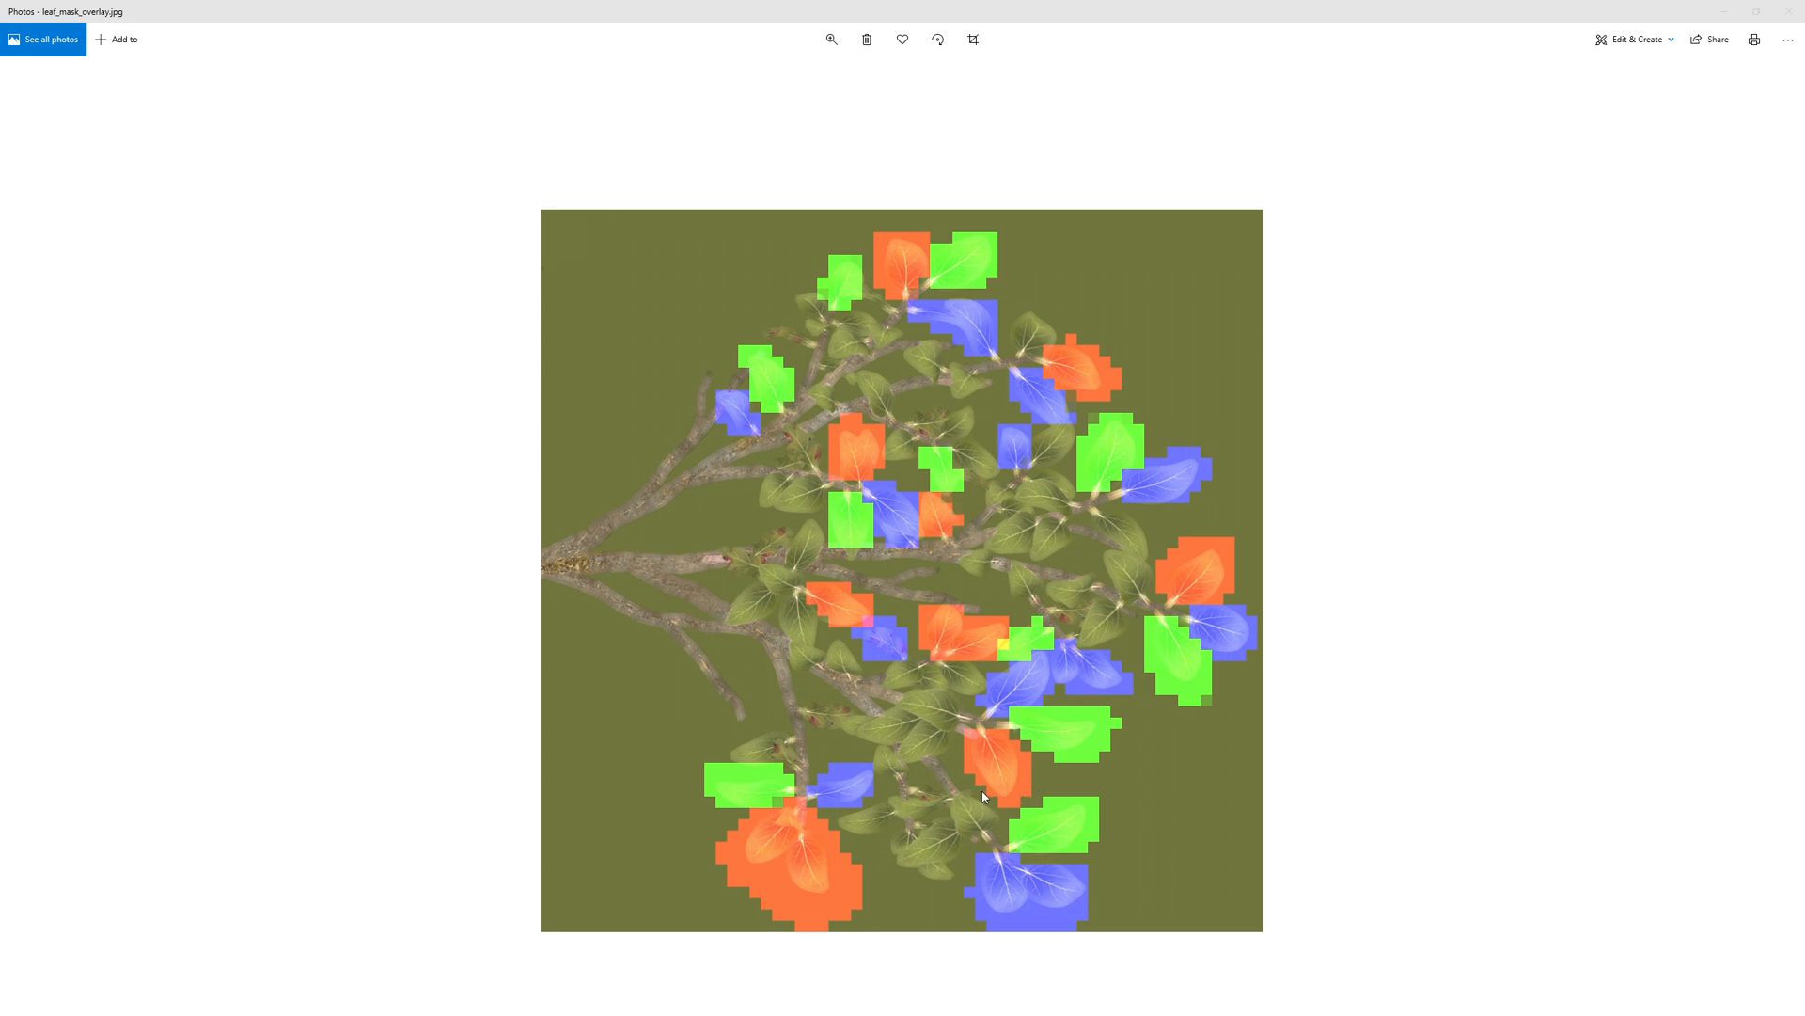
mouse_move(732, 829)
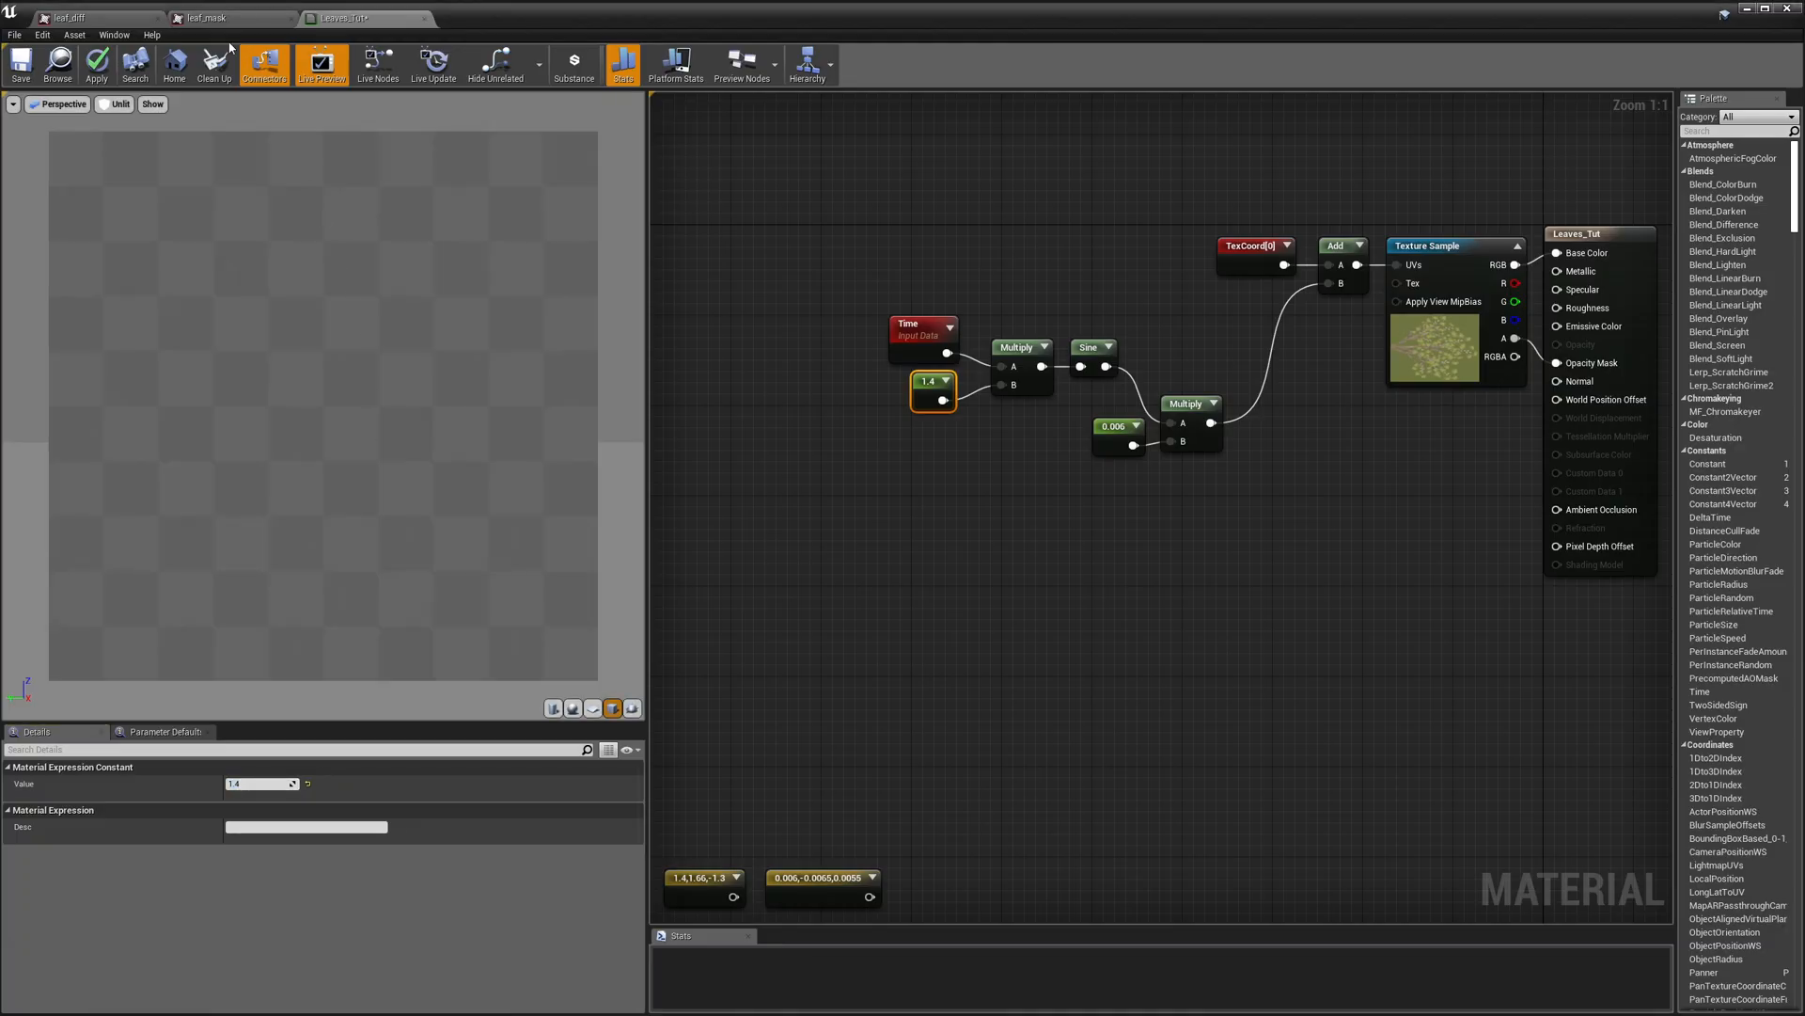
Step: Preview the leaf mask's Red, Green and Blue channels one at a time in the texture editor
click(213, 16)
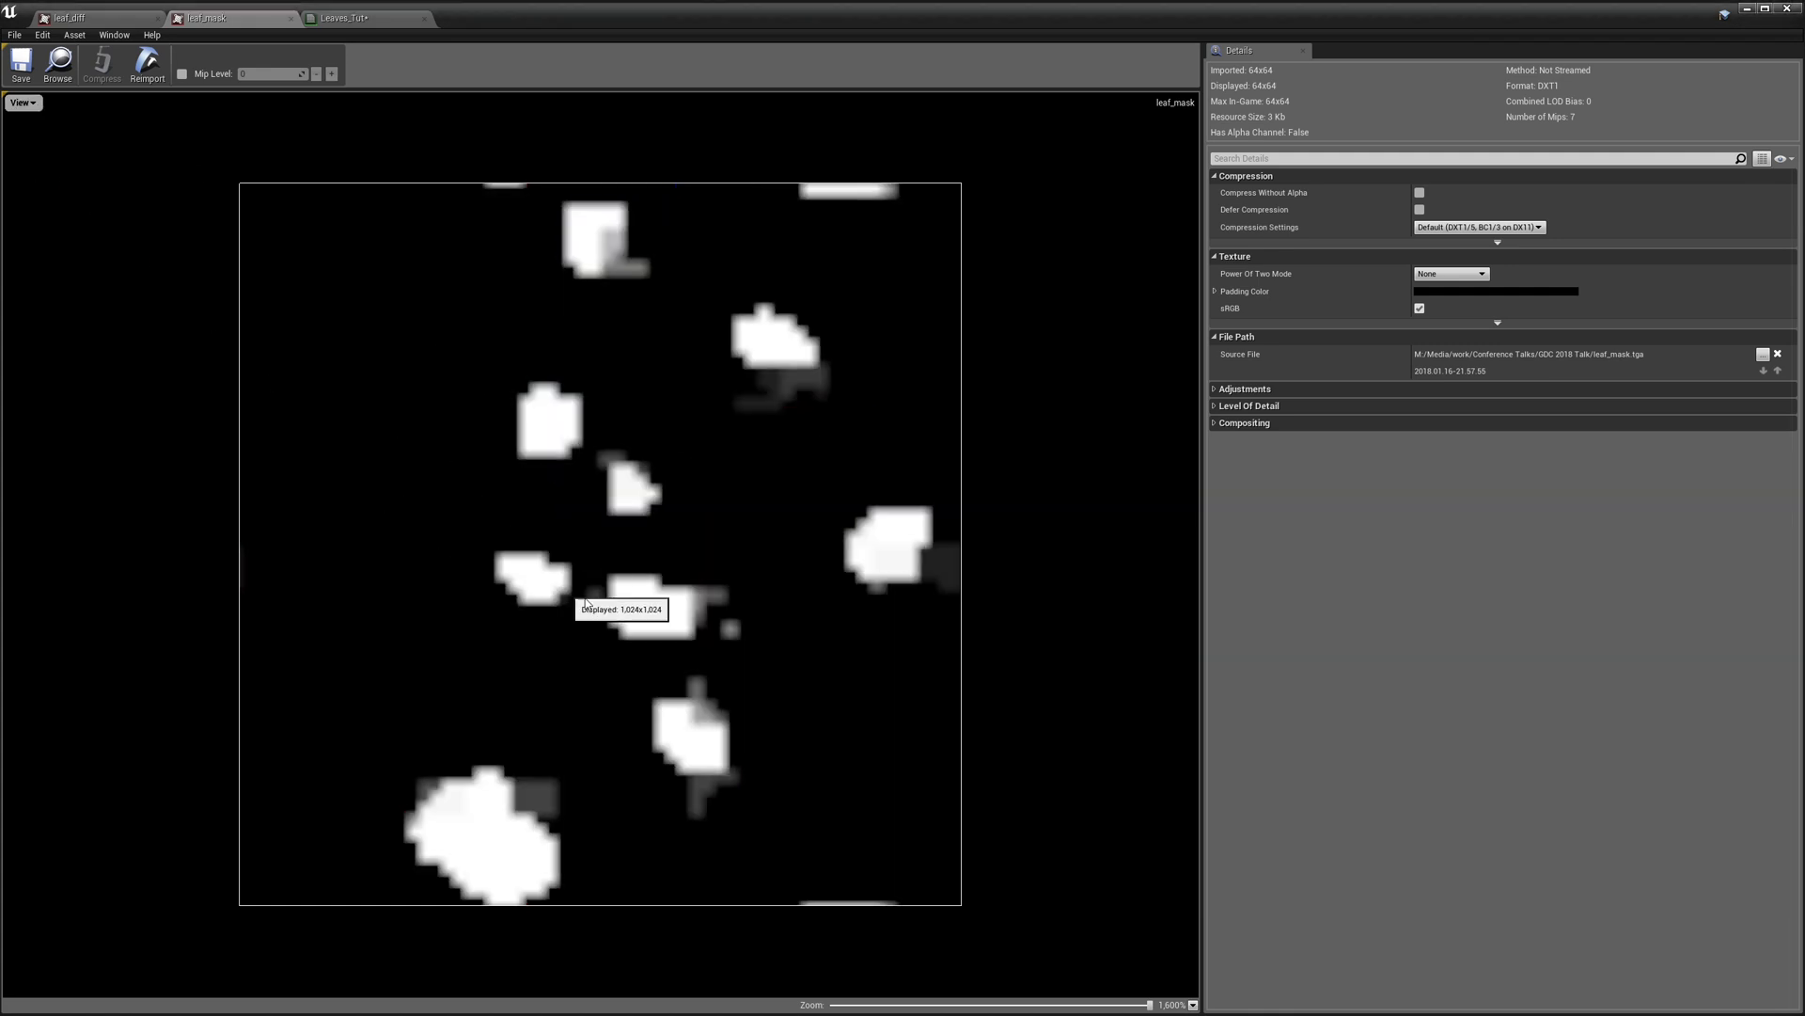
click(19, 101)
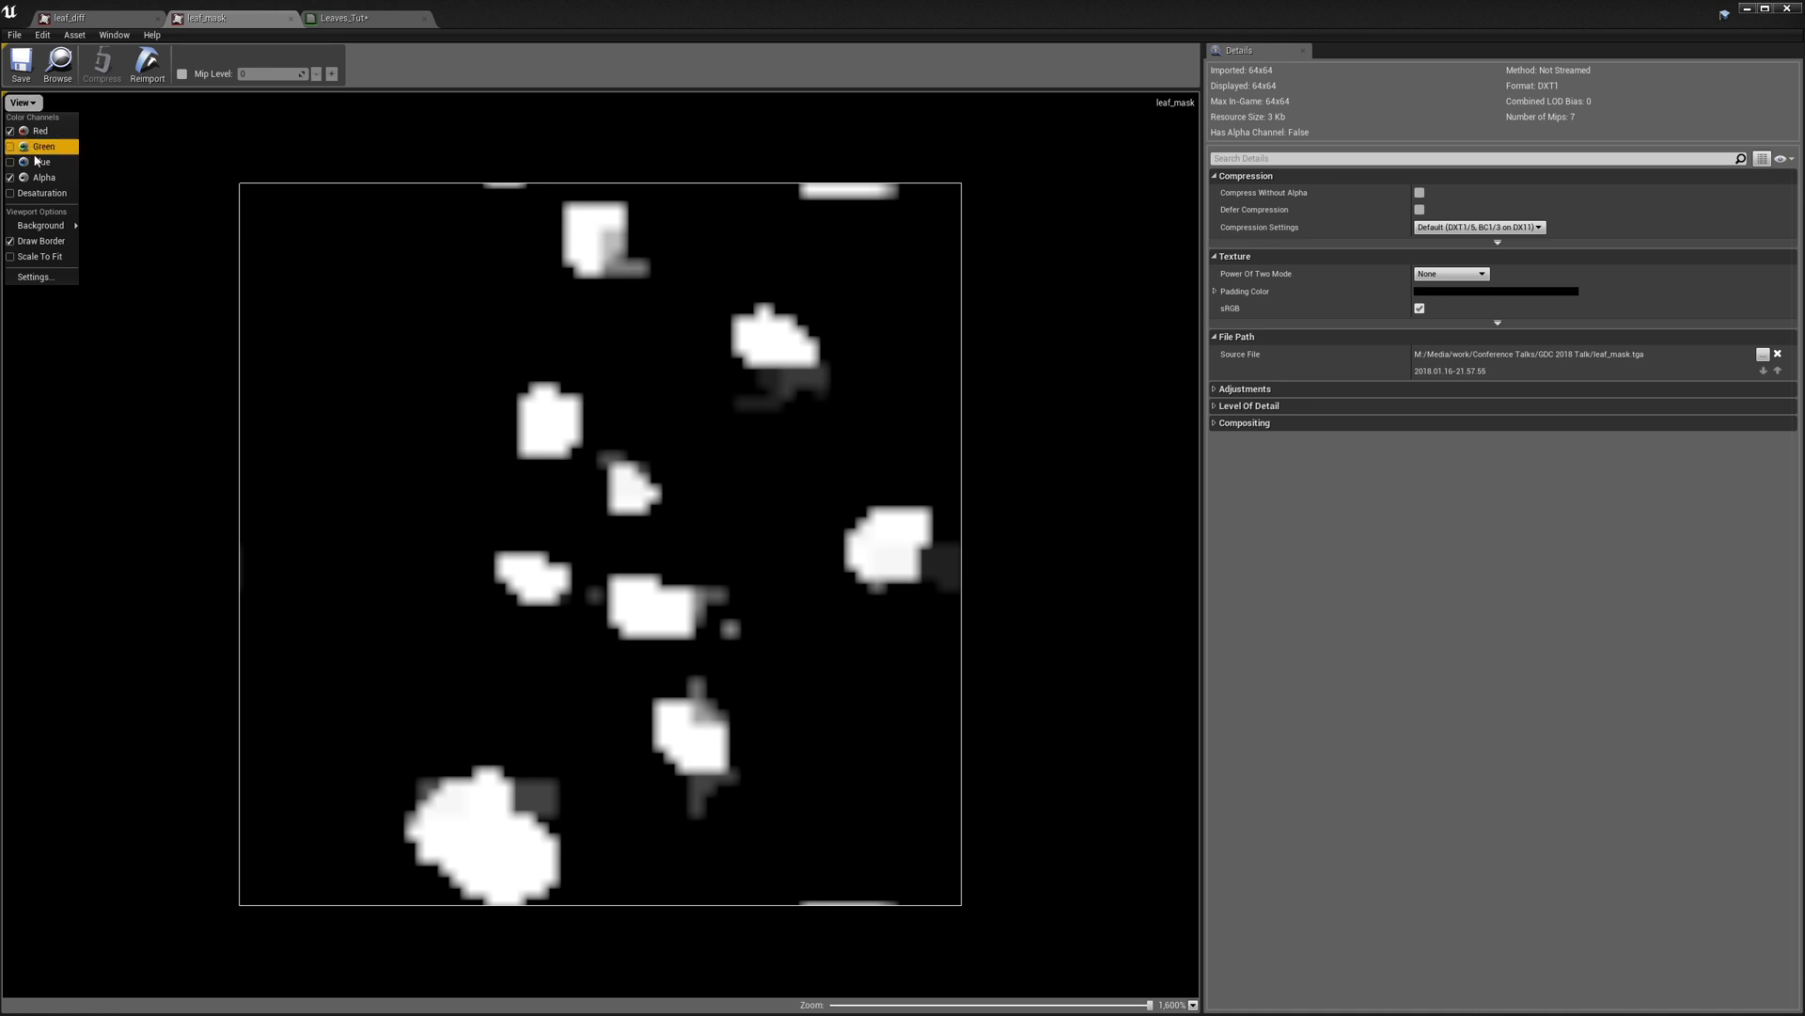
mouse_move(43, 147)
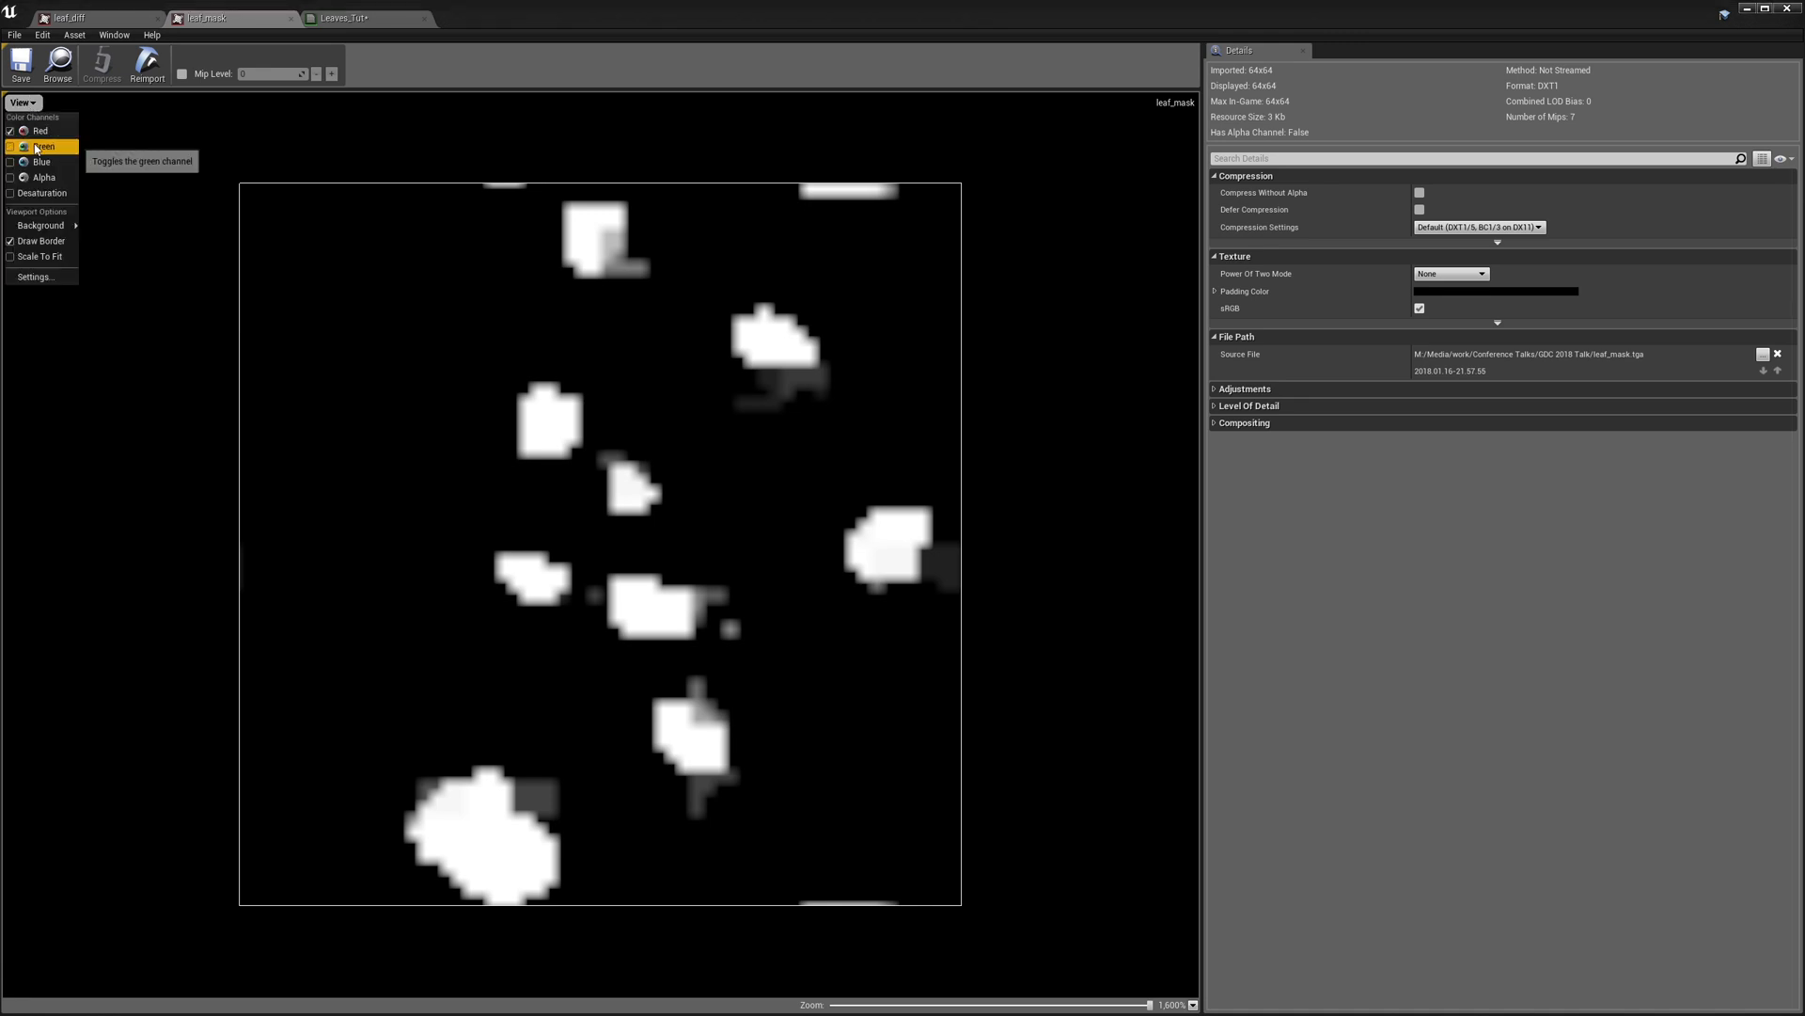
click(11, 147)
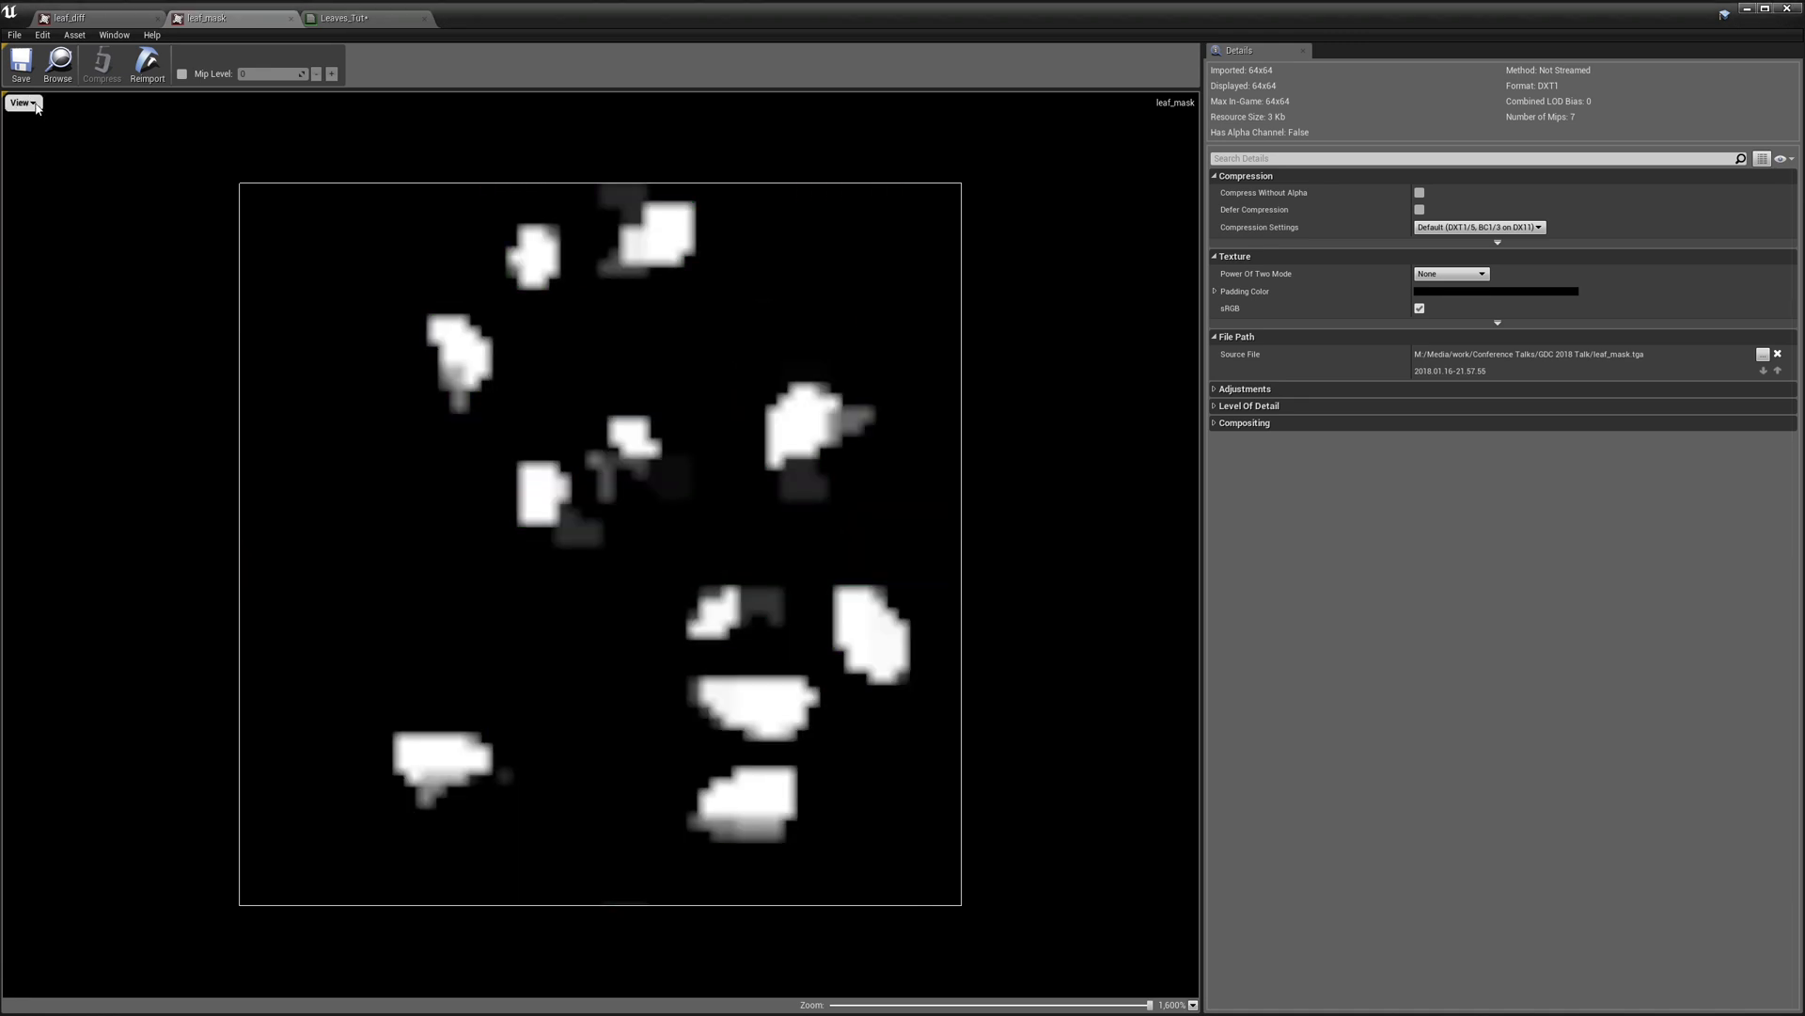
click(13, 130)
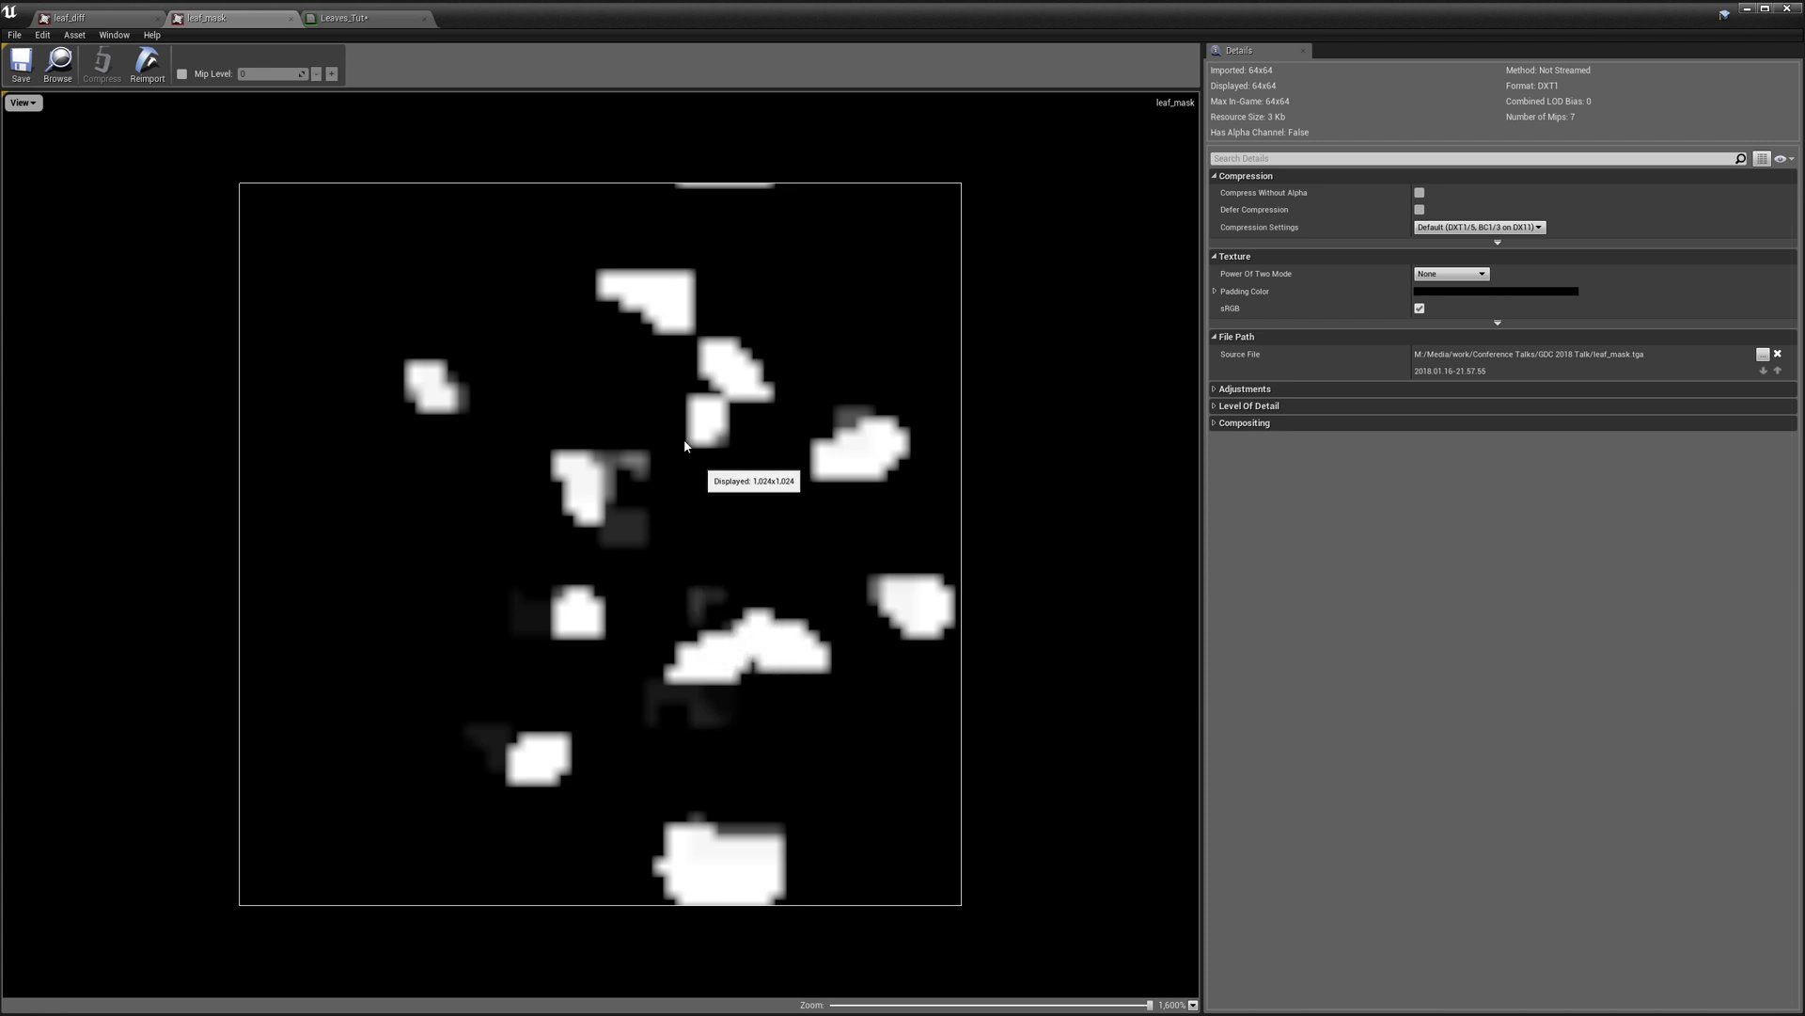
click(350, 17)
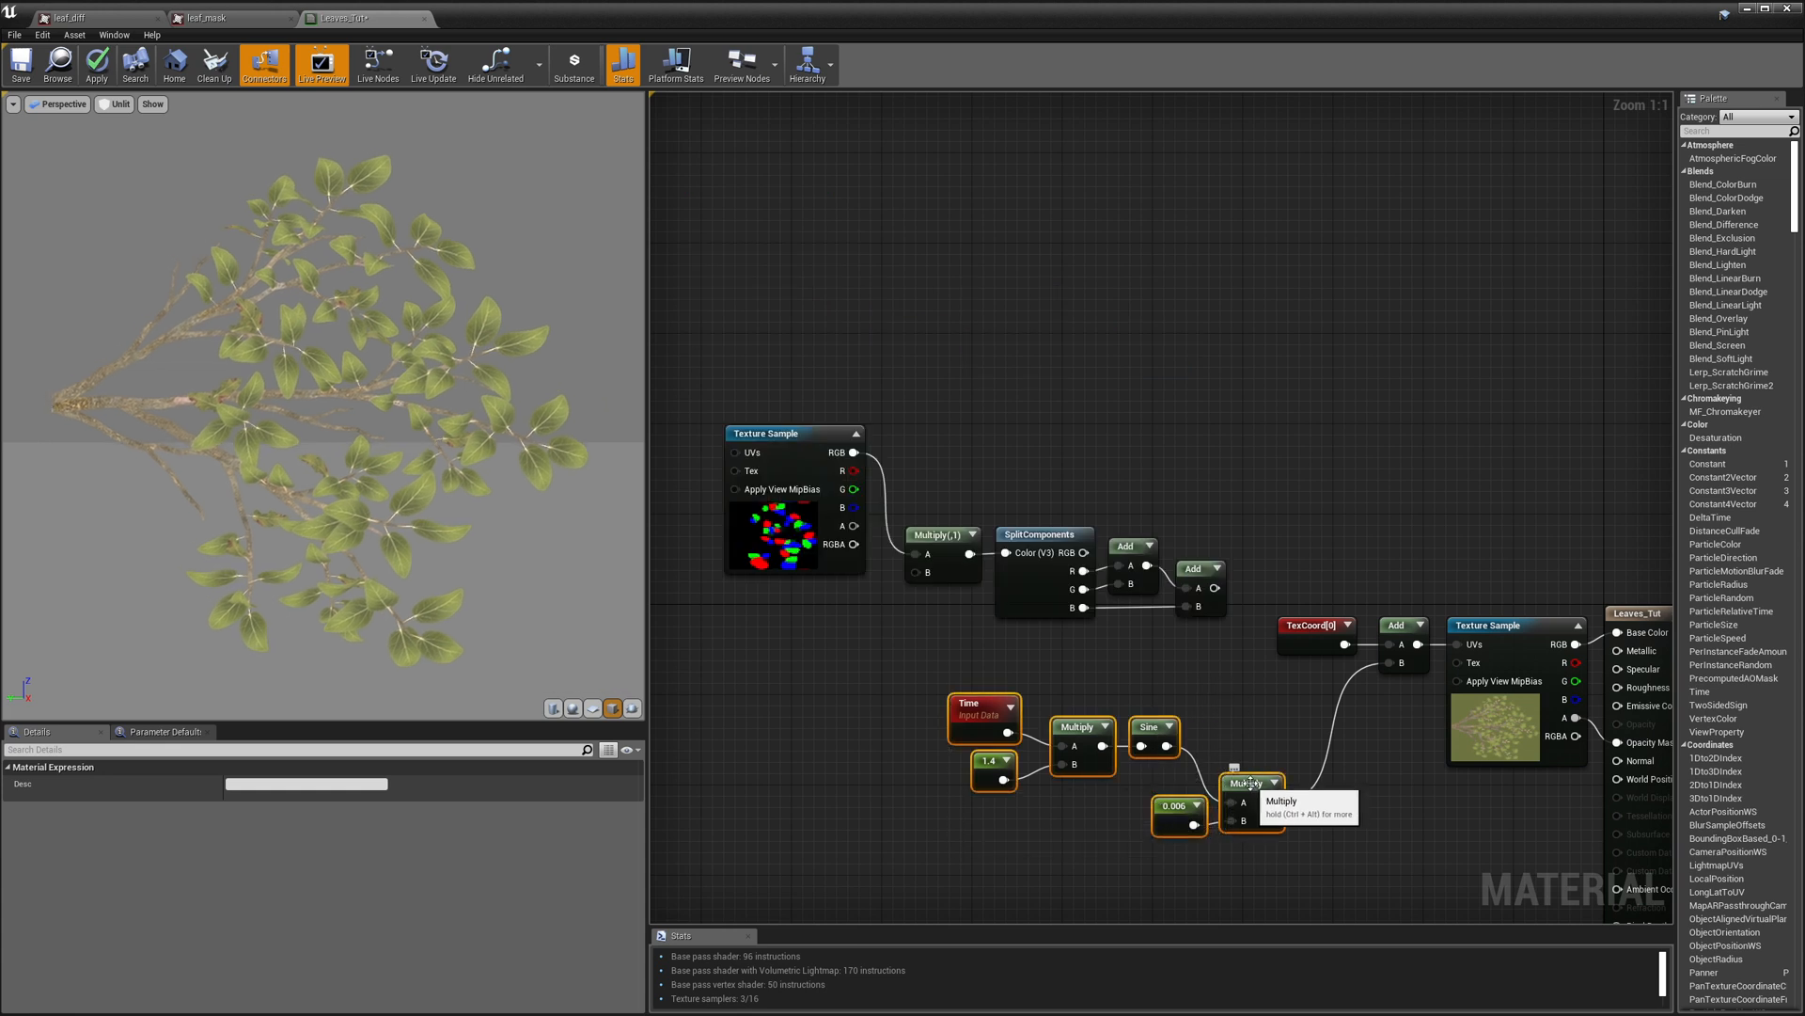
Step: Replace the scalar speed and strength with Constant3Vectors (1.4,1.66,-1.3) and (0.006,-0.0065,0.0065) on the Multiply nodes
drag(1249, 781, 1023, 850)
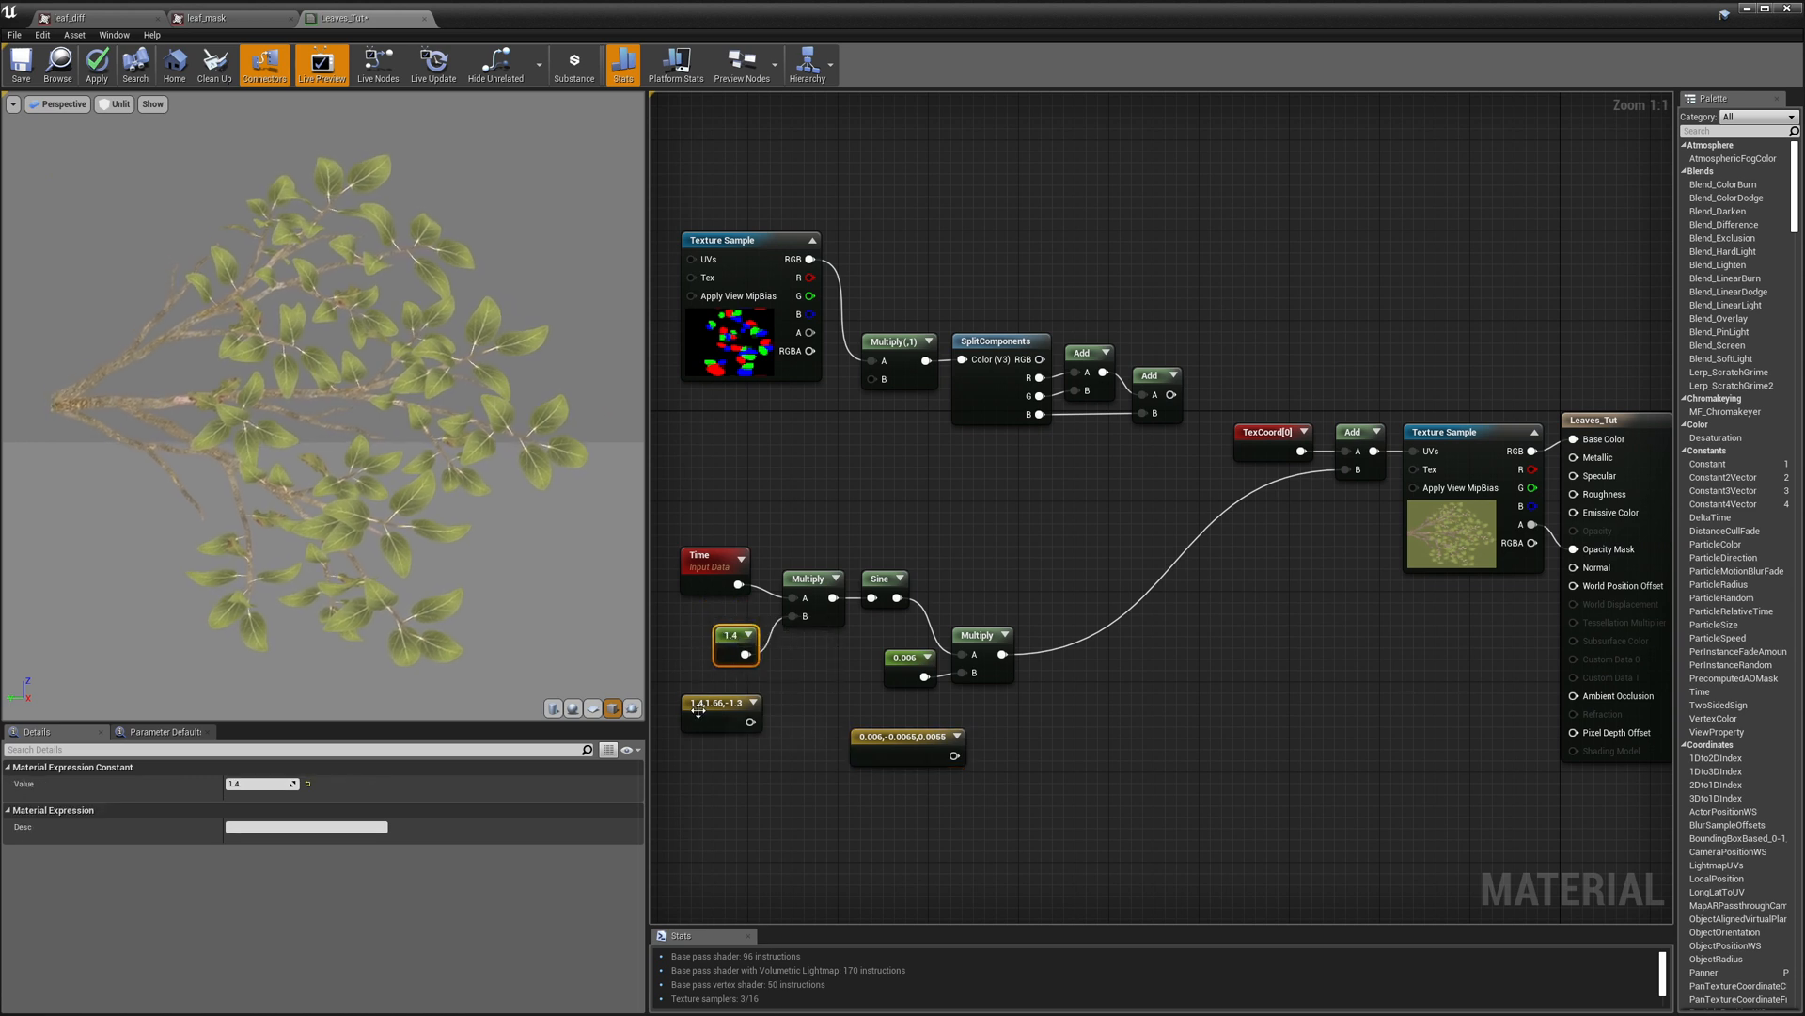
click(721, 701)
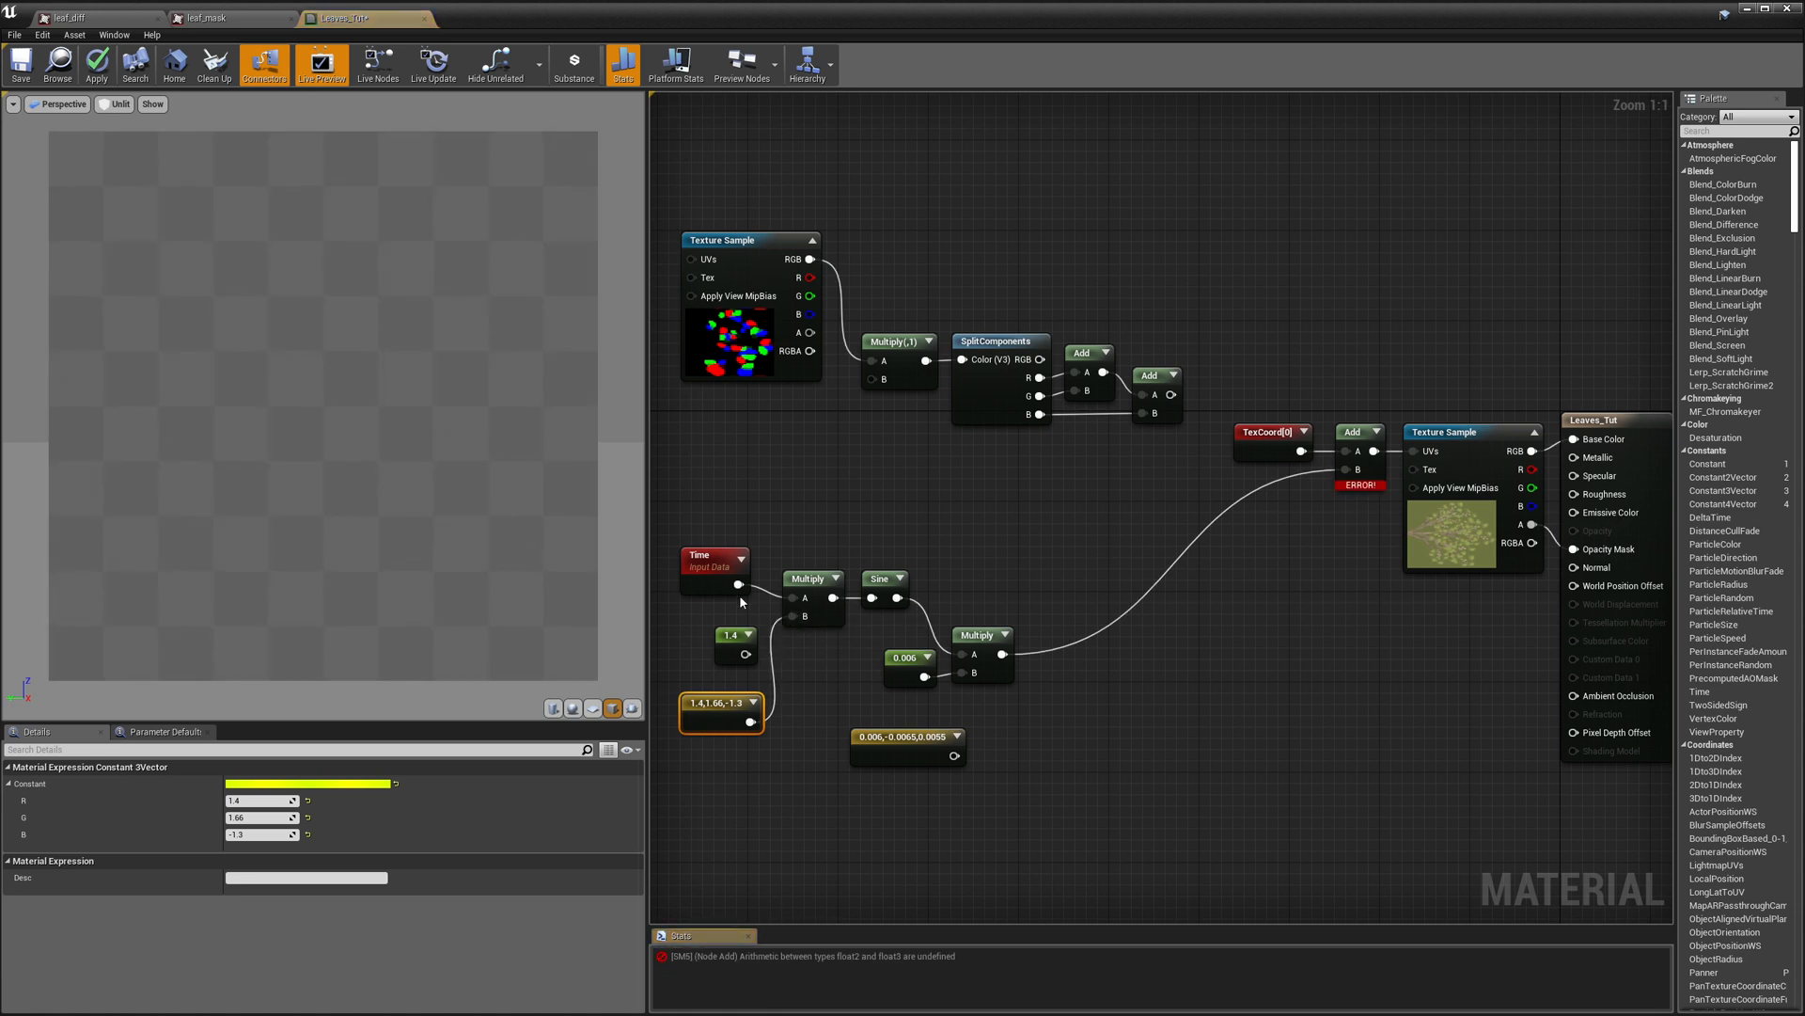
click(735, 634)
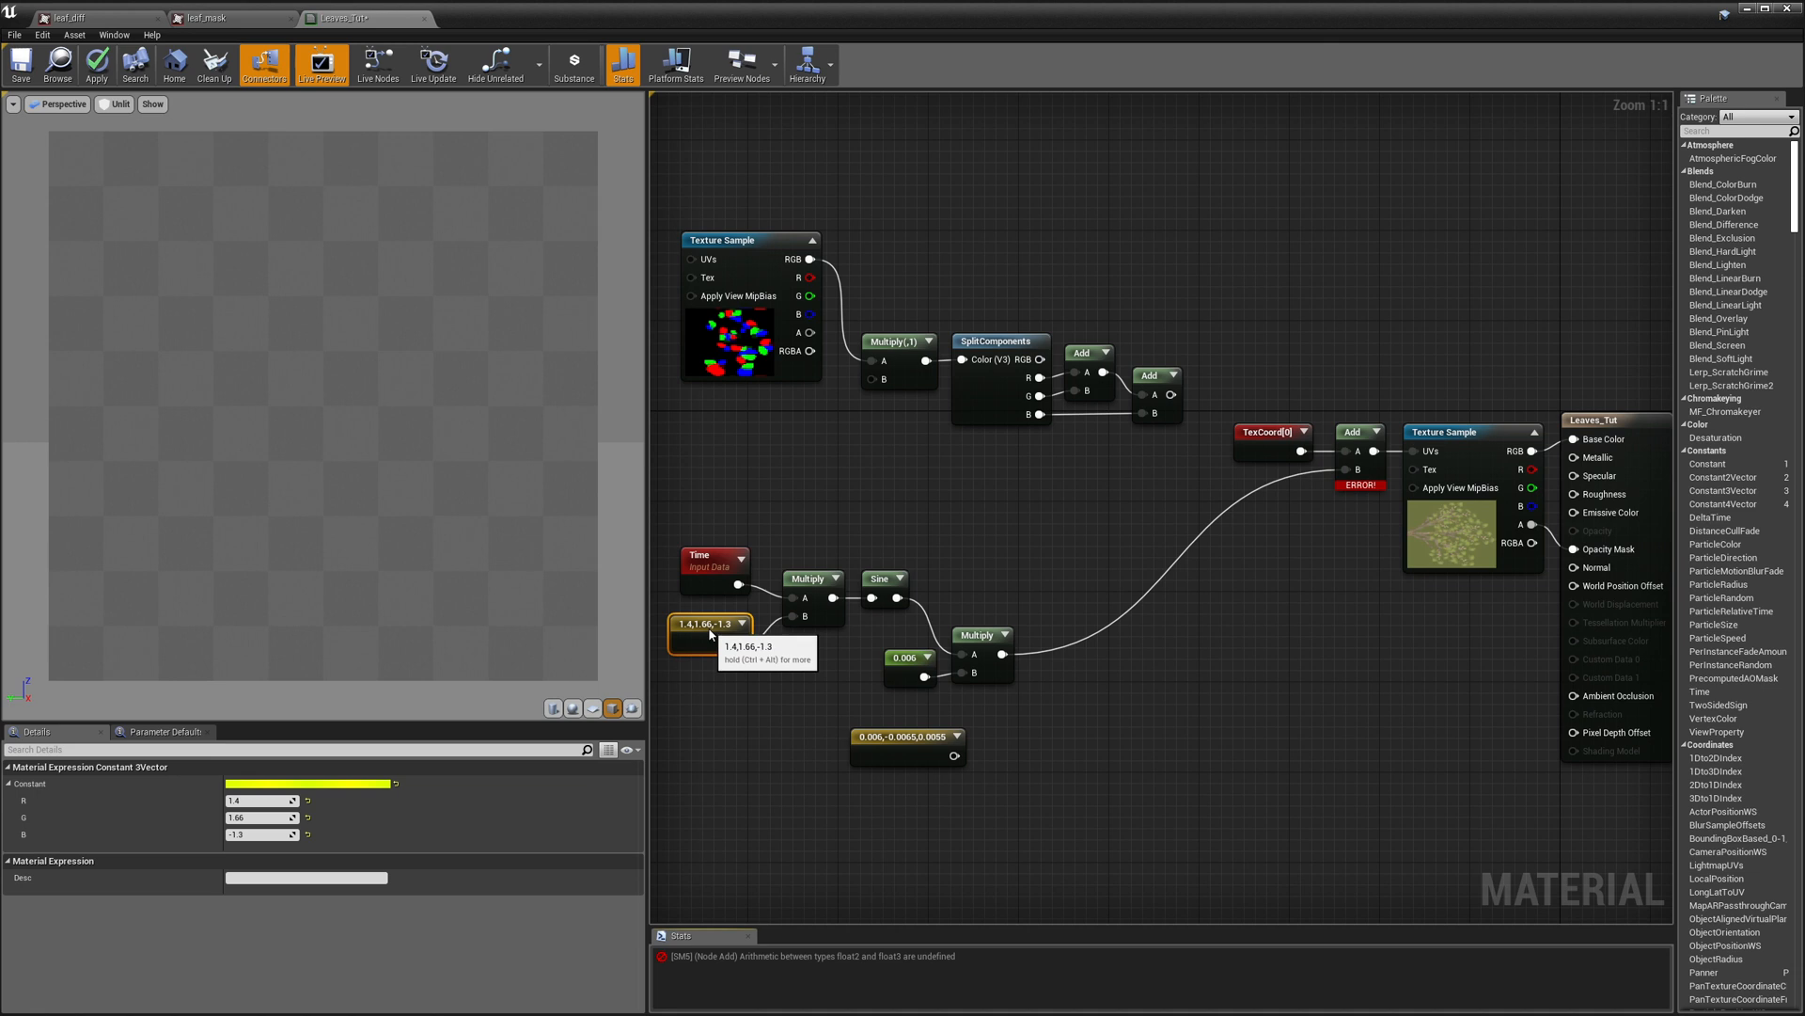
mouse_move(827, 649)
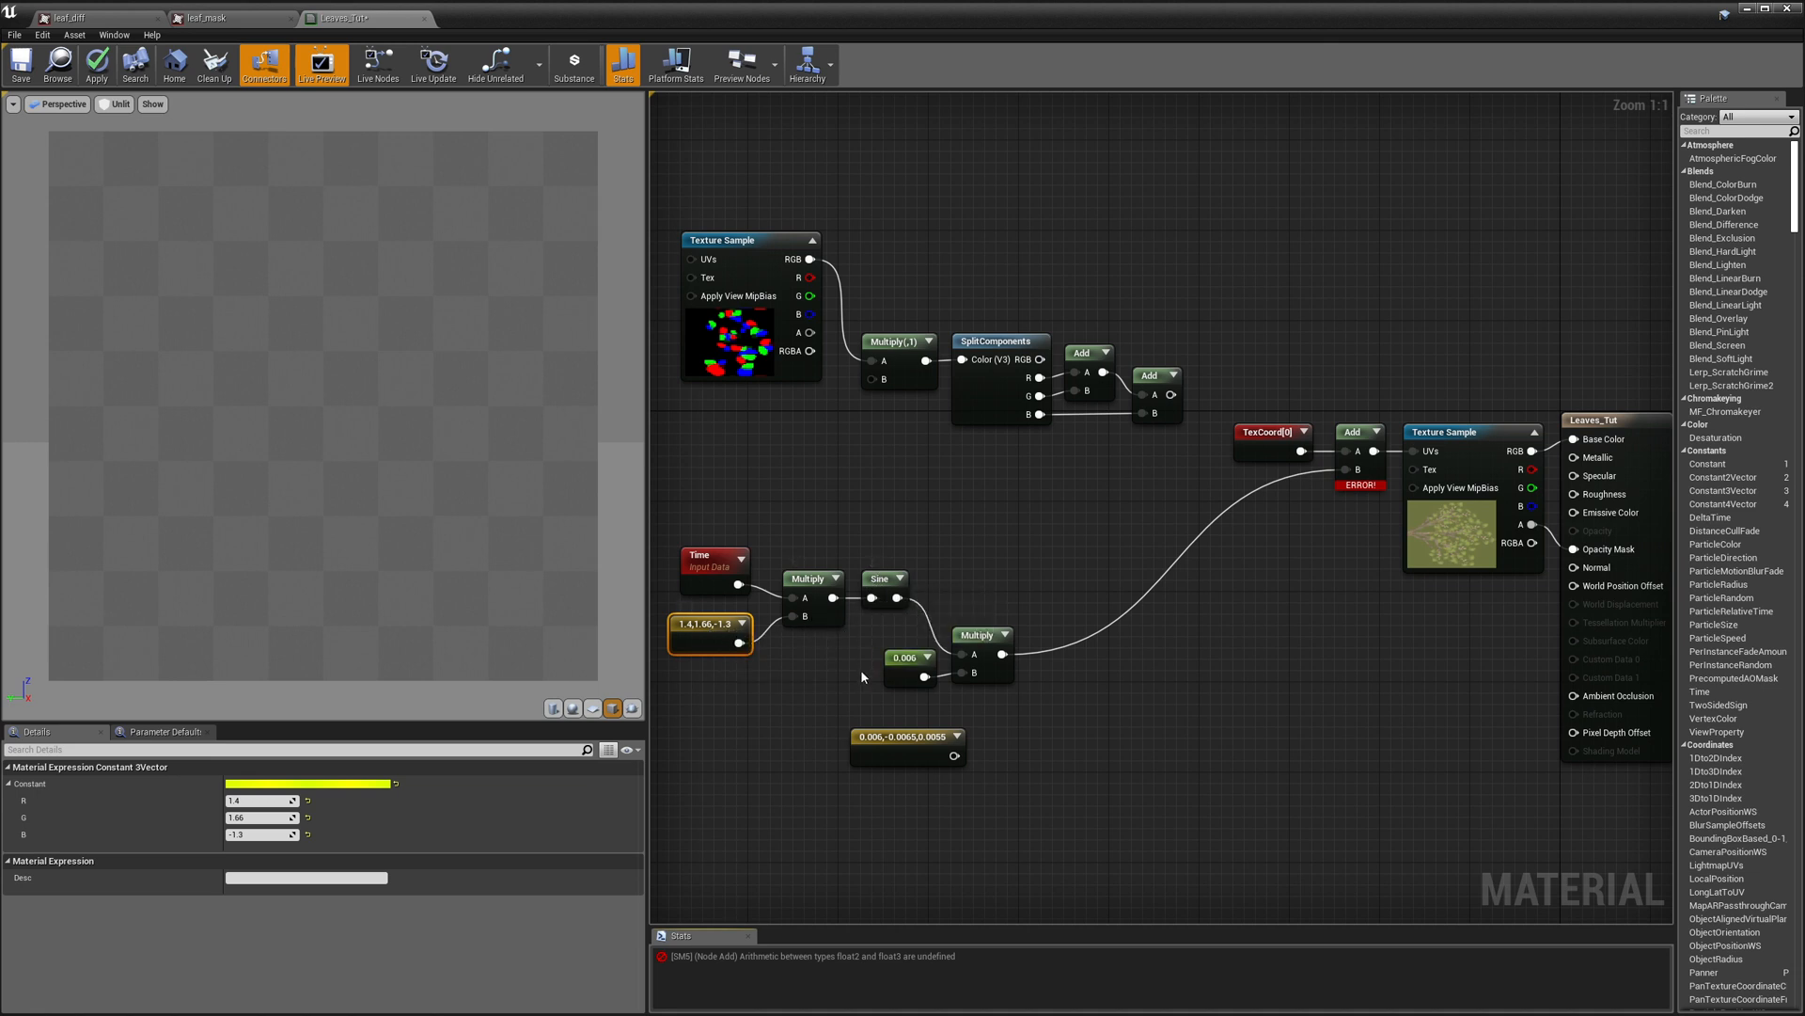
mouse_move(875, 735)
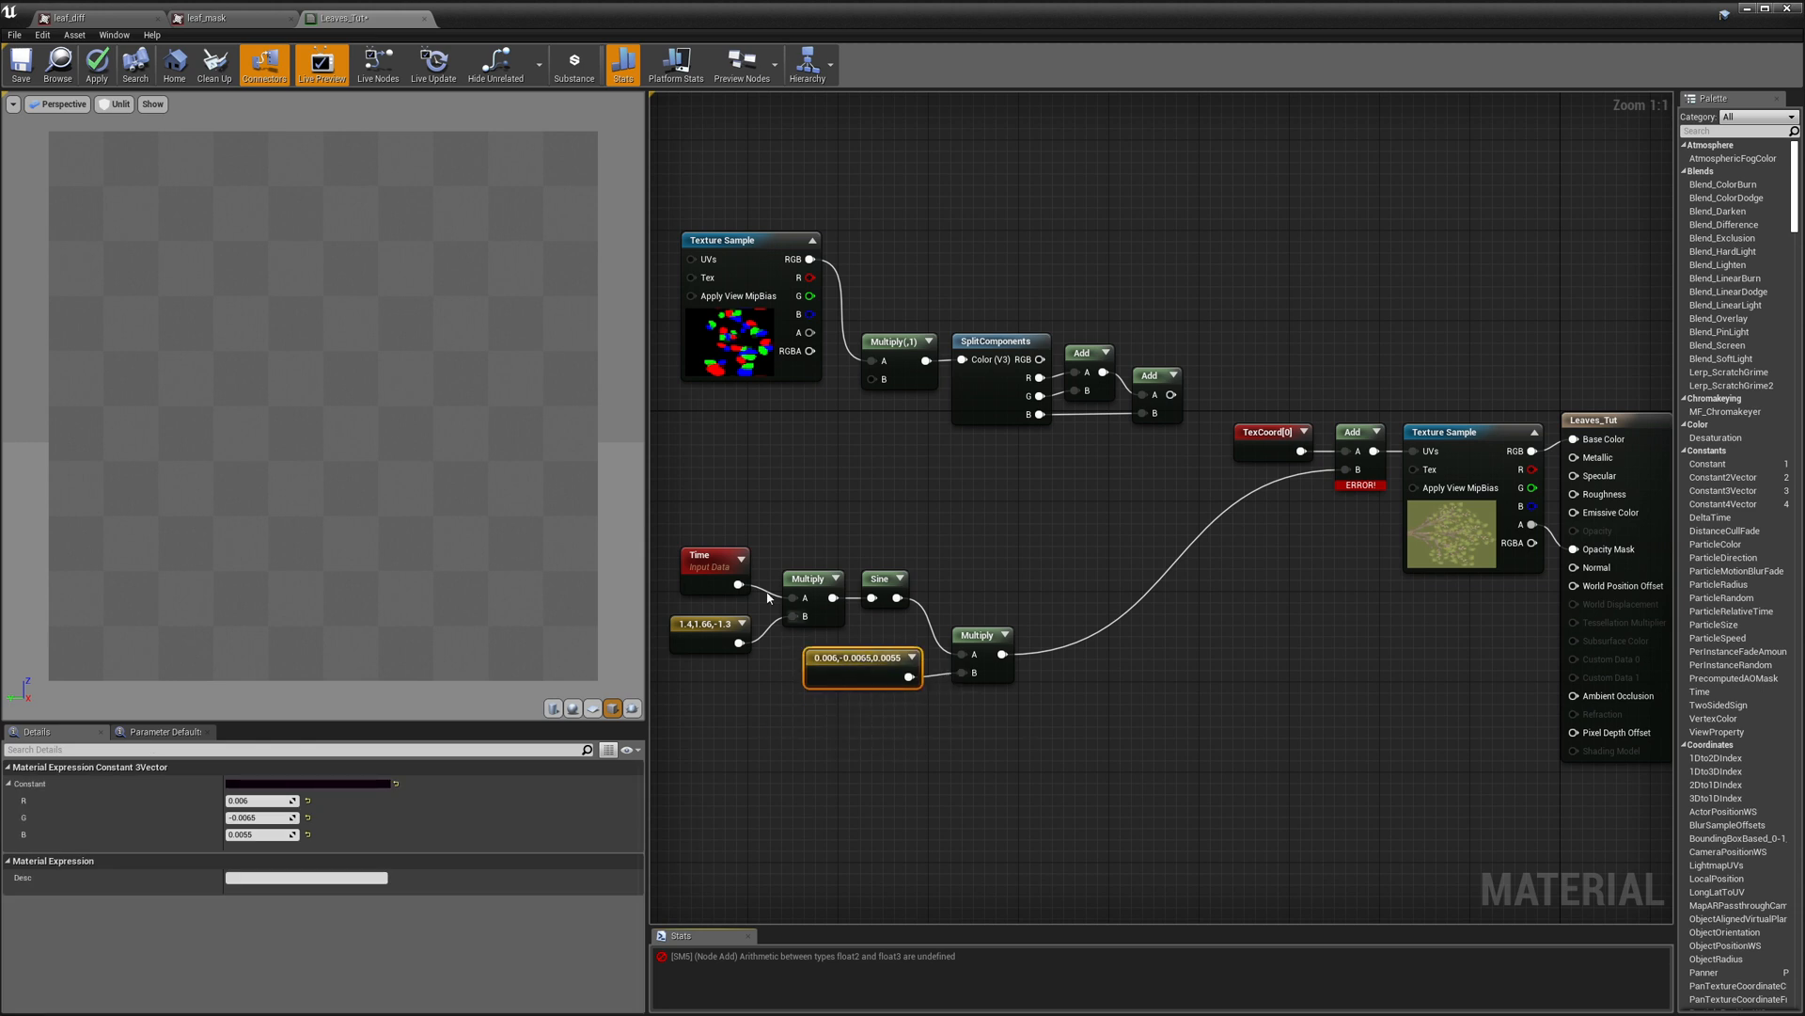
mouse_move(829, 703)
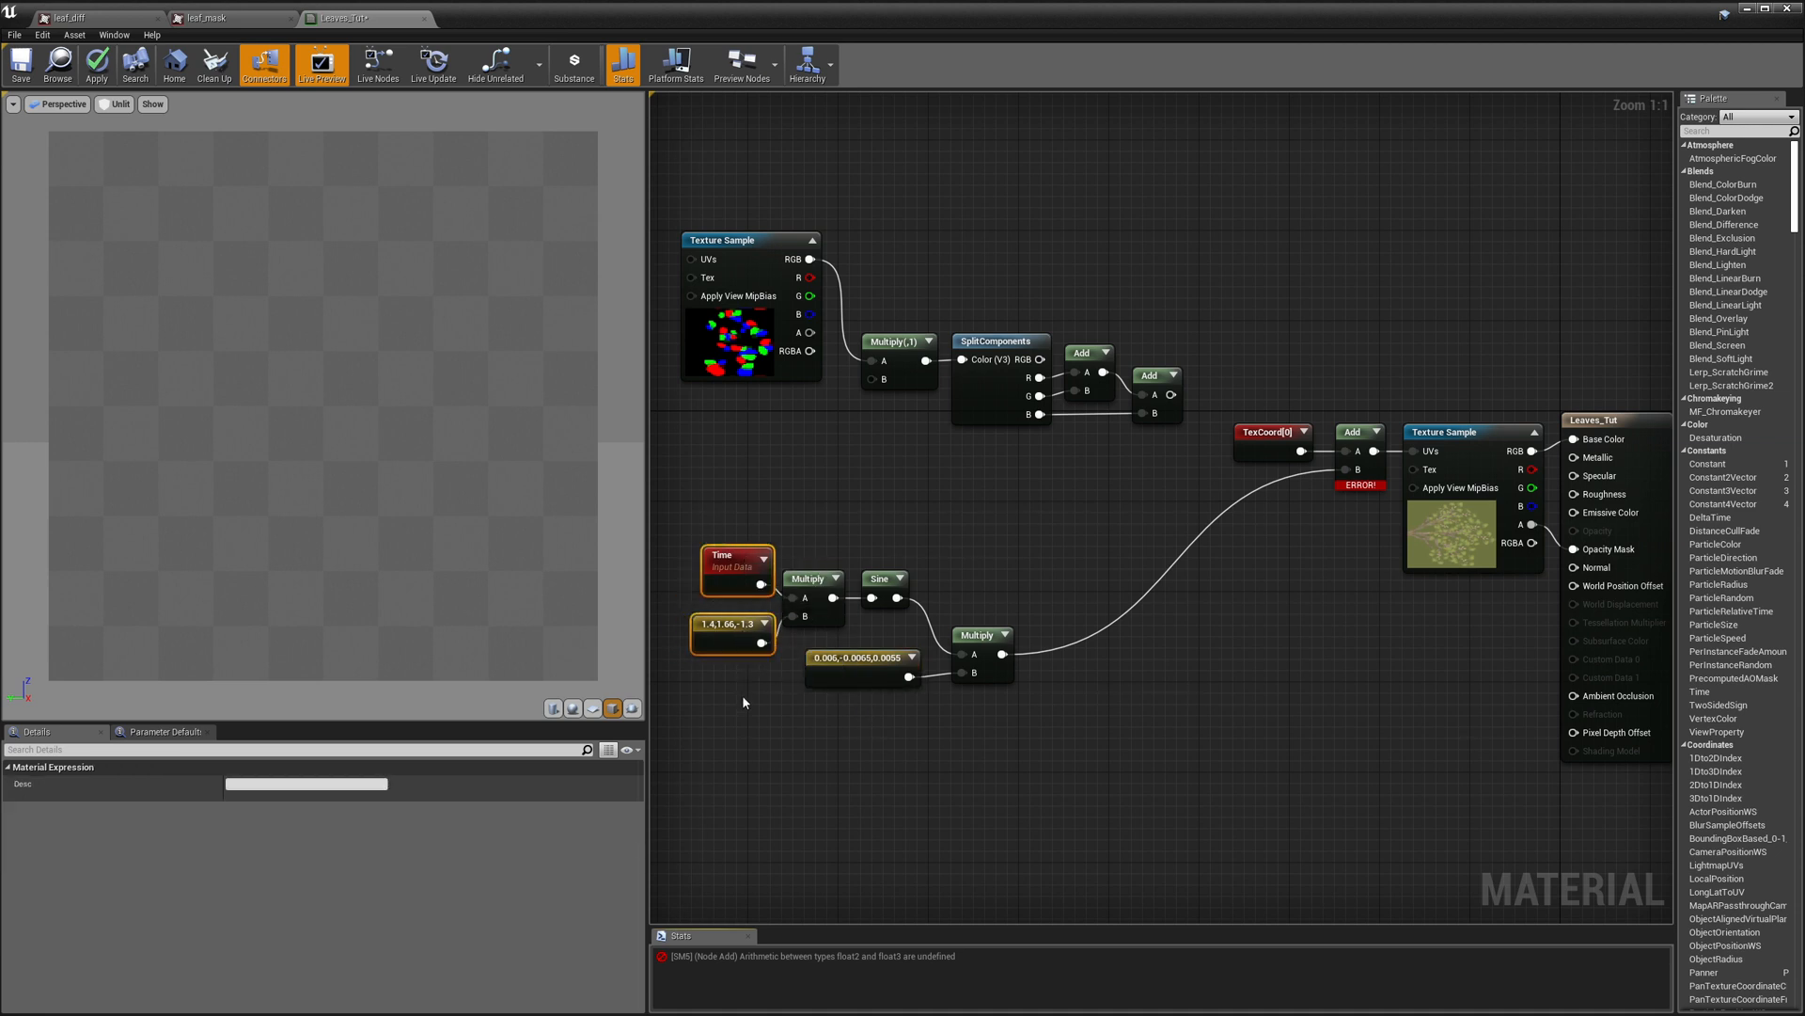
click(735, 567)
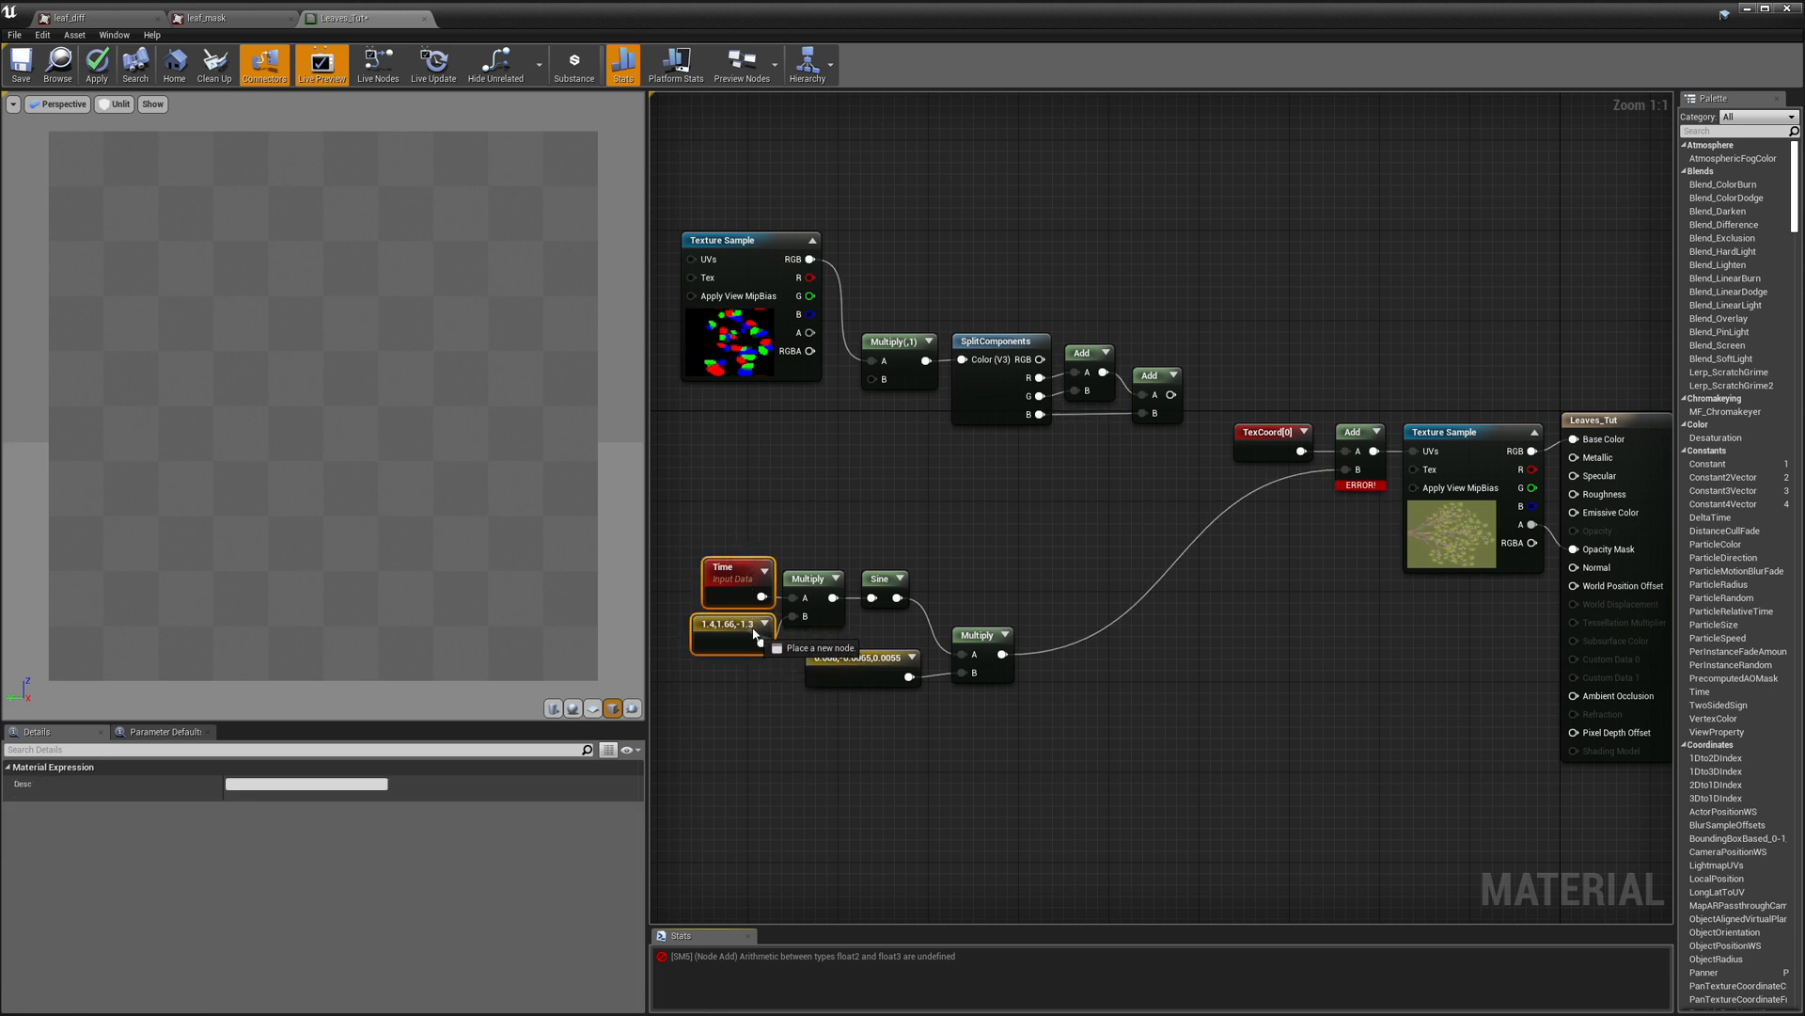
mouse_move(747, 710)
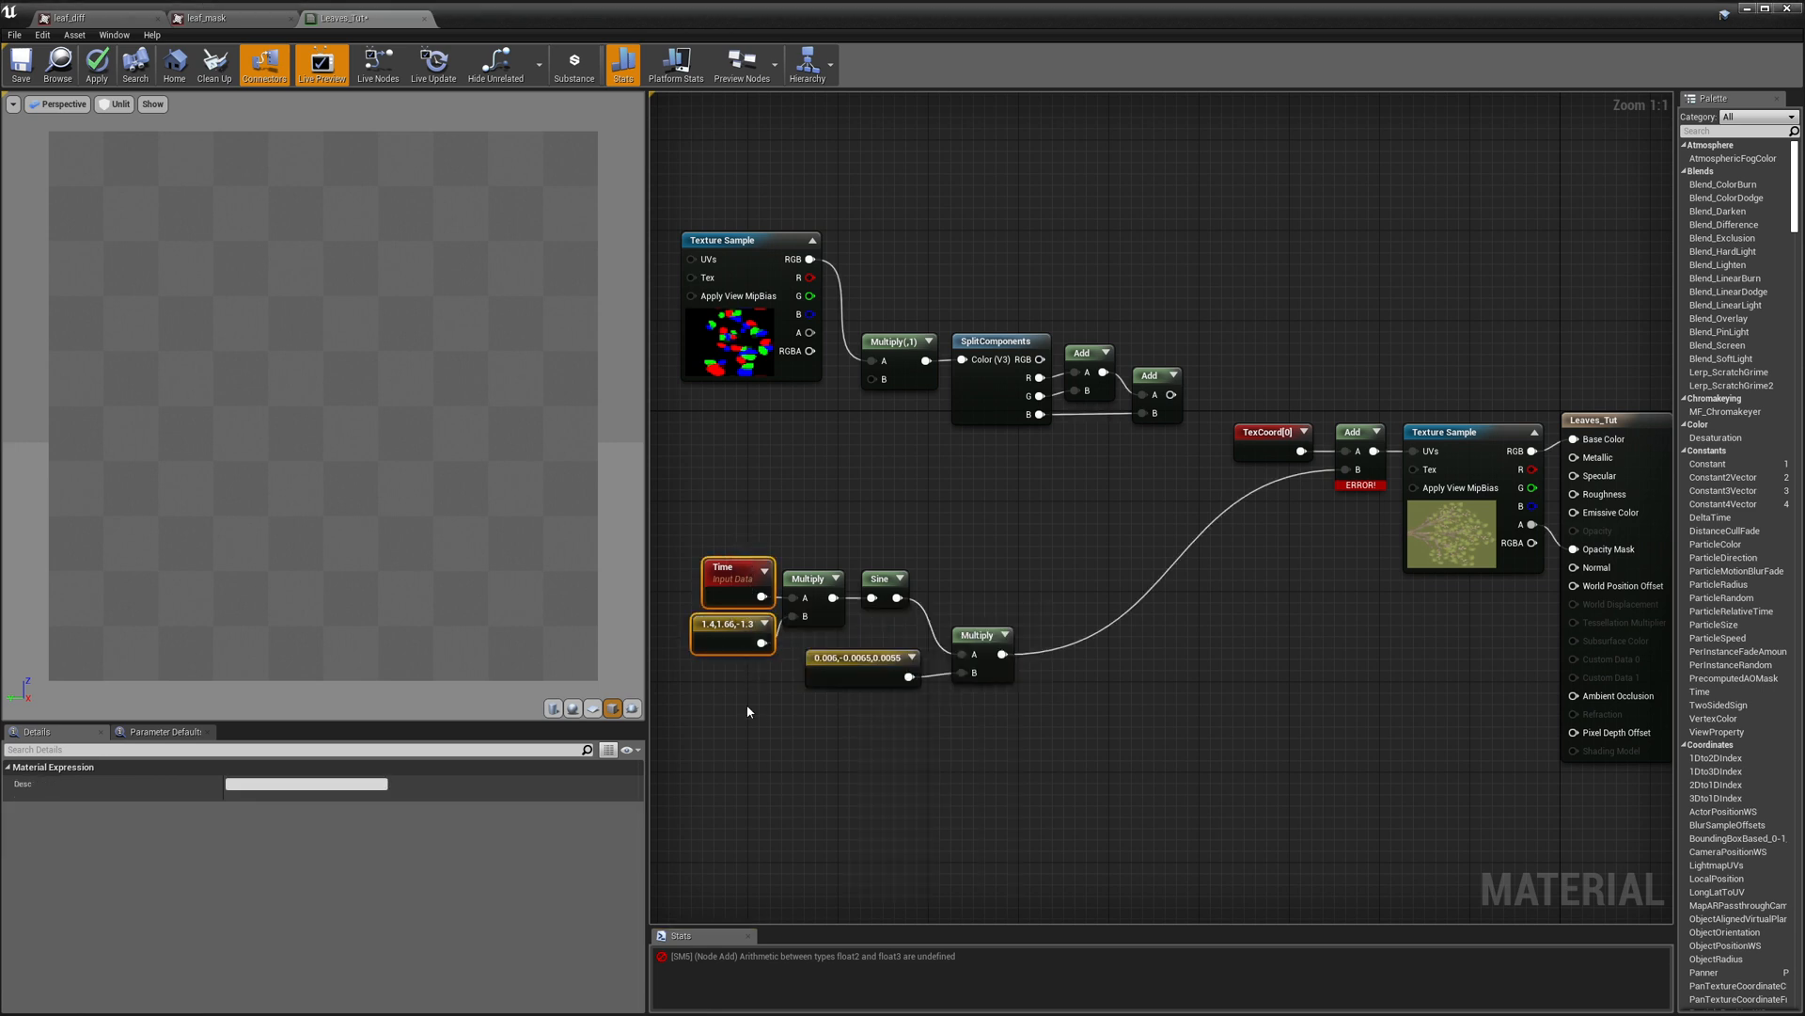
mouse_move(731, 630)
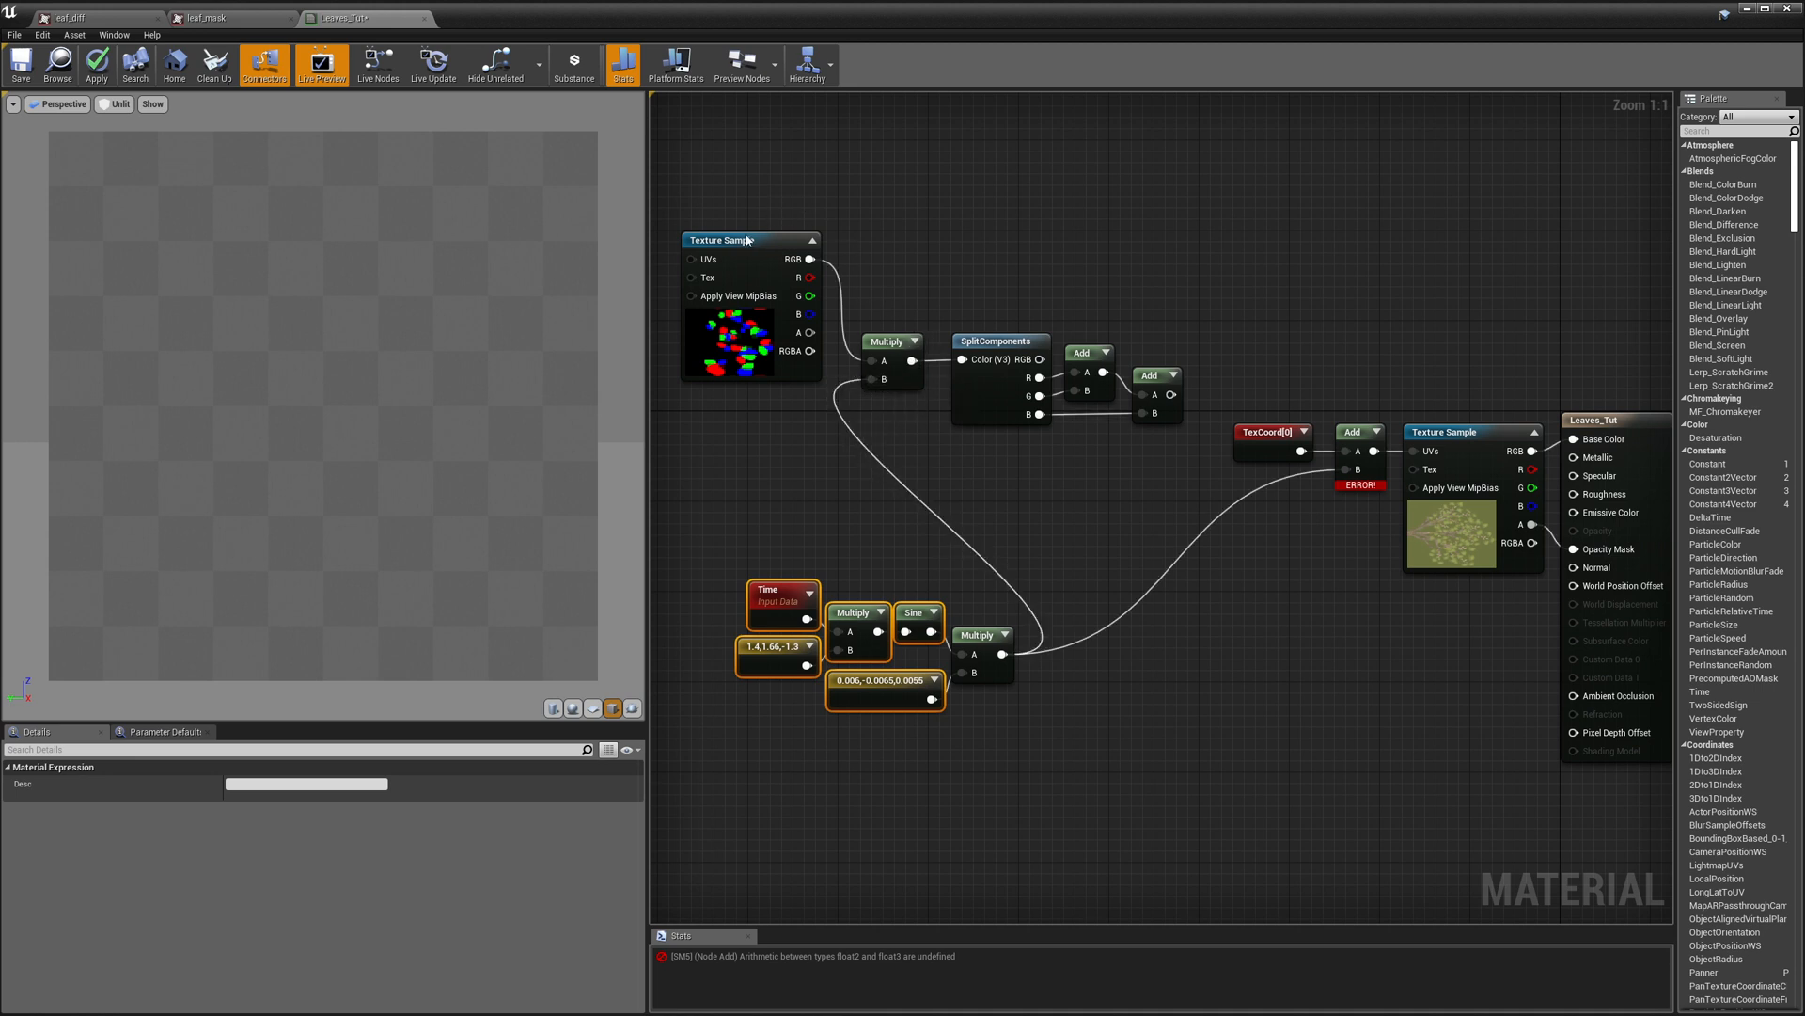
mouse_move(965, 393)
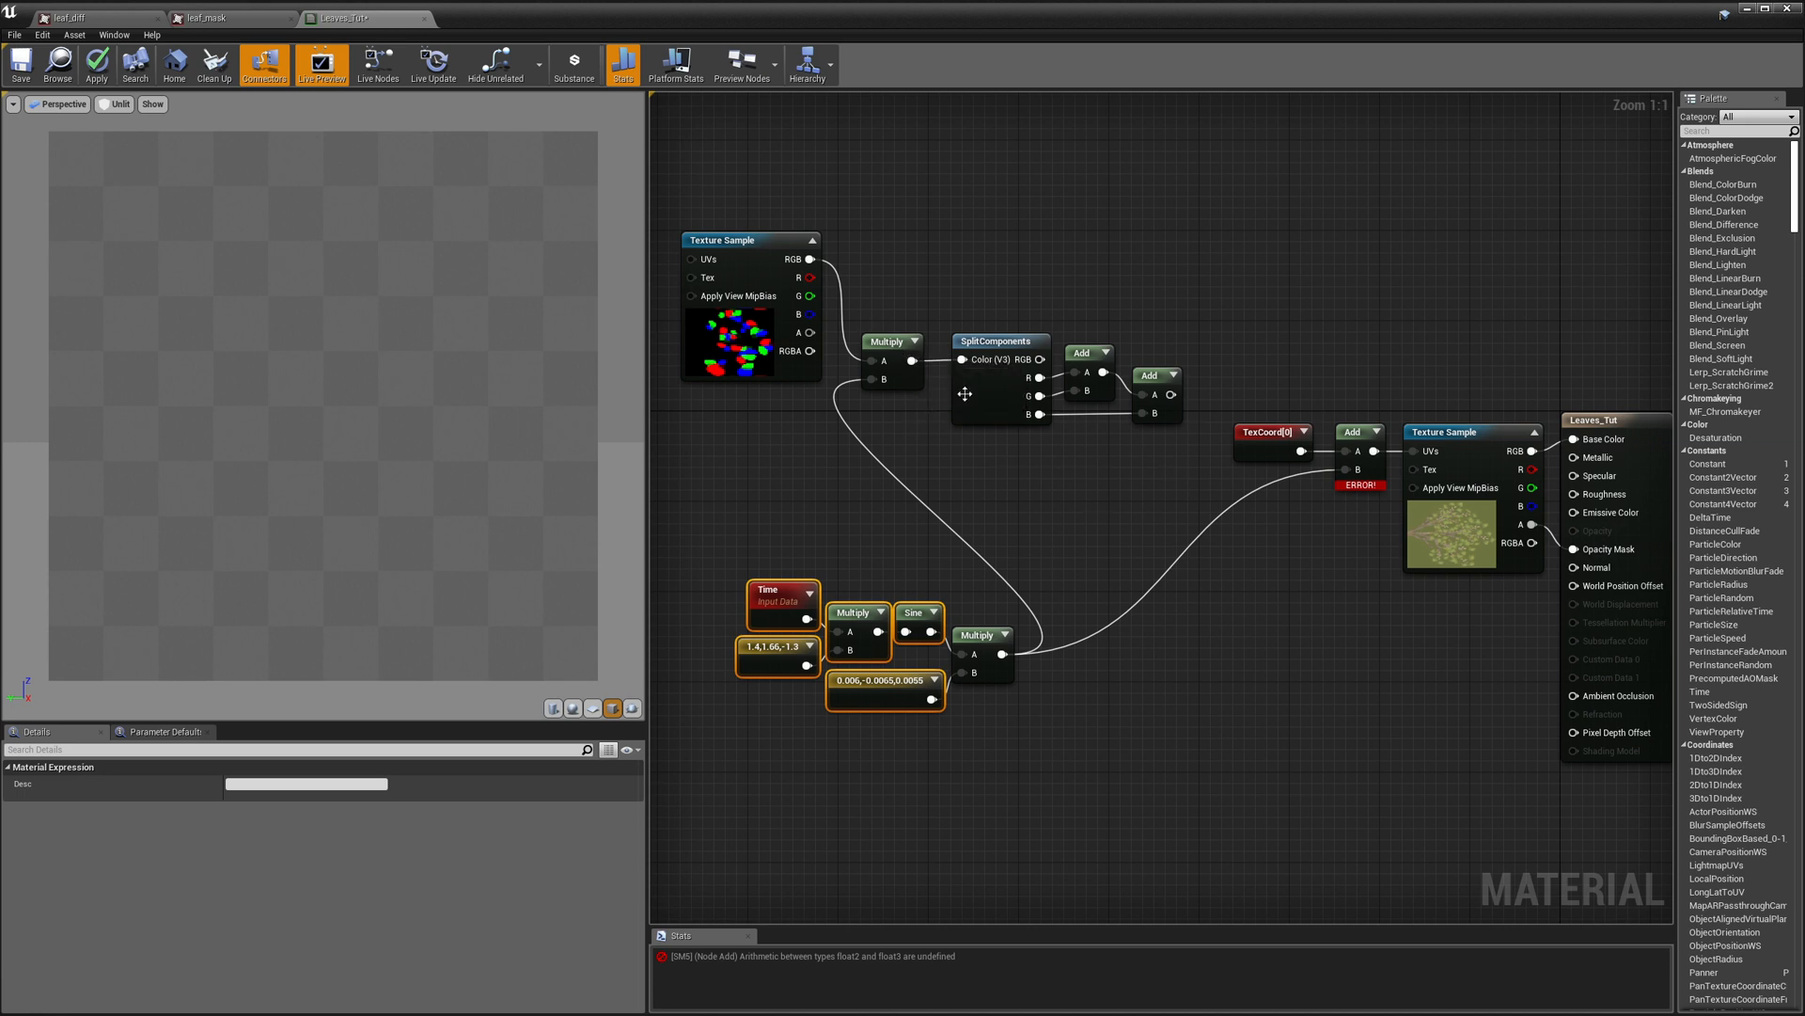
Step: Rewire the SplitComponents branch so the masked wiggle feeds the leaf UV Add
click(999, 369)
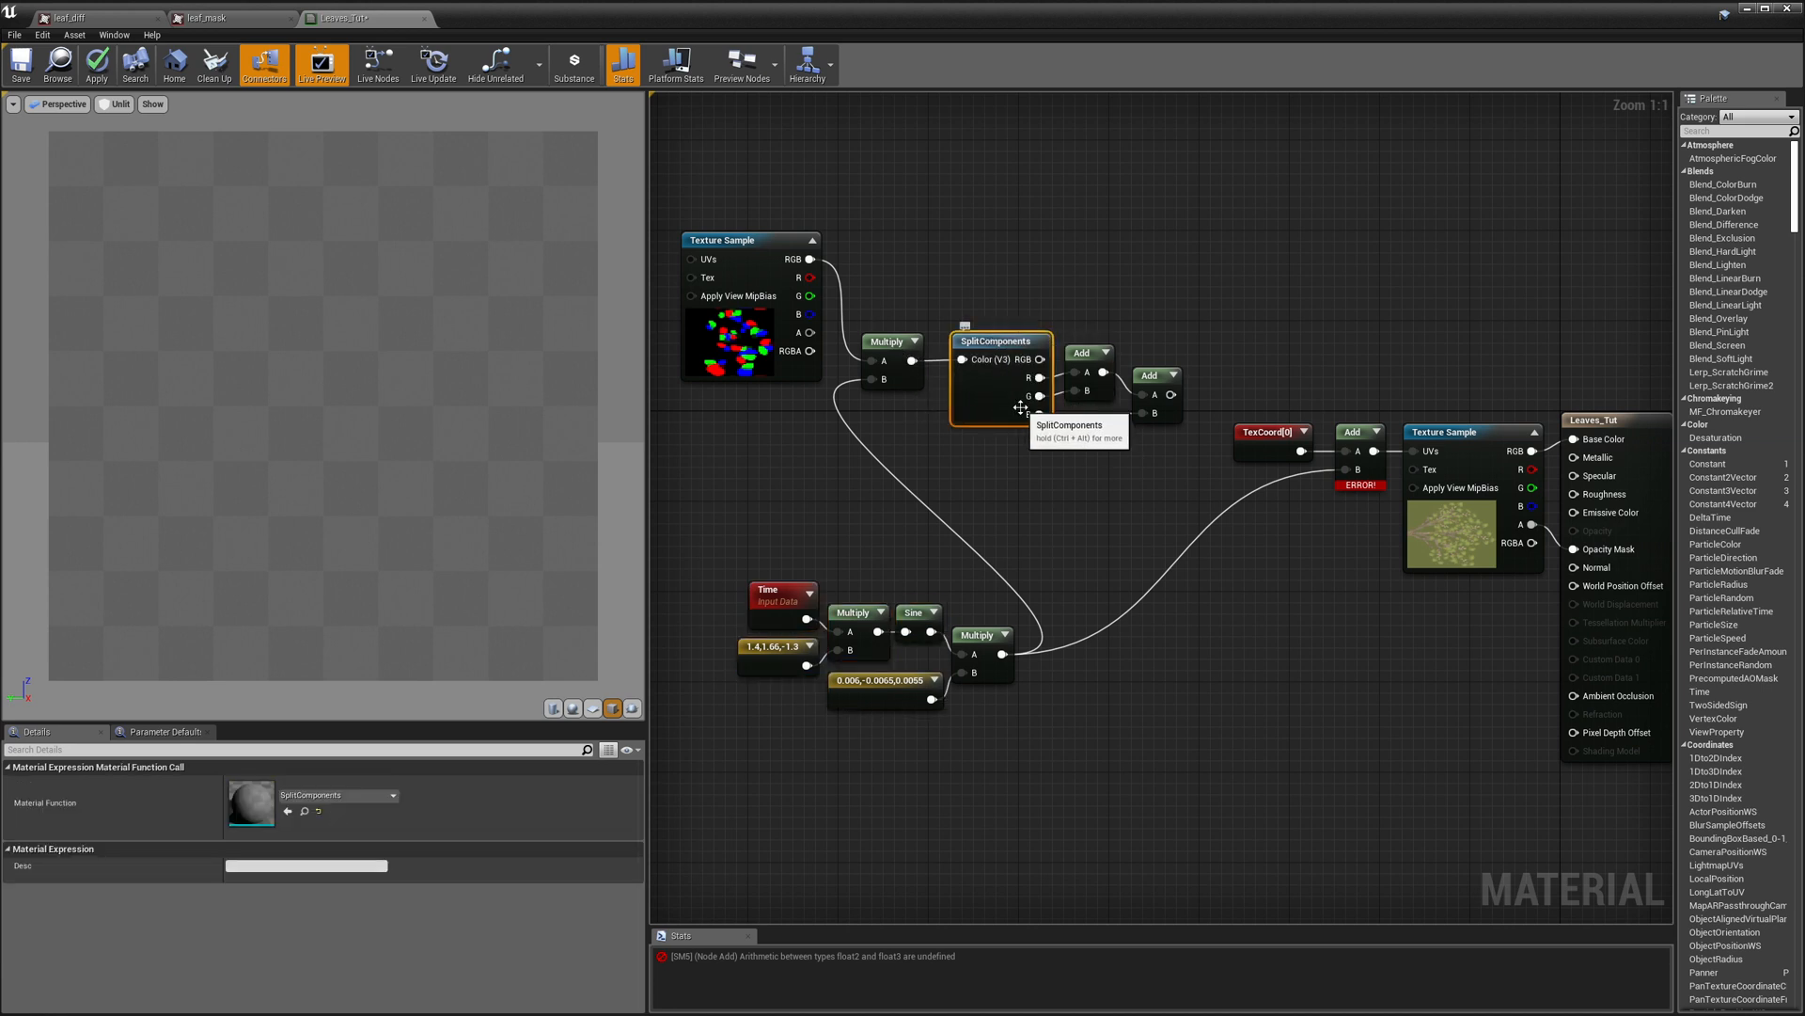
mouse_move(1076, 311)
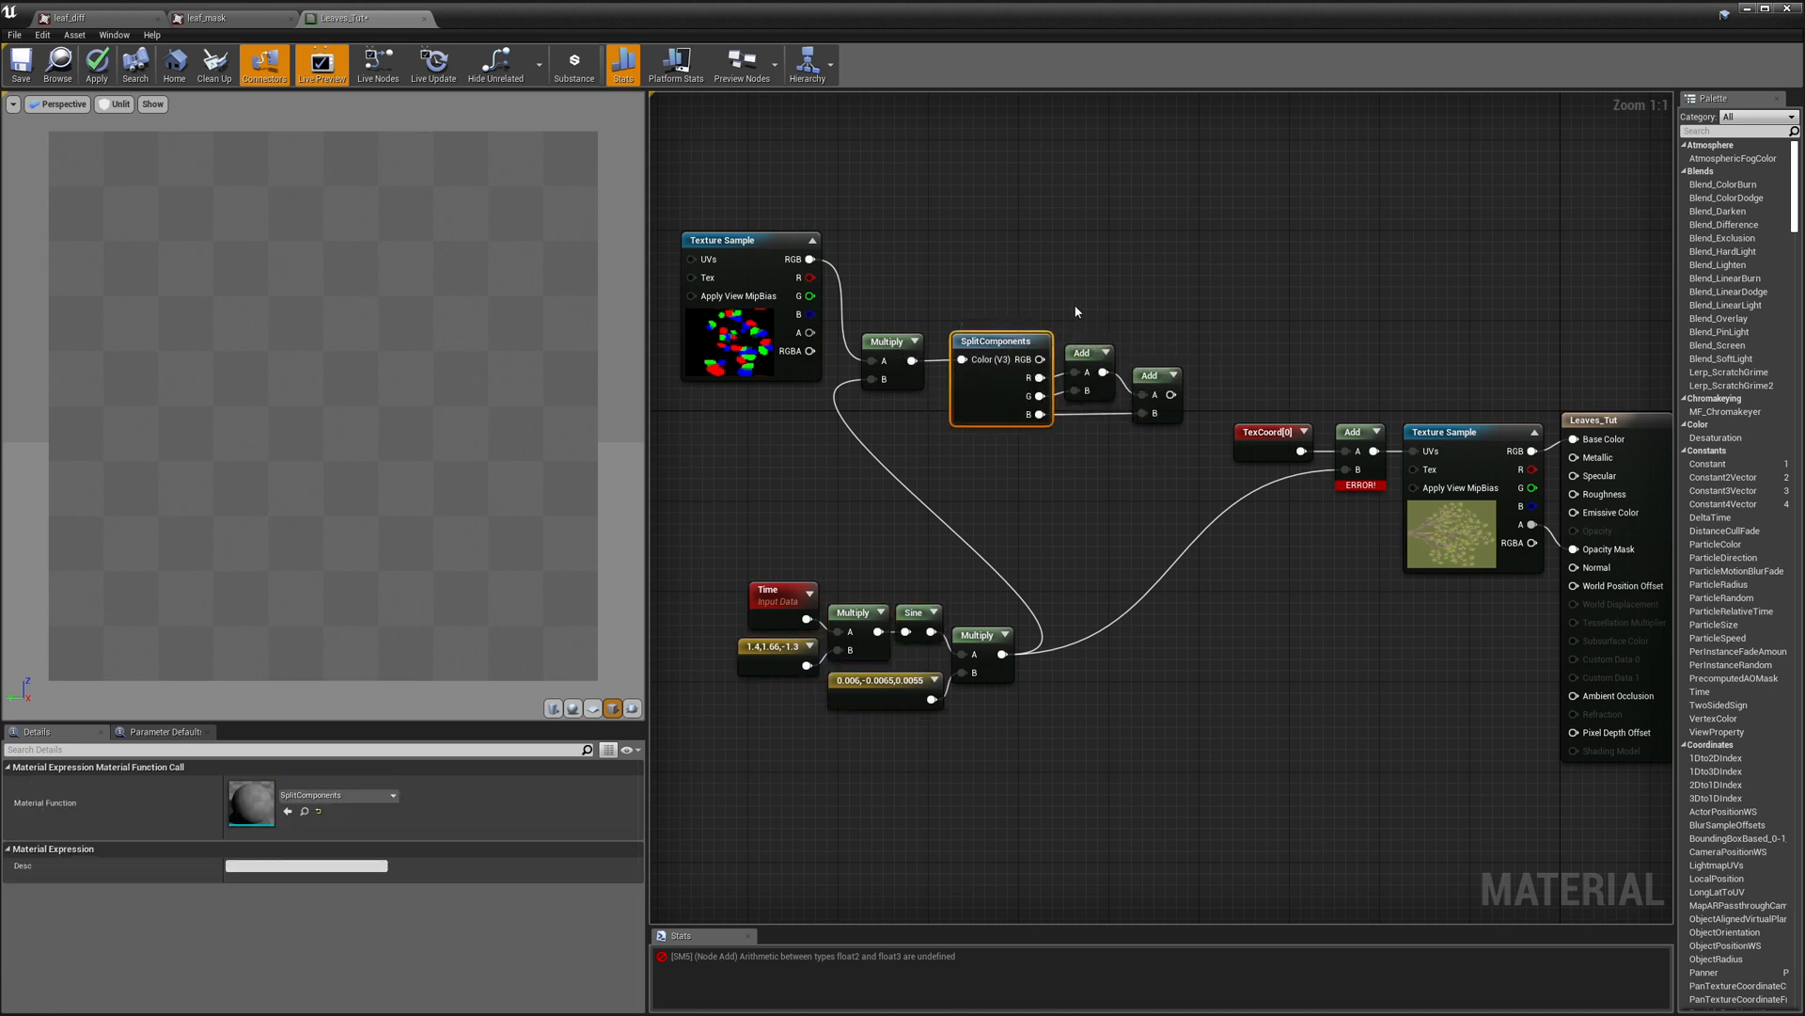
mouse_move(1036, 397)
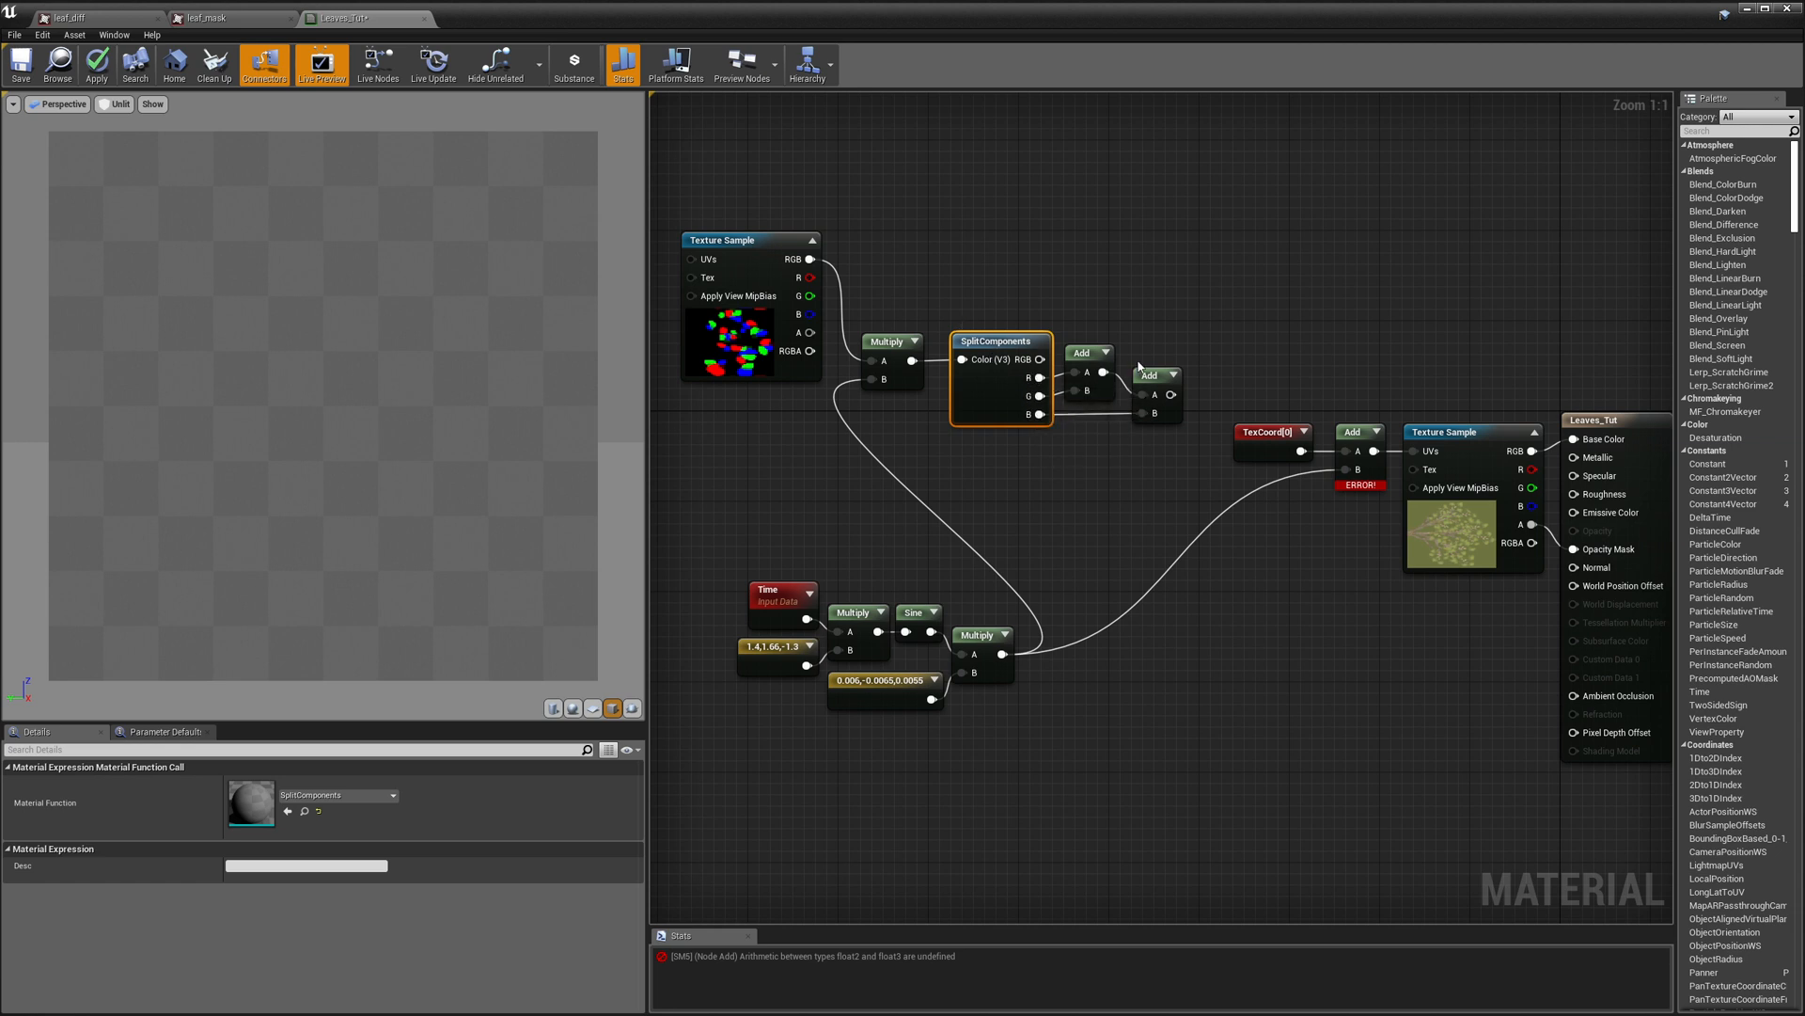
mouse_move(1155, 409)
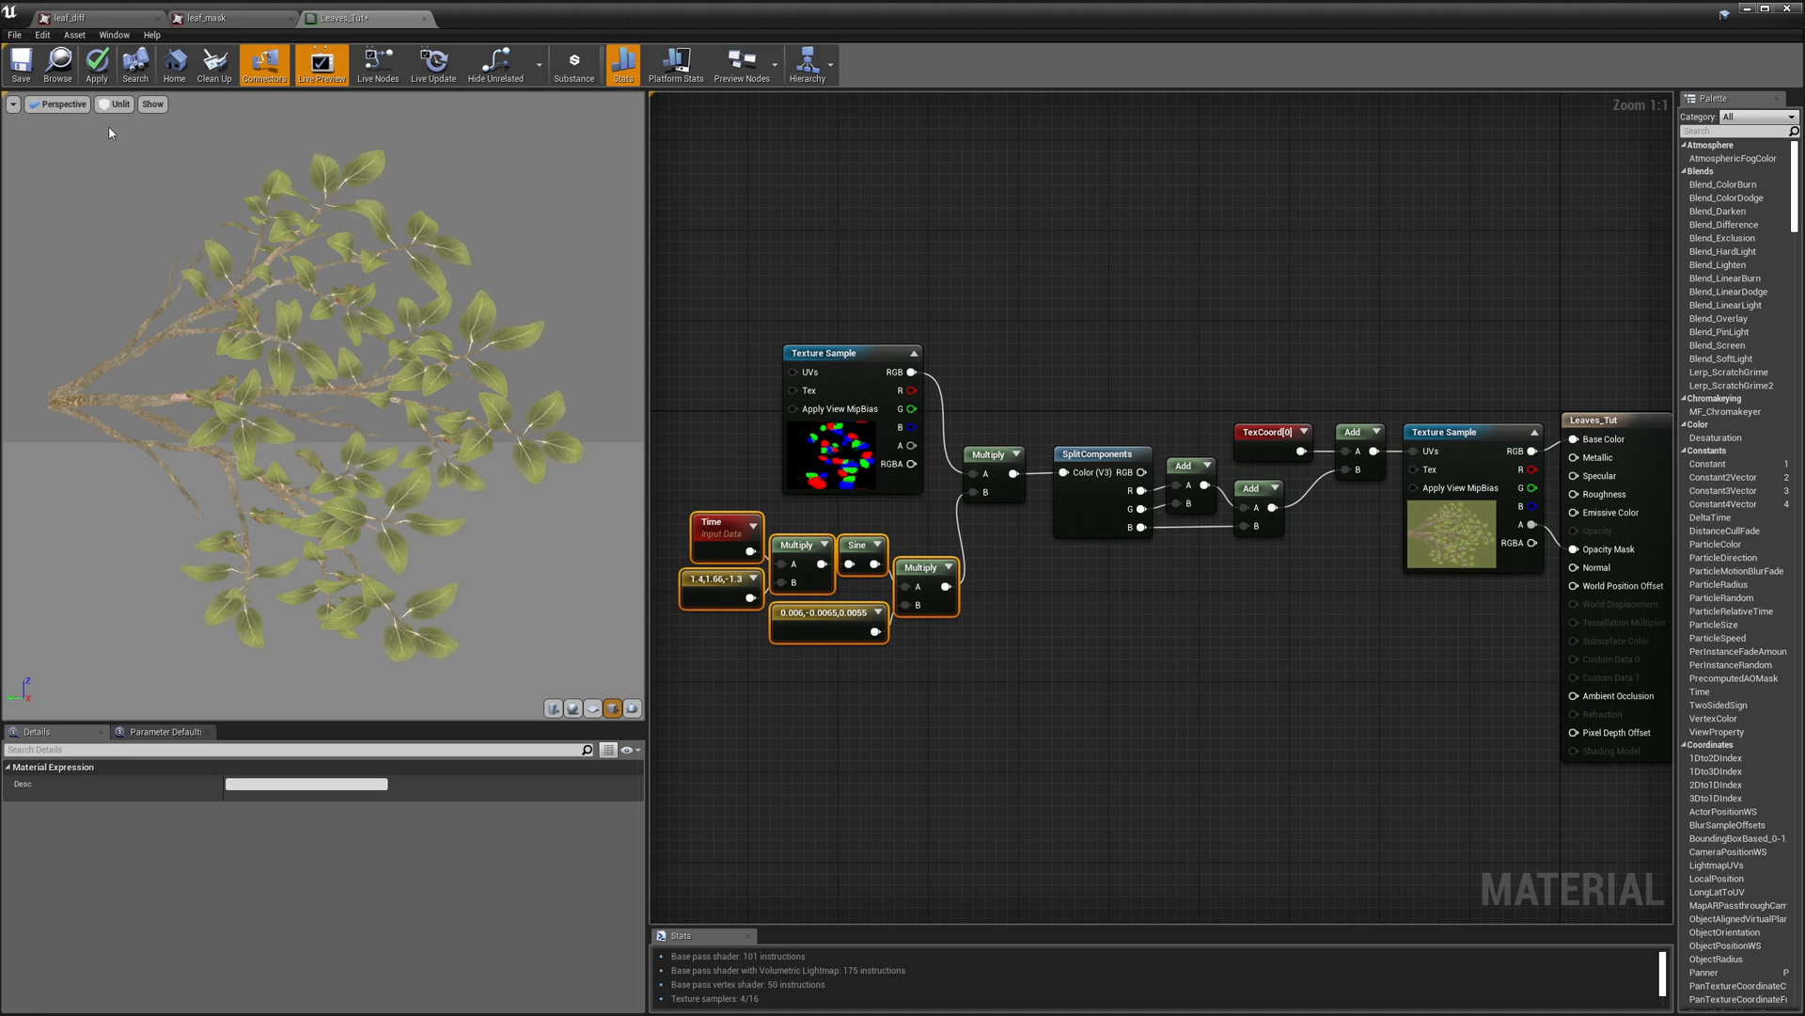
Step: Switch the preview to Lit and connect the VertexNormalWS offset branch into World Position Offset
click(117, 103)
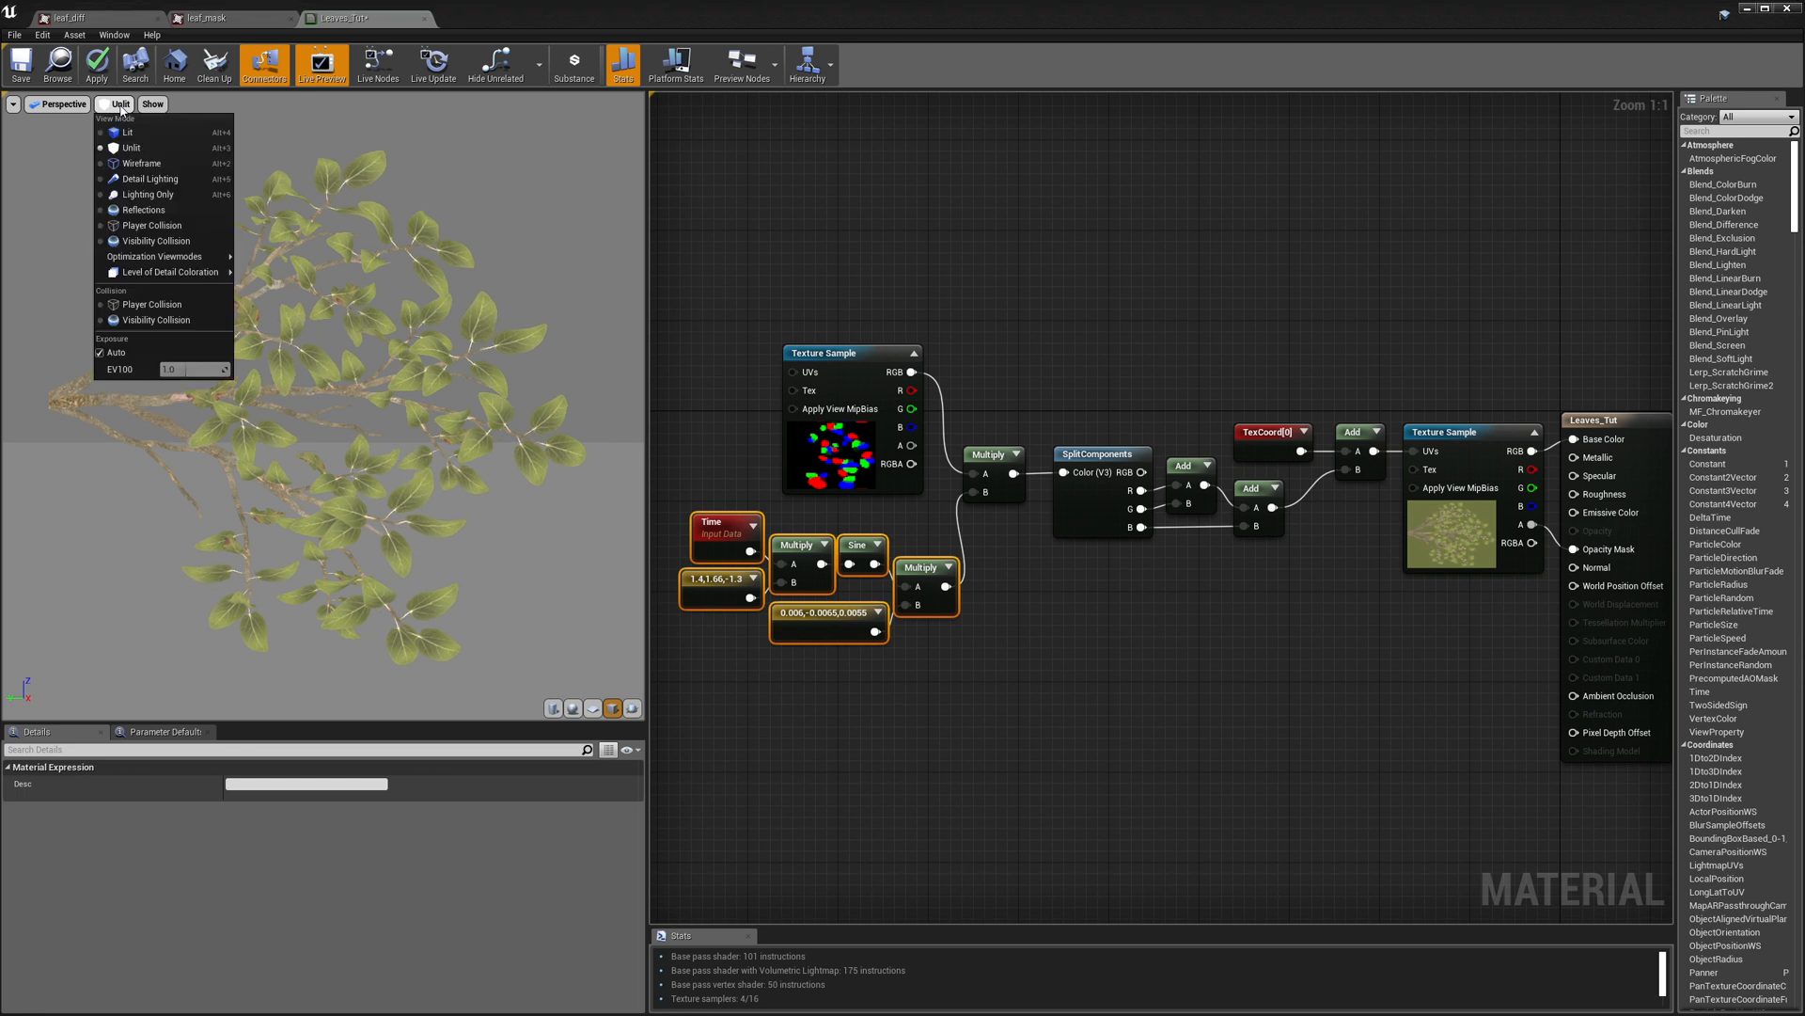
click(124, 131)
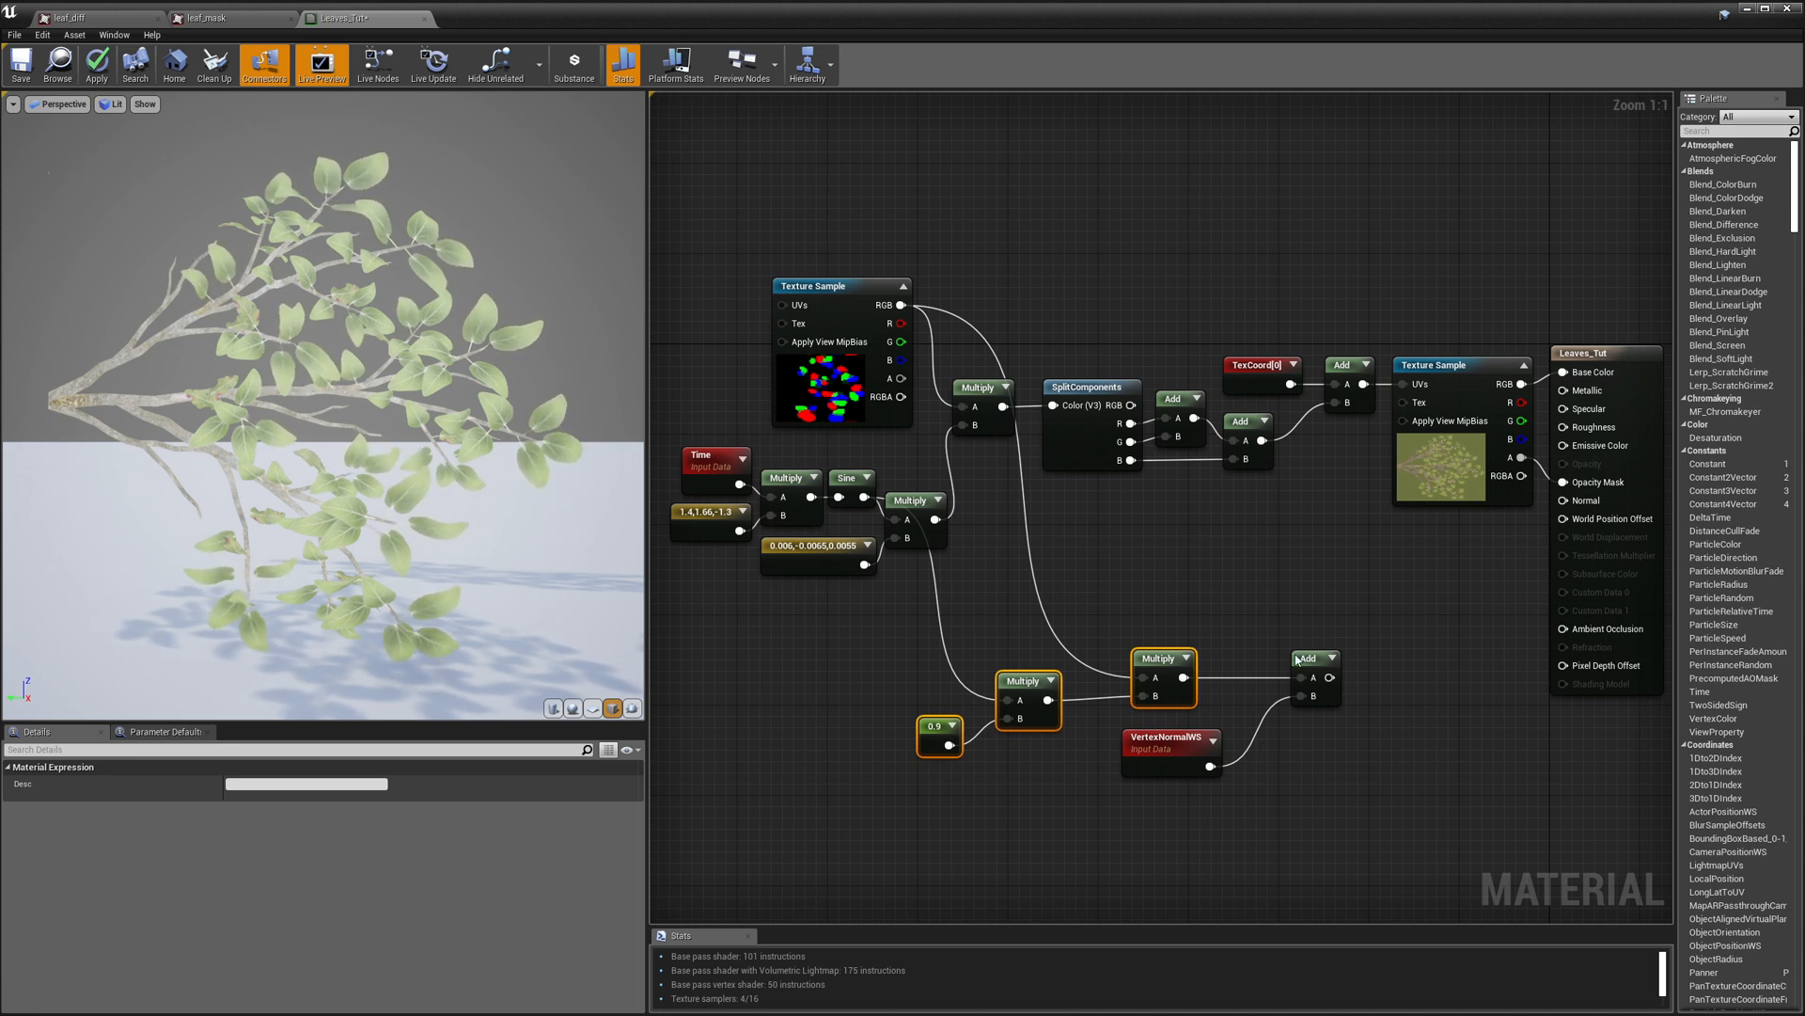
drag(1333, 658, 1463, 604)
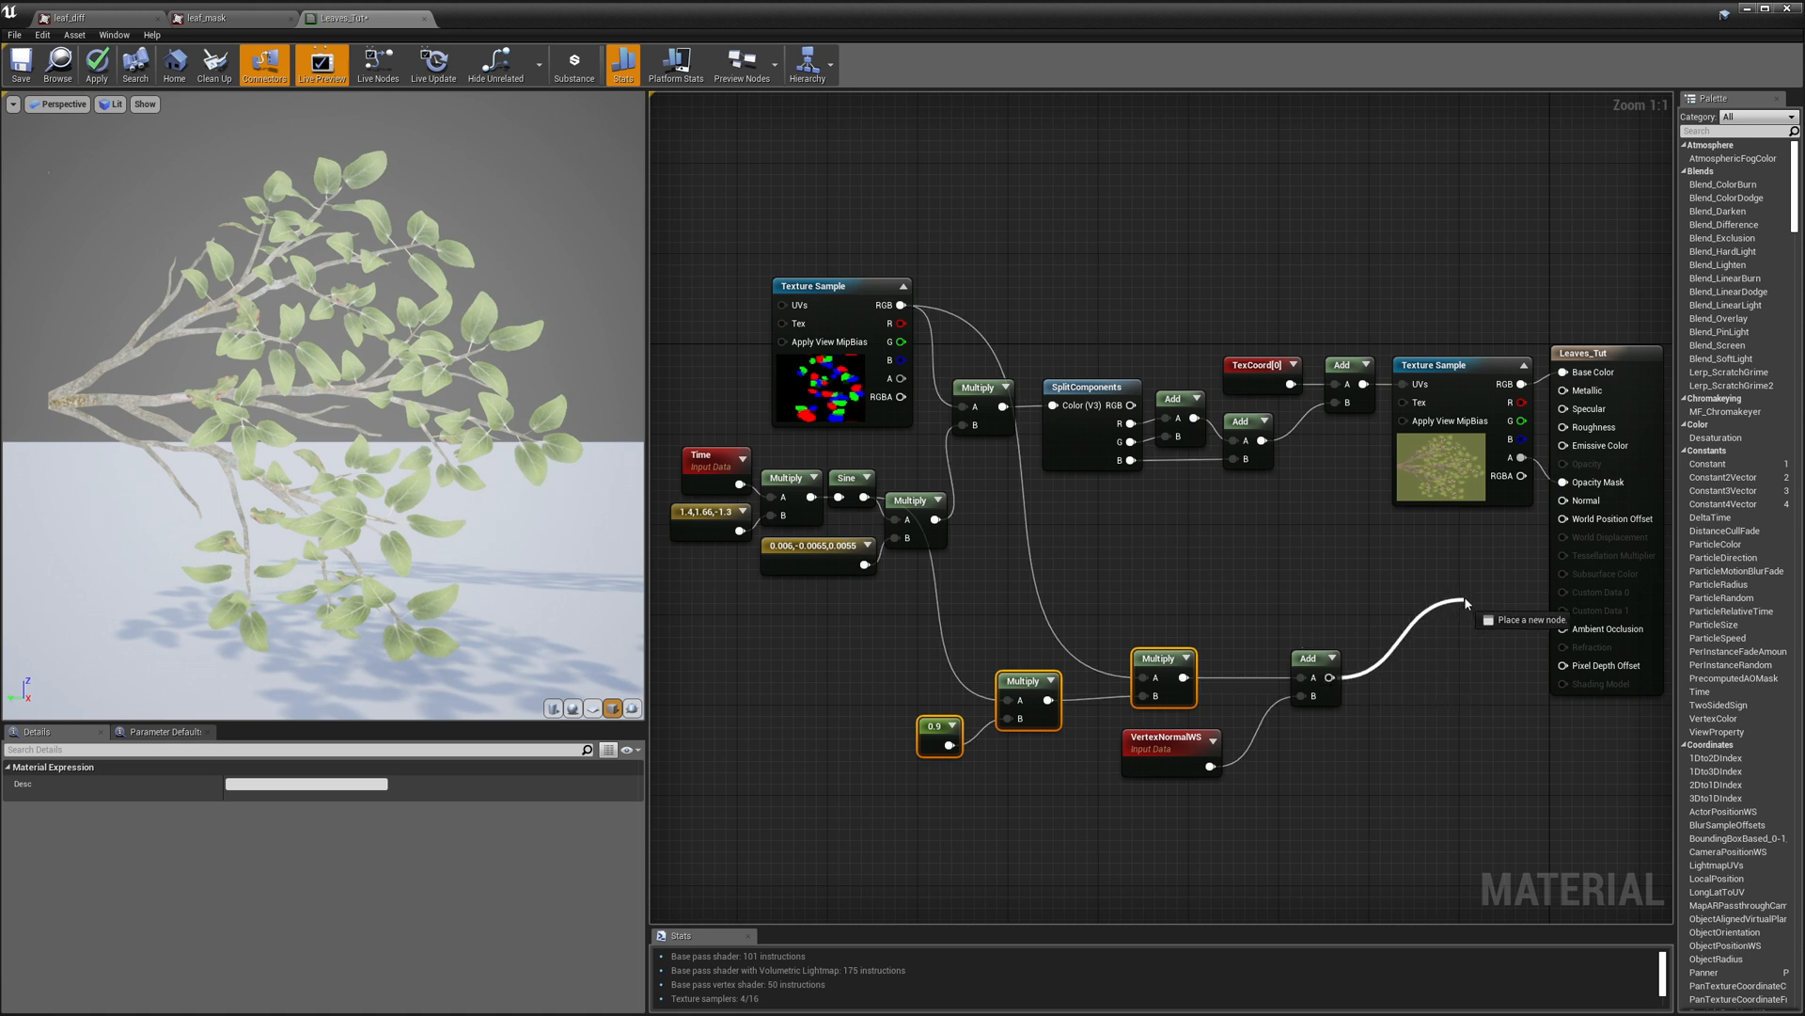